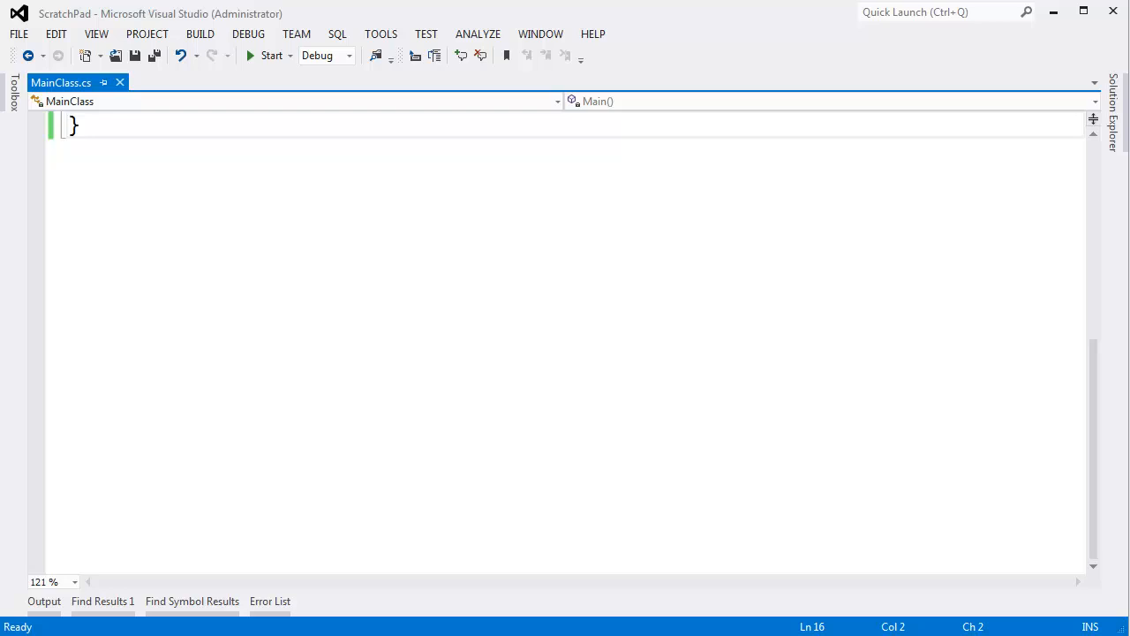
{"action": "mouse_move", "coordinate": [689, 490]}
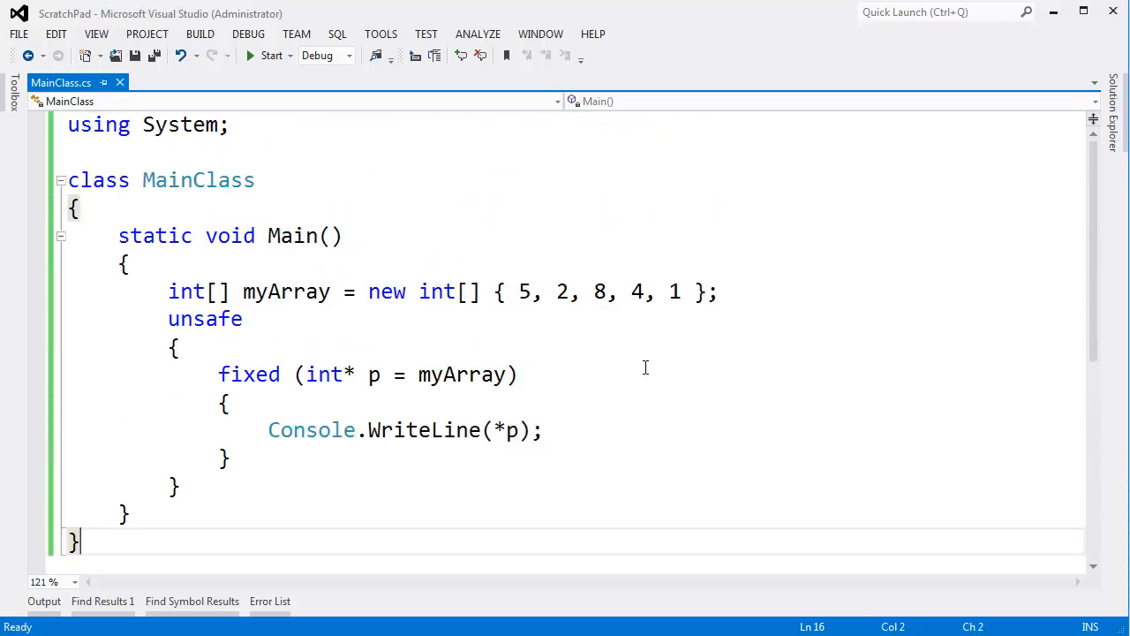
{"action": "mouse_move", "coordinate": [270, 351]}
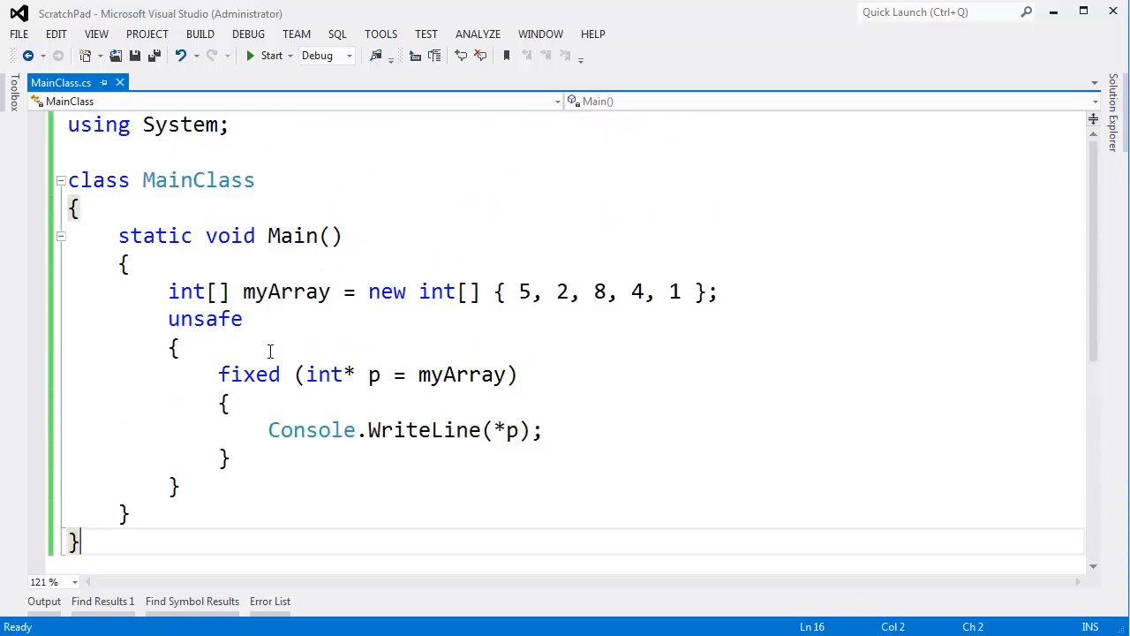
Highlight the myArray declaration, the pointer declaration int* p = myArray and the fixed statement's parentheses
{"action": "double_click", "coordinate": [205, 318]}
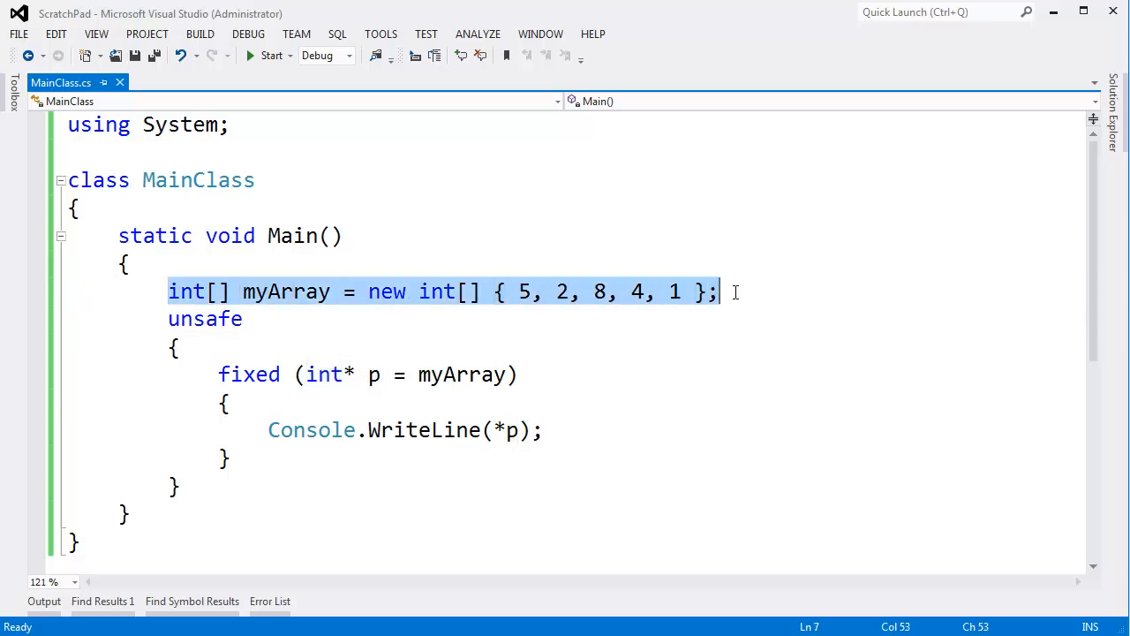
{"action": "double_click", "coordinate": [286, 291]}
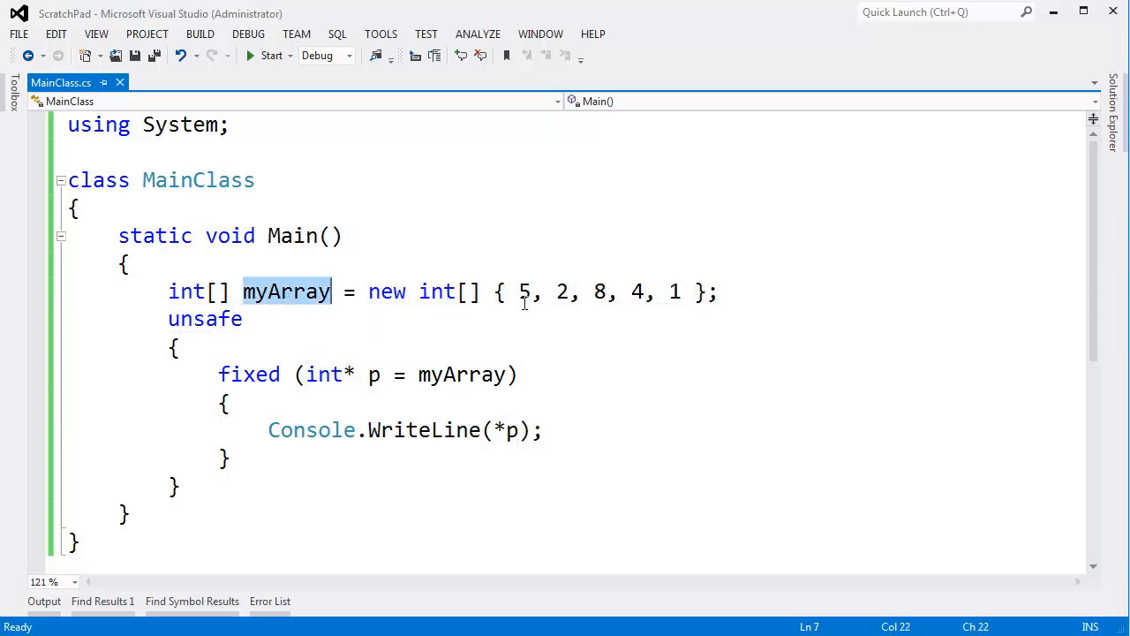
{"action": "left_click_drag", "start_coordinate": [519, 291], "coordinate": [682, 292]}
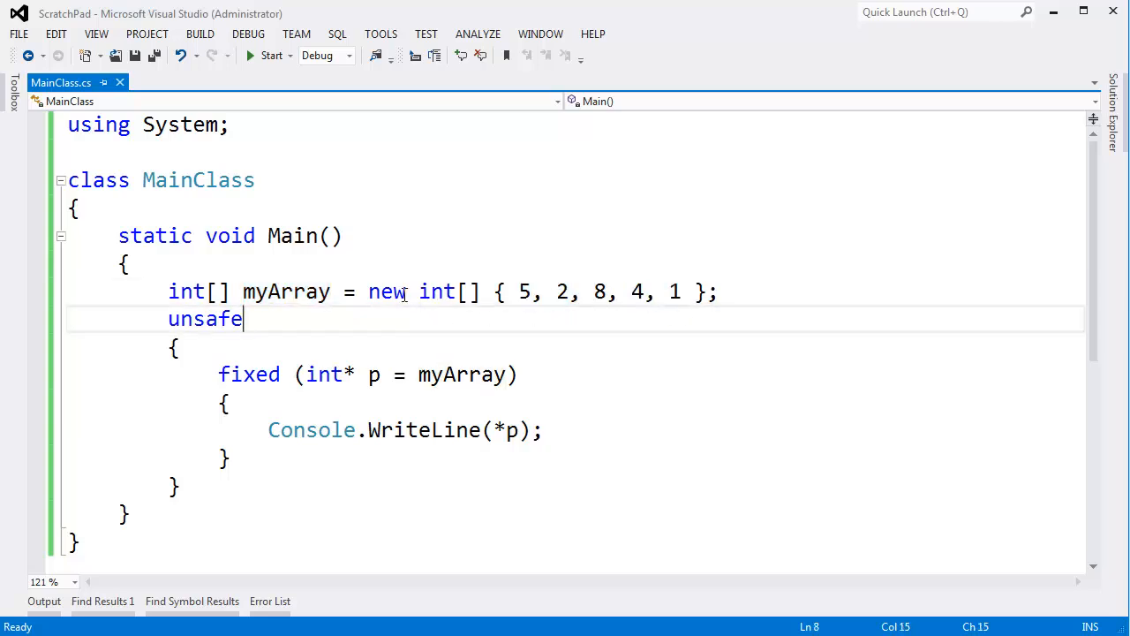
{"action": "mouse_move", "coordinate": [317, 374]}
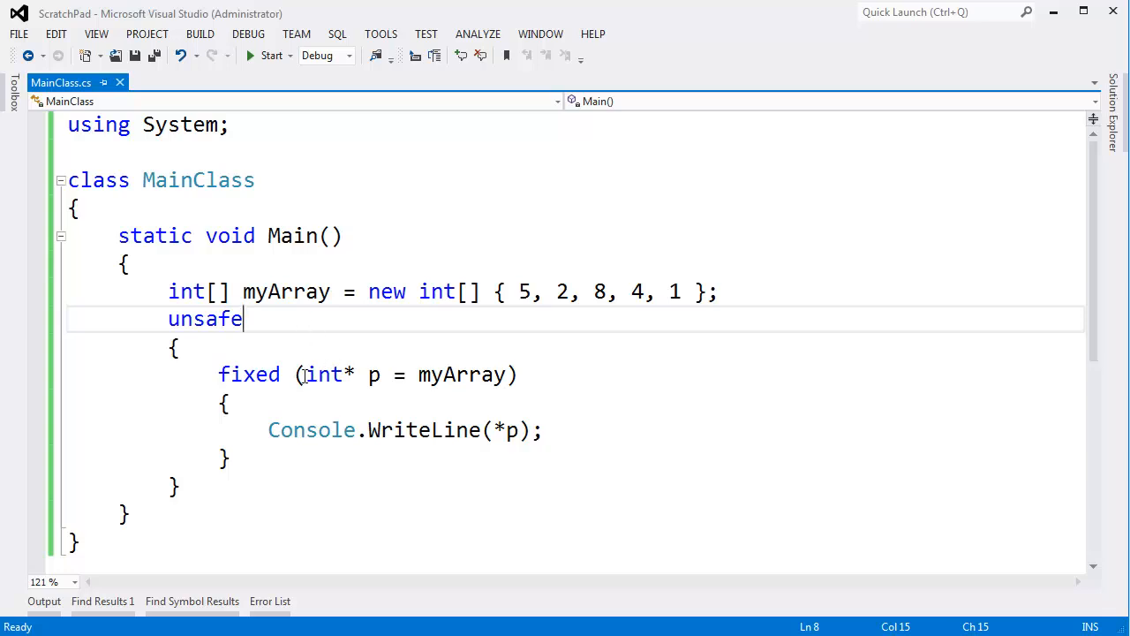
{"action": "left_click_drag", "start_coordinate": [308, 374], "coordinate": [508, 375]}
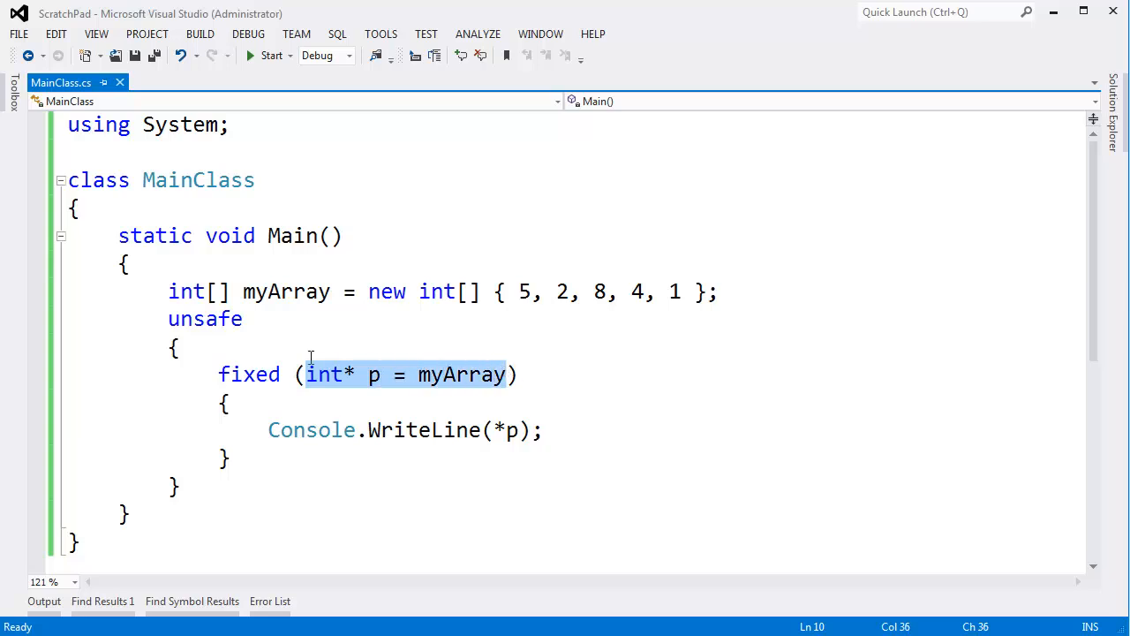
{"action": "double_click", "coordinate": [205, 317]}
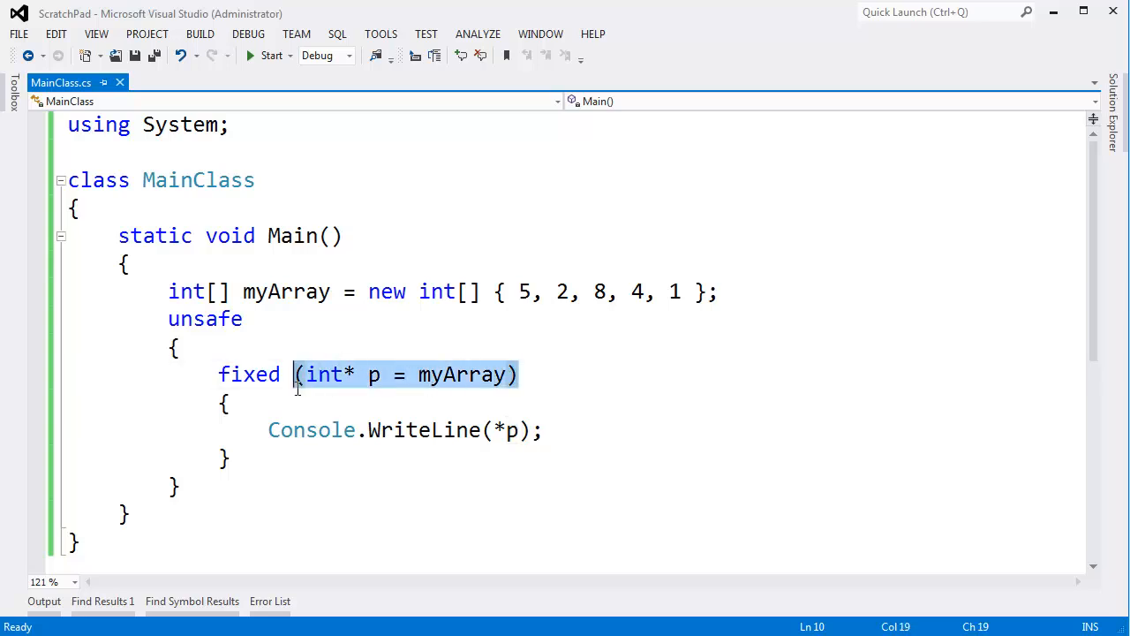
{"action": "mouse_move", "coordinate": [298, 397]}
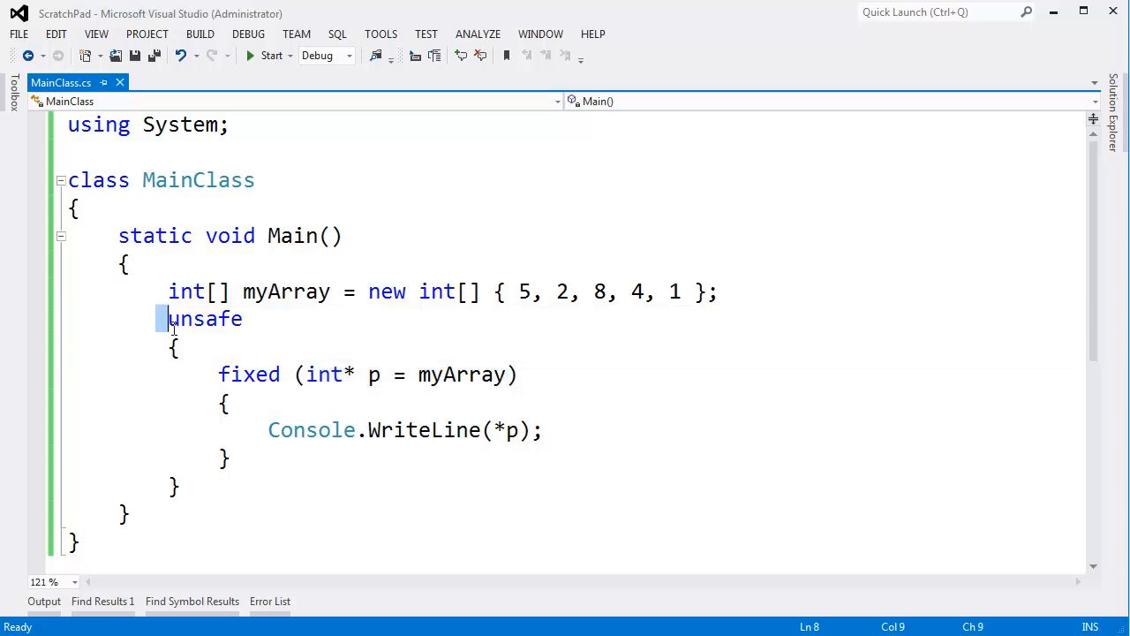
Briefly show the project options, then highlight the fixed block, the int* type and myArray inside it
{"action": "left_click", "coordinate": [642, 291]}
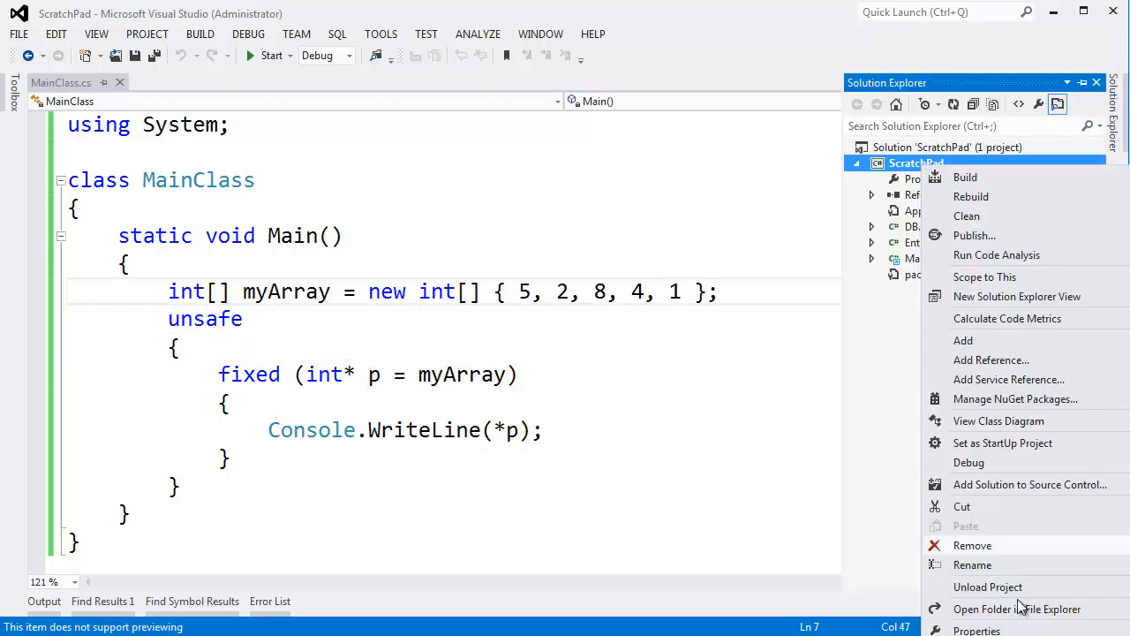
{"action": "left_click", "coordinate": [982, 630]}
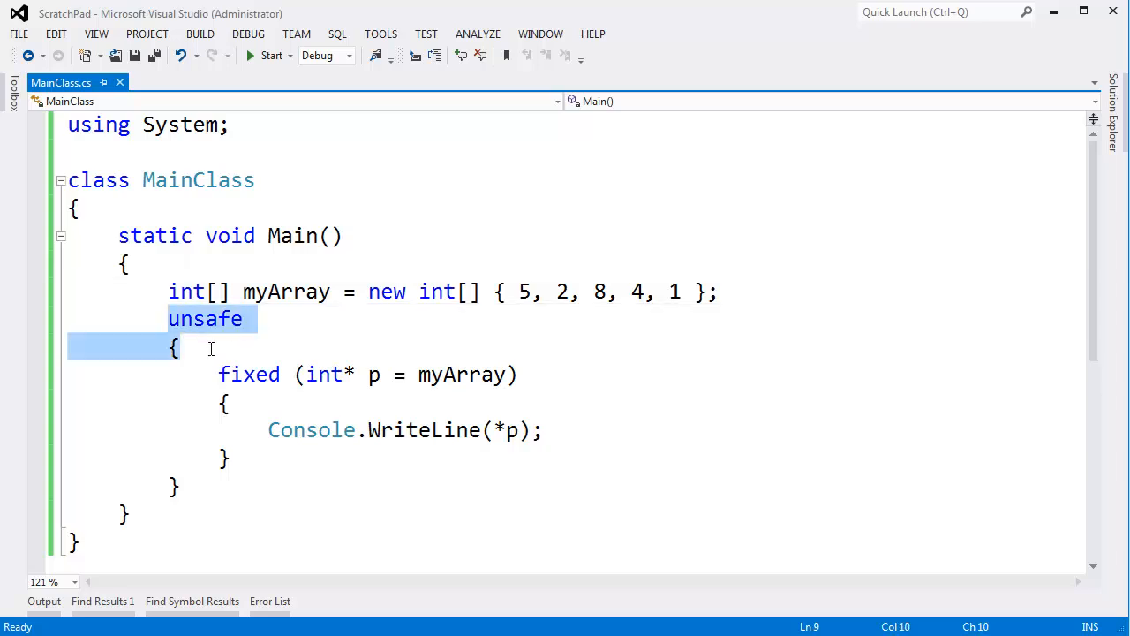
{"action": "left_click", "coordinate": [381, 291]}
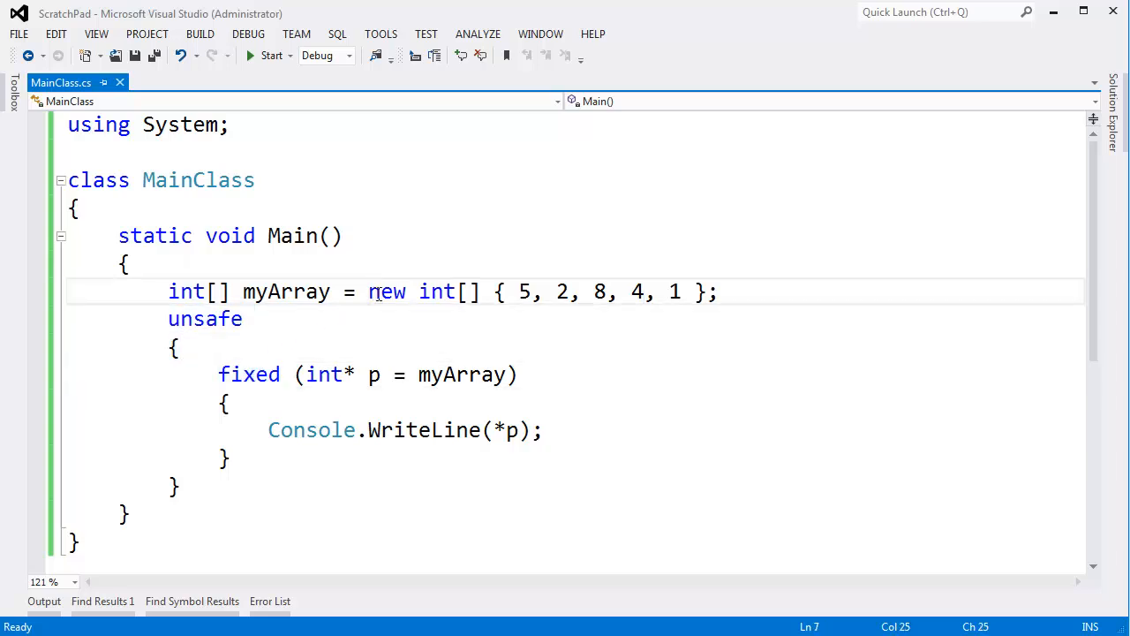
{"action": "double_click", "coordinate": [463, 375]}
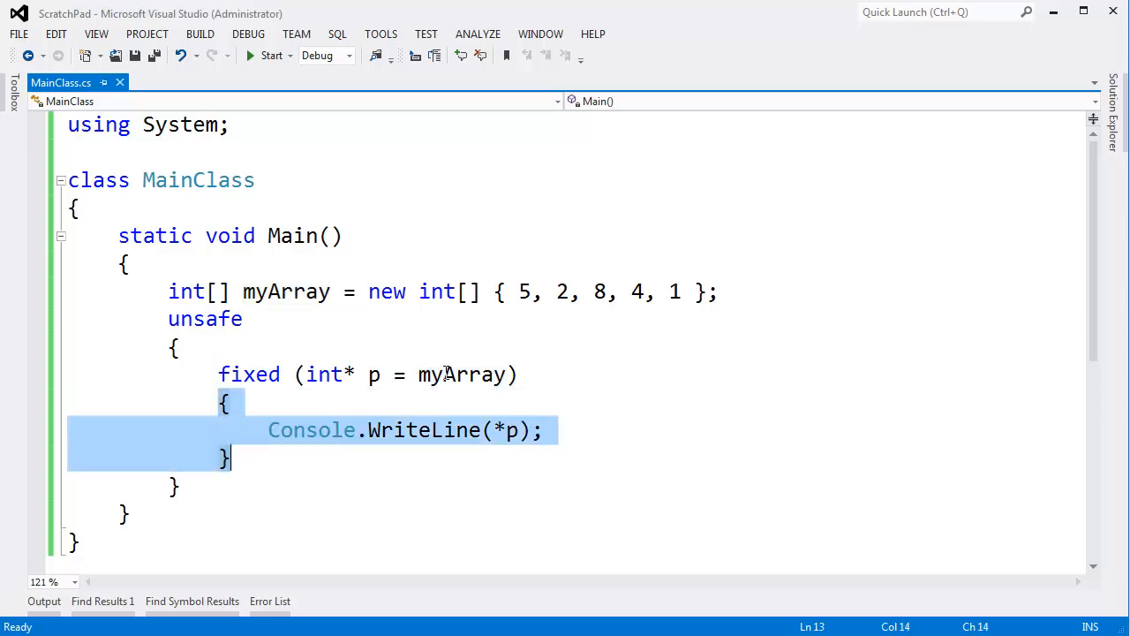
{"action": "double_click", "coordinate": [463, 374]}
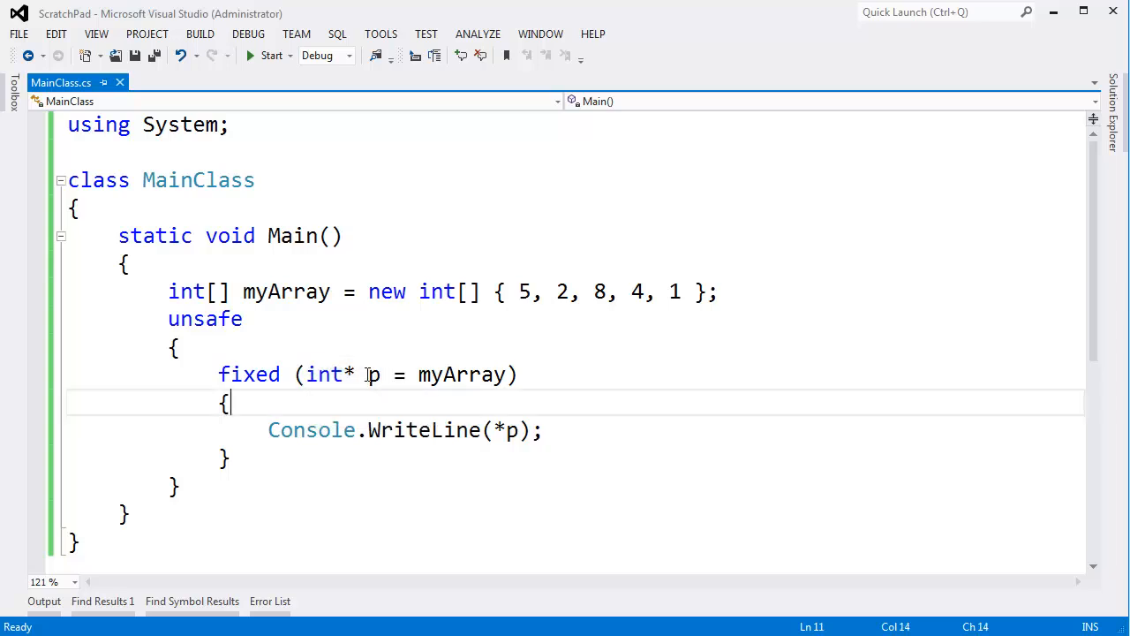
{"action": "double_click", "coordinate": [325, 374]}
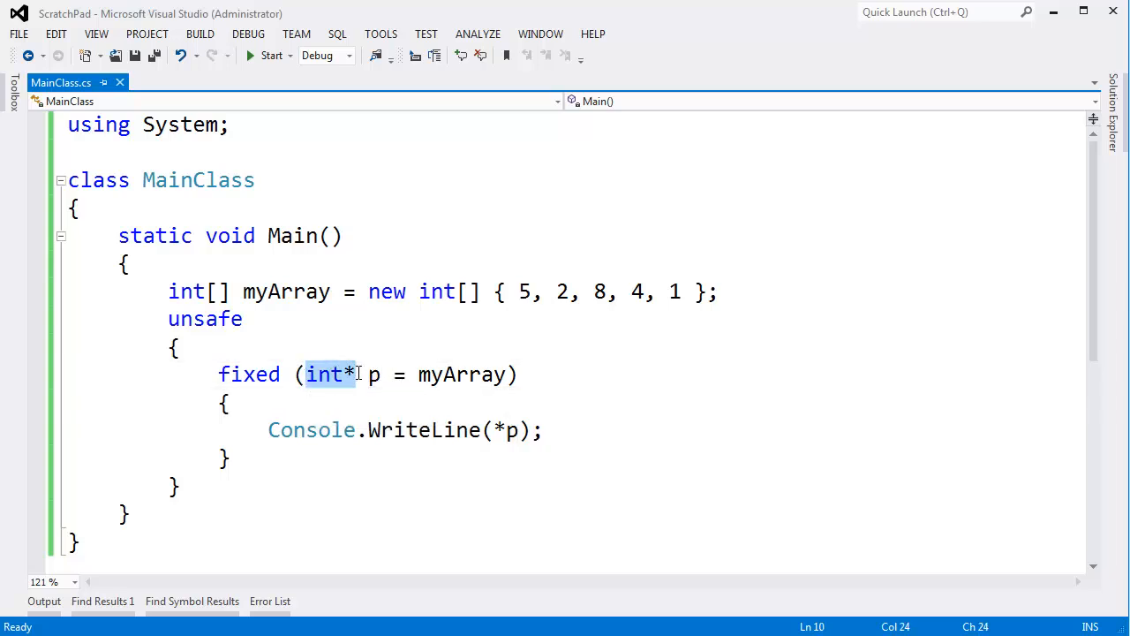
{"action": "double_click", "coordinate": [461, 374]}
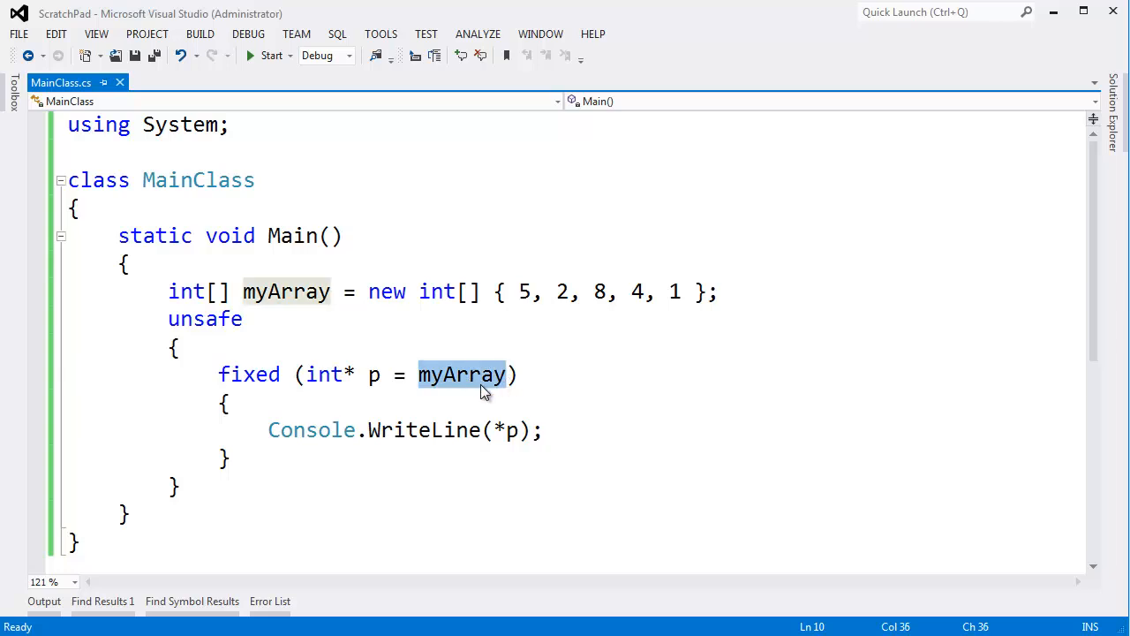
Add a line myArray[10] = 20; below the declaration and highlight the out-of-range index 10
{"action": "key", "text": "Enter"}
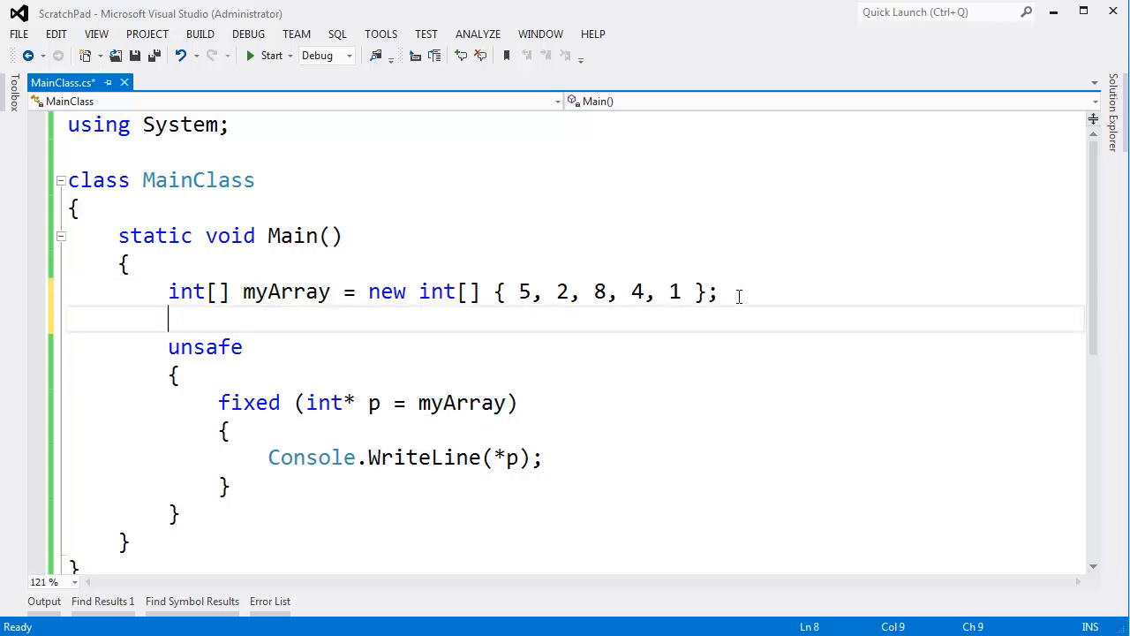
{"action": "type", "text": "myArray.le"}
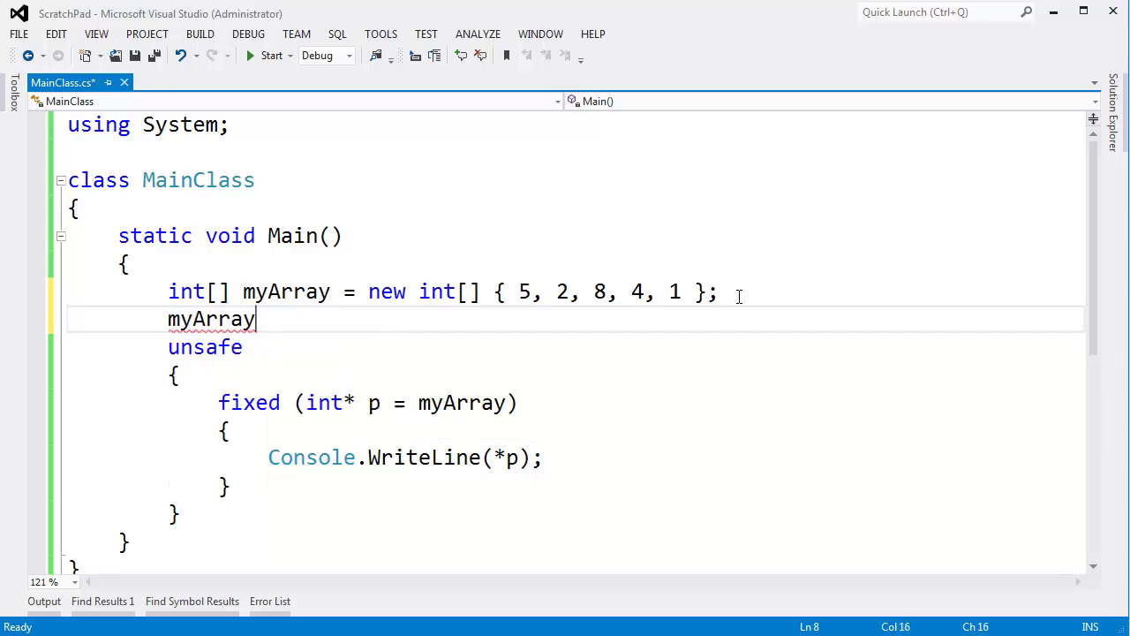
{"action": "type", "text": "."}
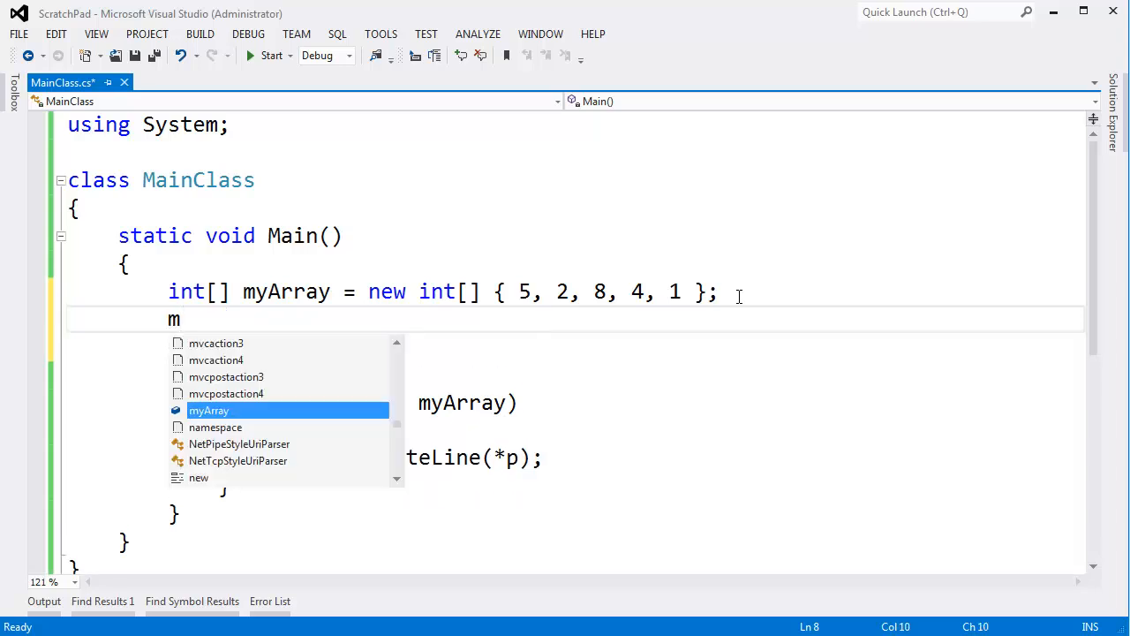
{"action": "type", "text": "yArray["}
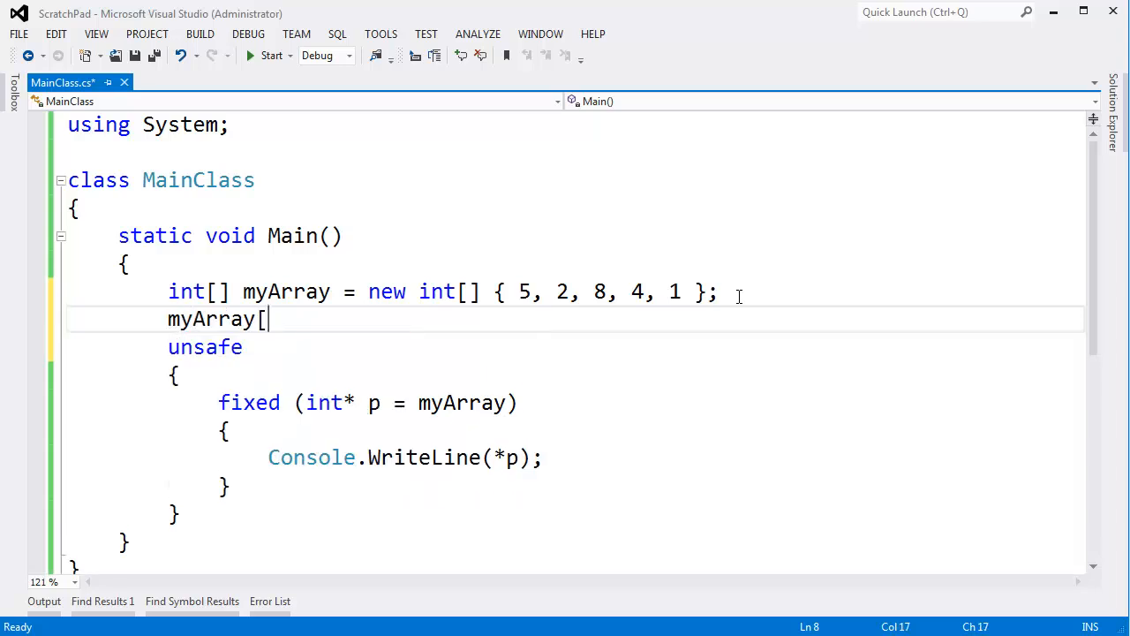
{"action": "type", "text": "10] = 20;"}
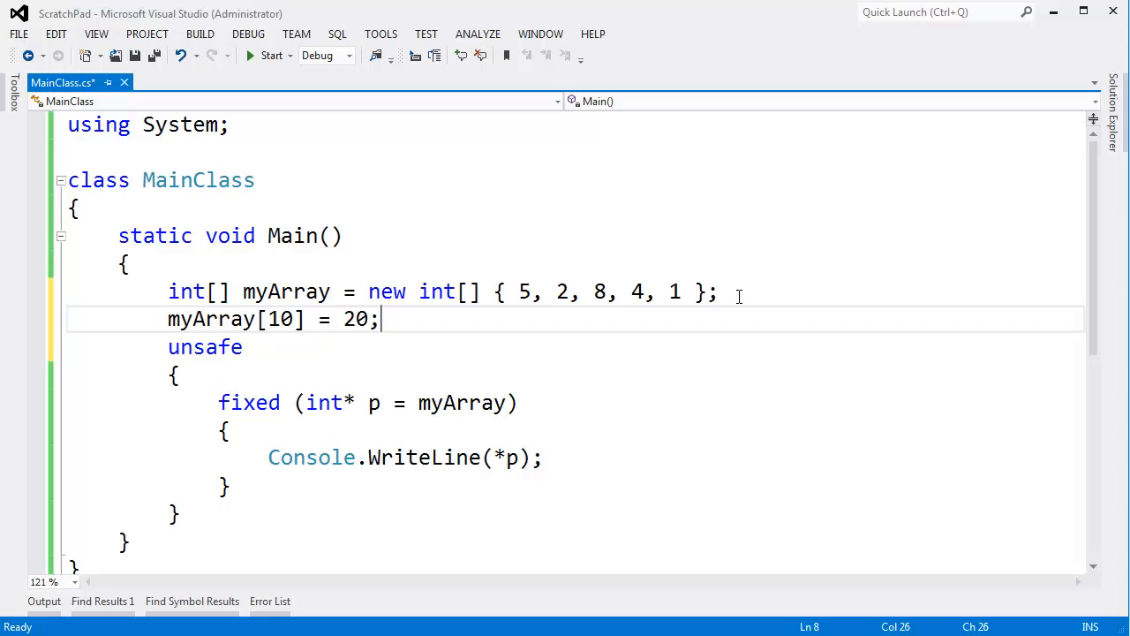
{"action": "left_click_drag", "start_coordinate": [512, 291], "coordinate": [681, 291]}
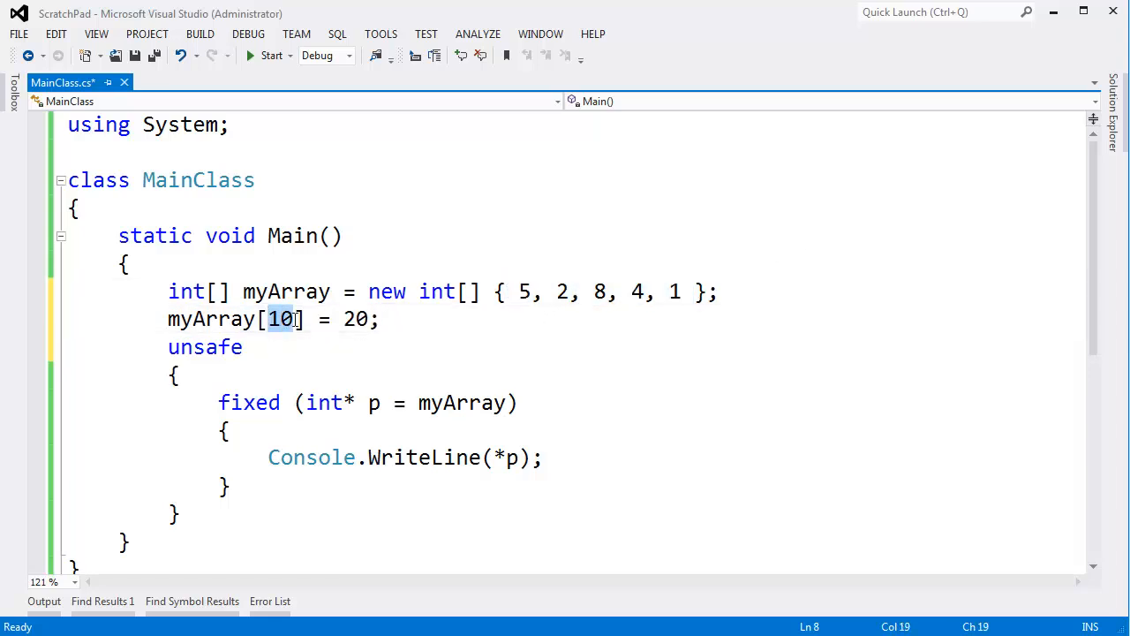
{"action": "left_click", "coordinate": [533, 291]}
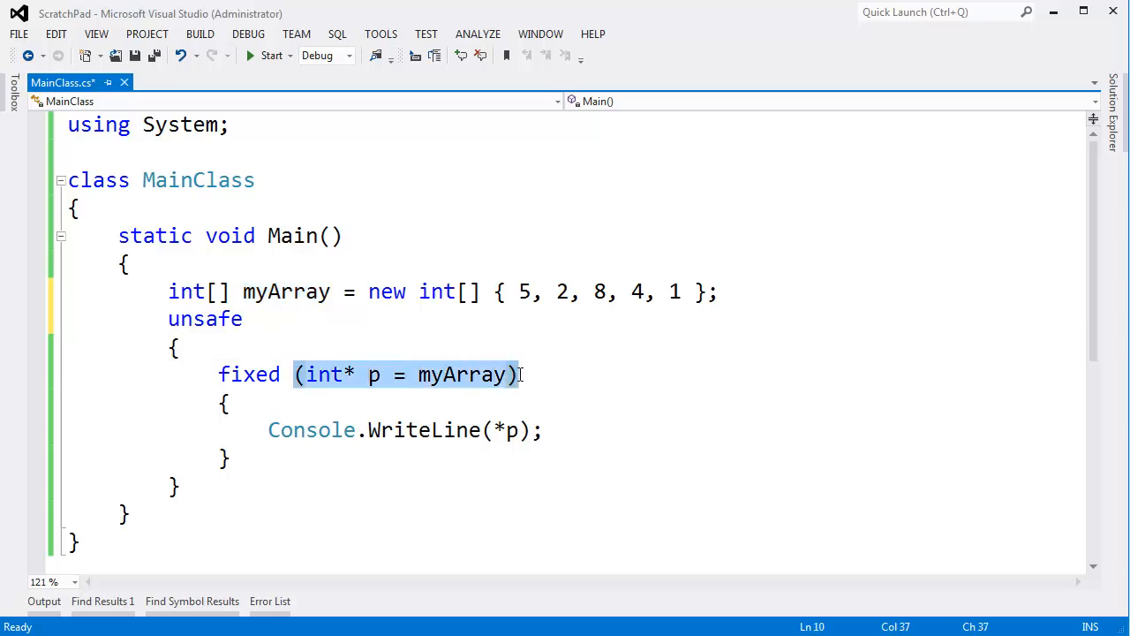
{"action": "mouse_move", "coordinate": [516, 381]}
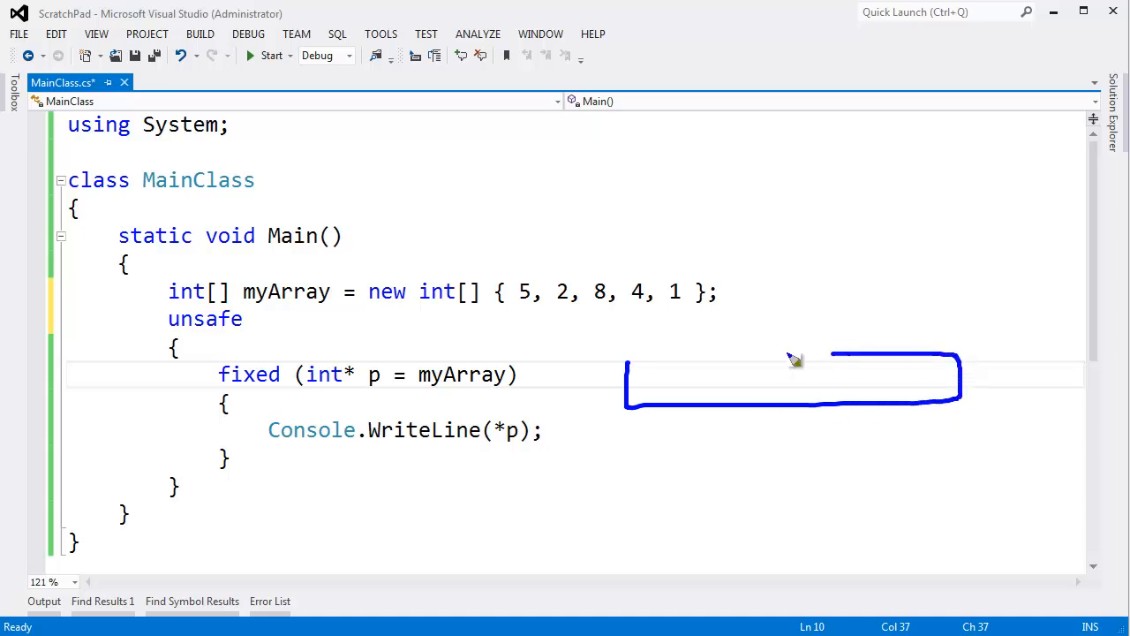
Sketch the array as a row of boxes labelled with the values 5, 2, 8, 4, 1
{"action": "left_click_drag", "start_coordinate": [773, 350], "coordinate": [773, 410]}
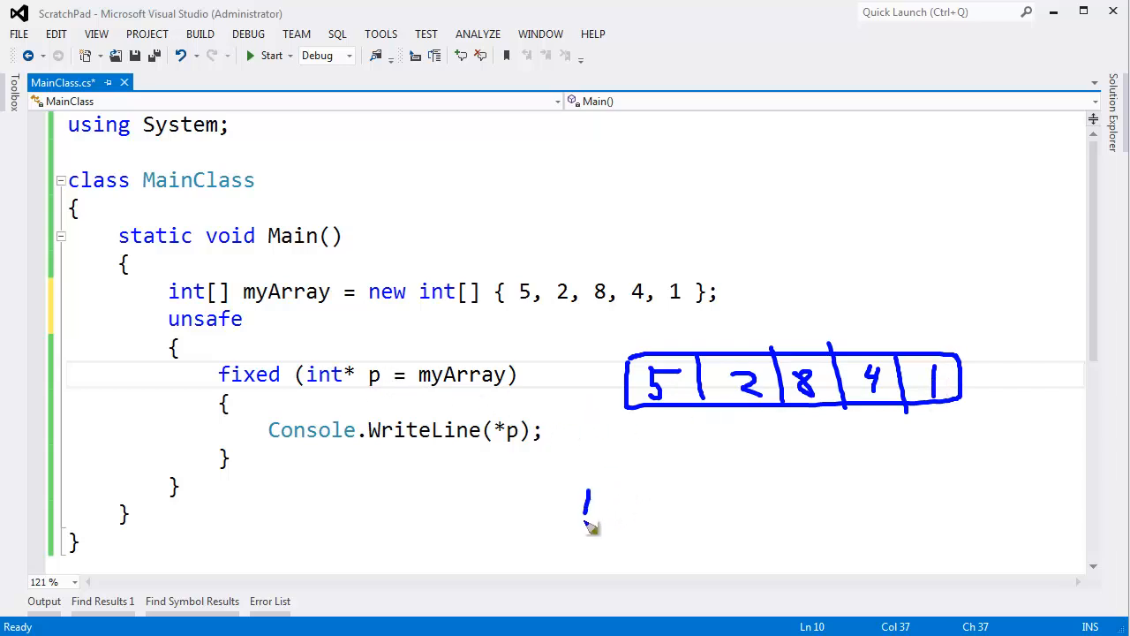
{"action": "left_click_drag", "start_coordinate": [586, 491], "coordinate": [615, 526]}
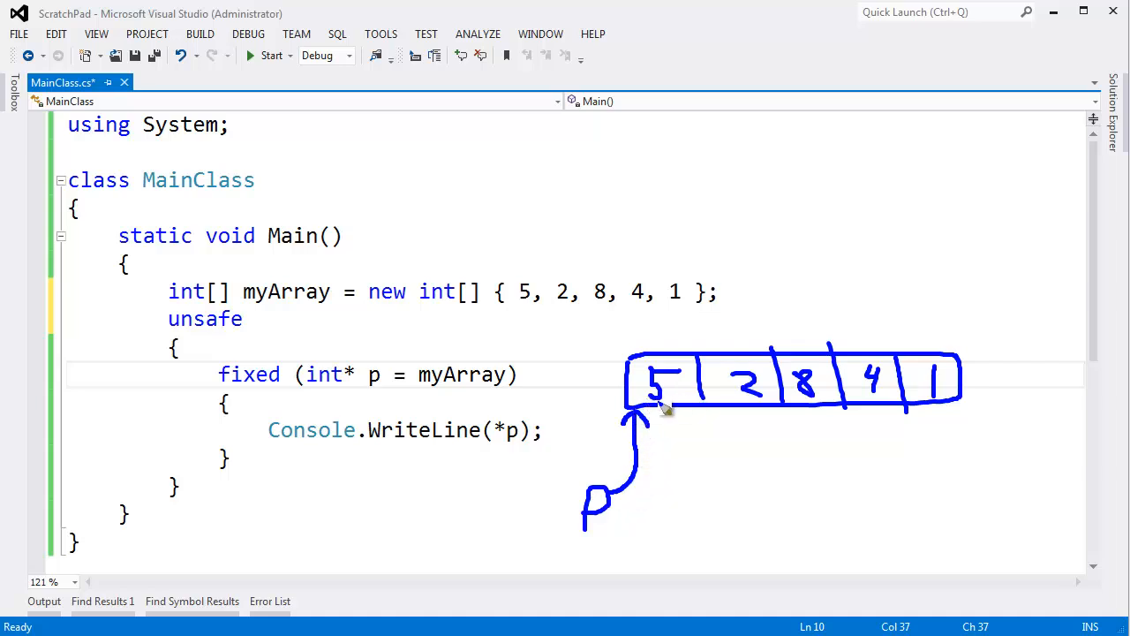
{"action": "mouse_move", "coordinate": [692, 404]}
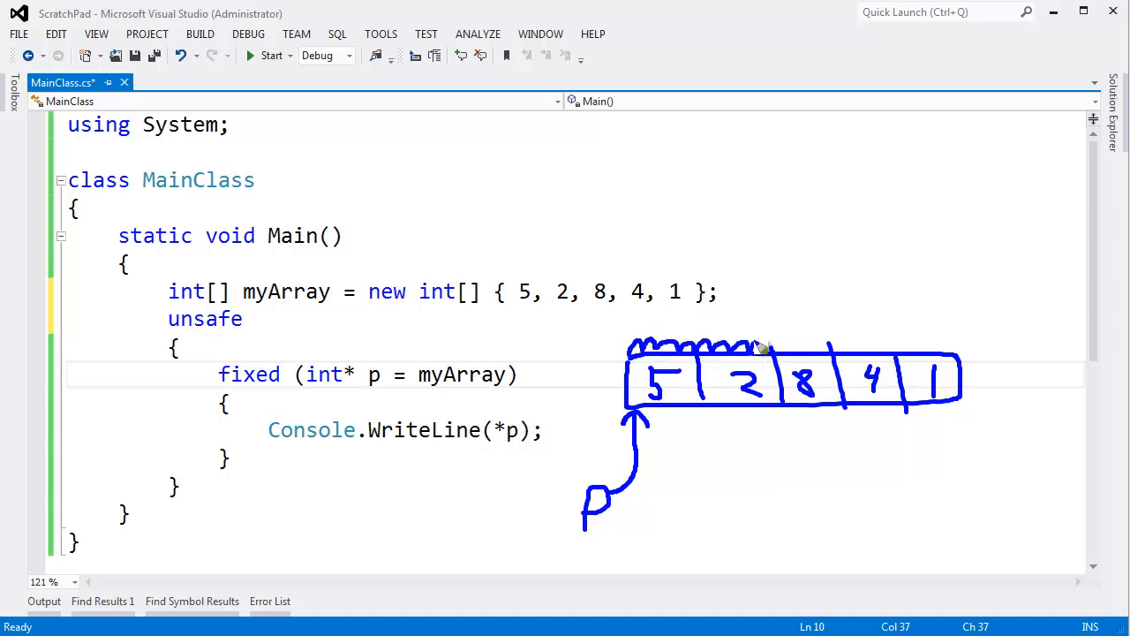
{"action": "mouse_move", "coordinate": [803, 356]}
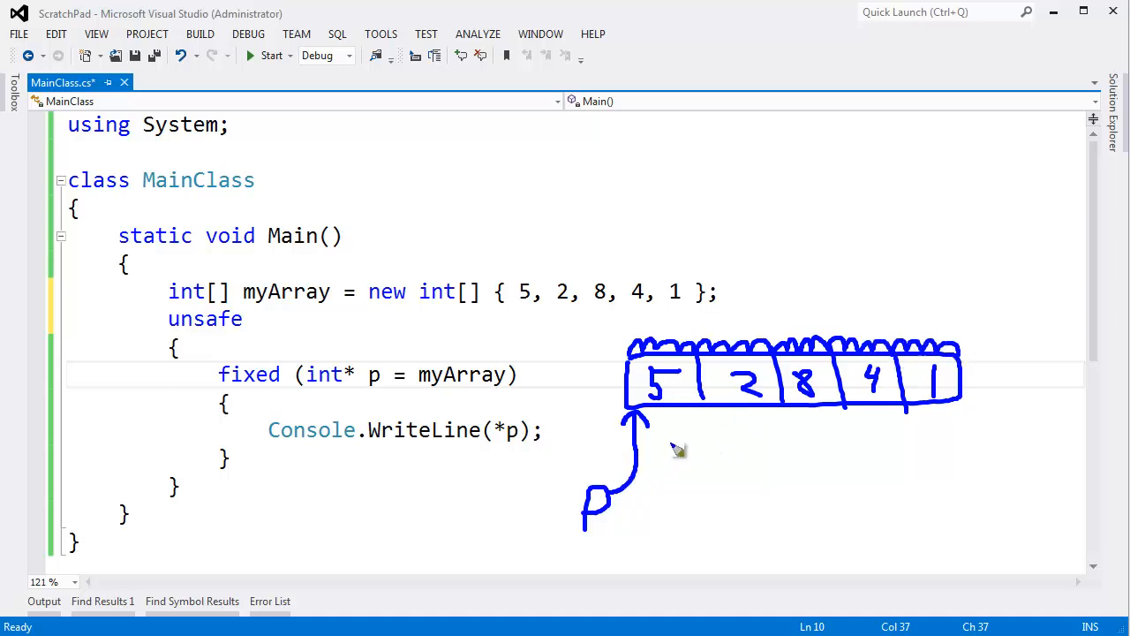
{"action": "mouse_move", "coordinate": [666, 402]}
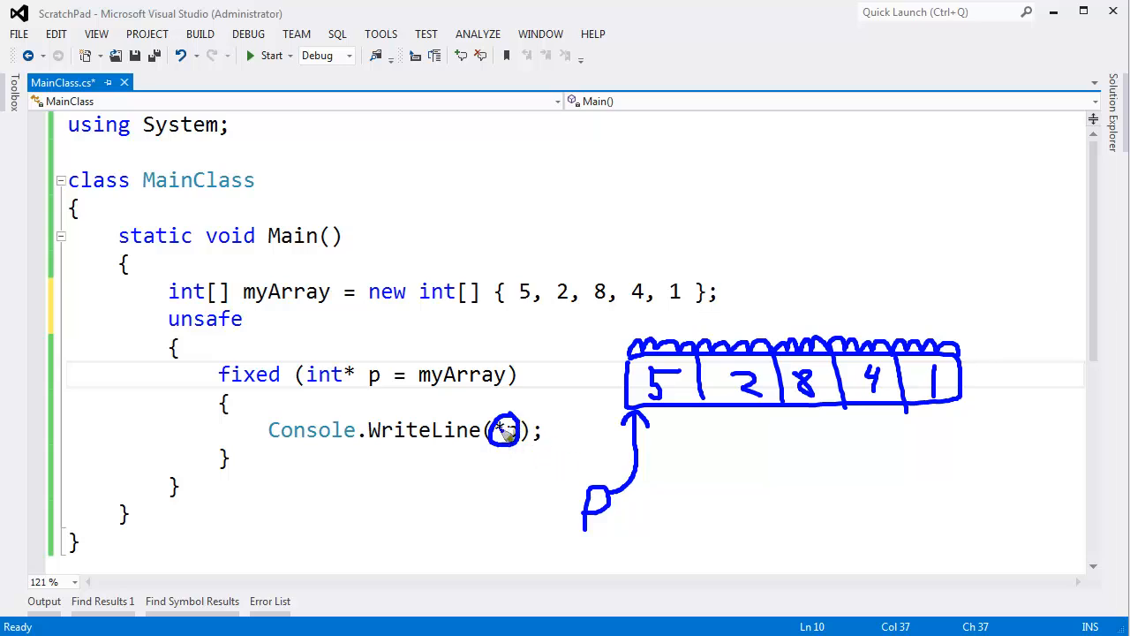
Change the WriteLine argument from *p to *(p + 1) and select the offset 1
{"action": "type", "text": "*p"}
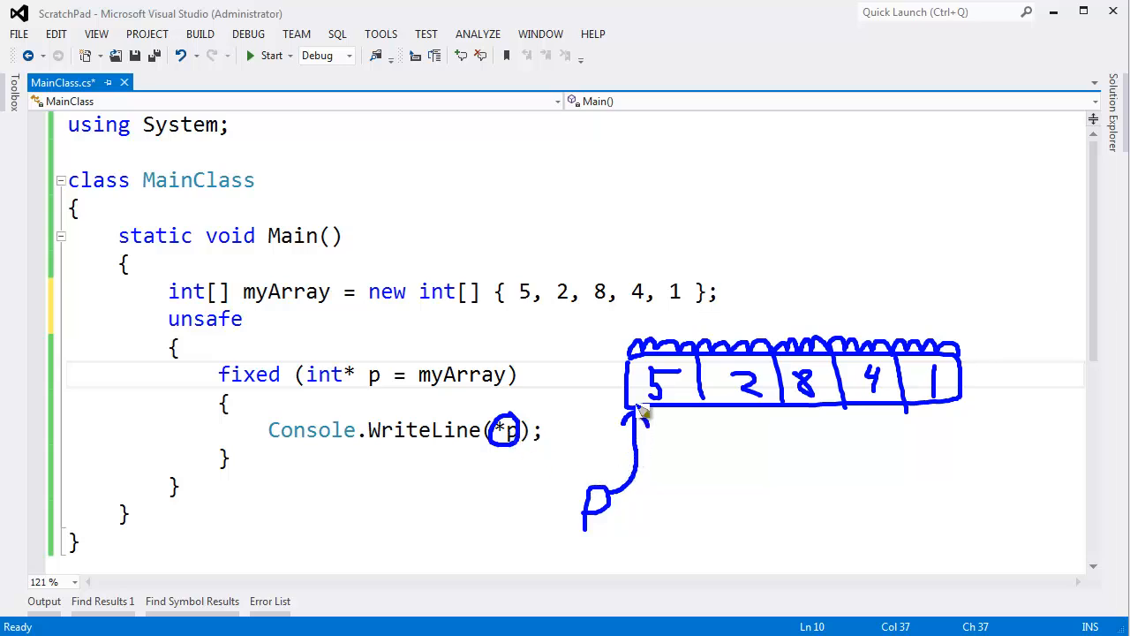
{"action": "mouse_move", "coordinate": [671, 403]}
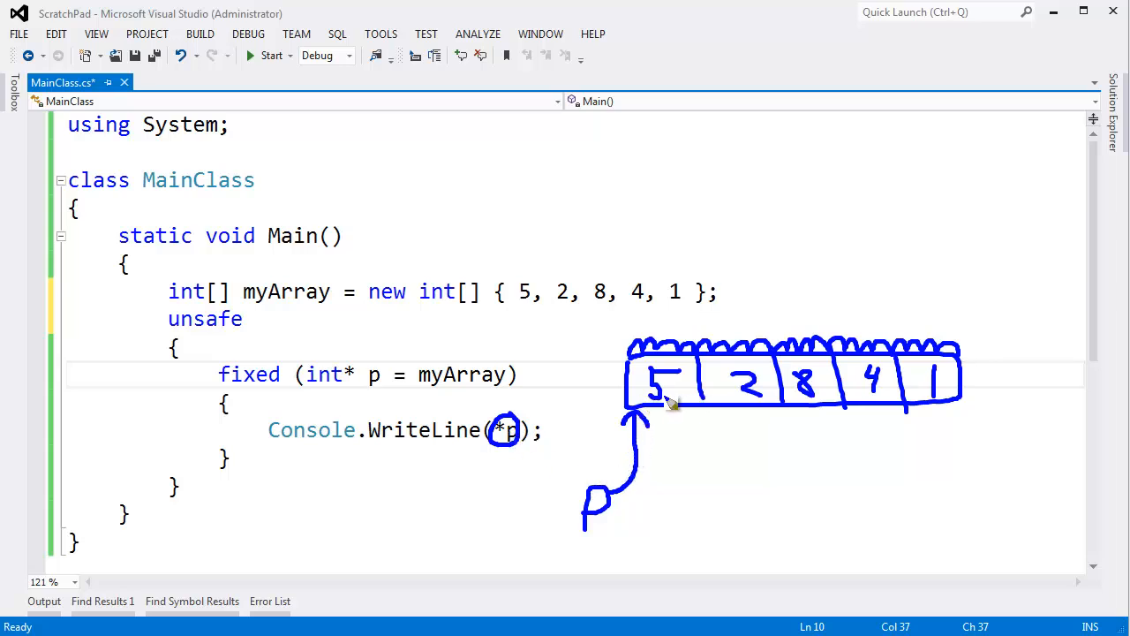
{"action": "mouse_move", "coordinate": [527, 440]}
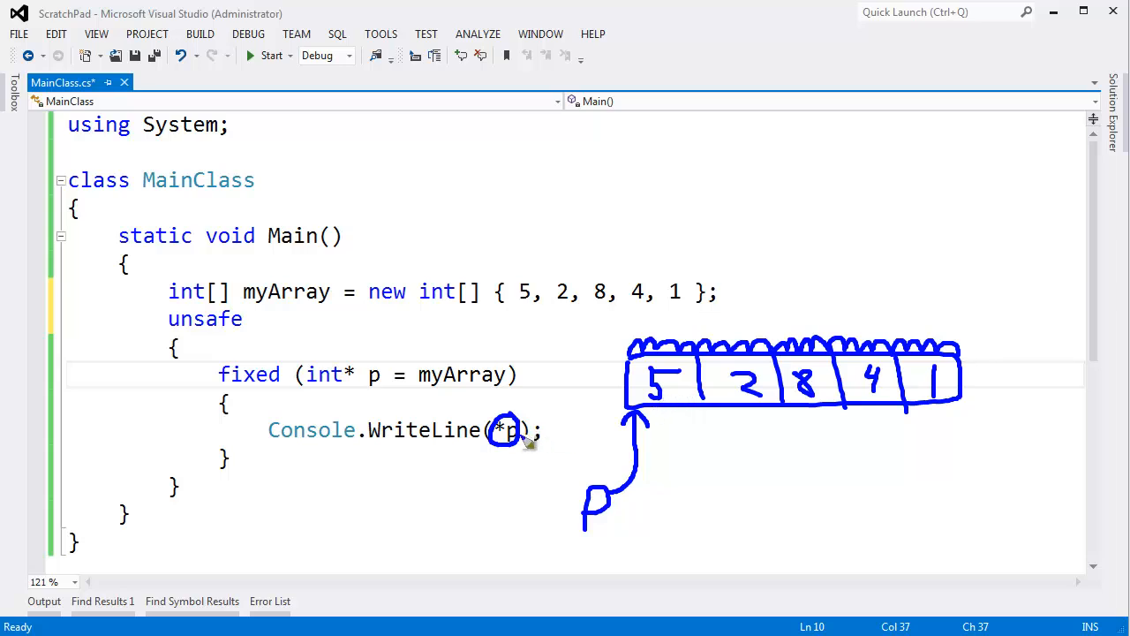
{"action": "mouse_move", "coordinate": [511, 399]}
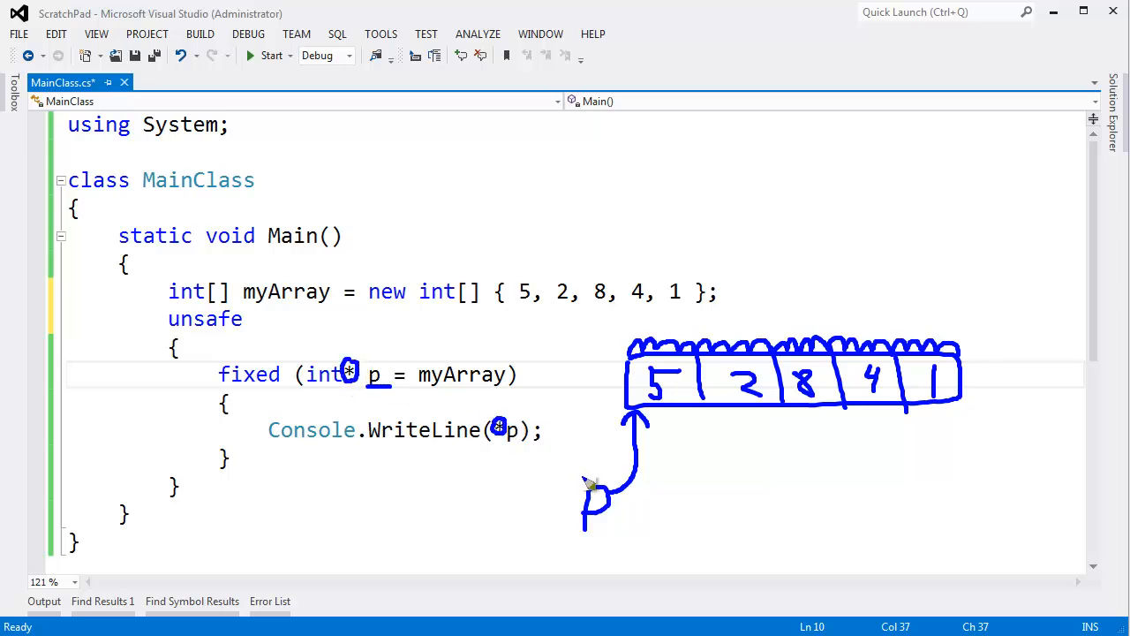
{"action": "mouse_move", "coordinate": [678, 403]}
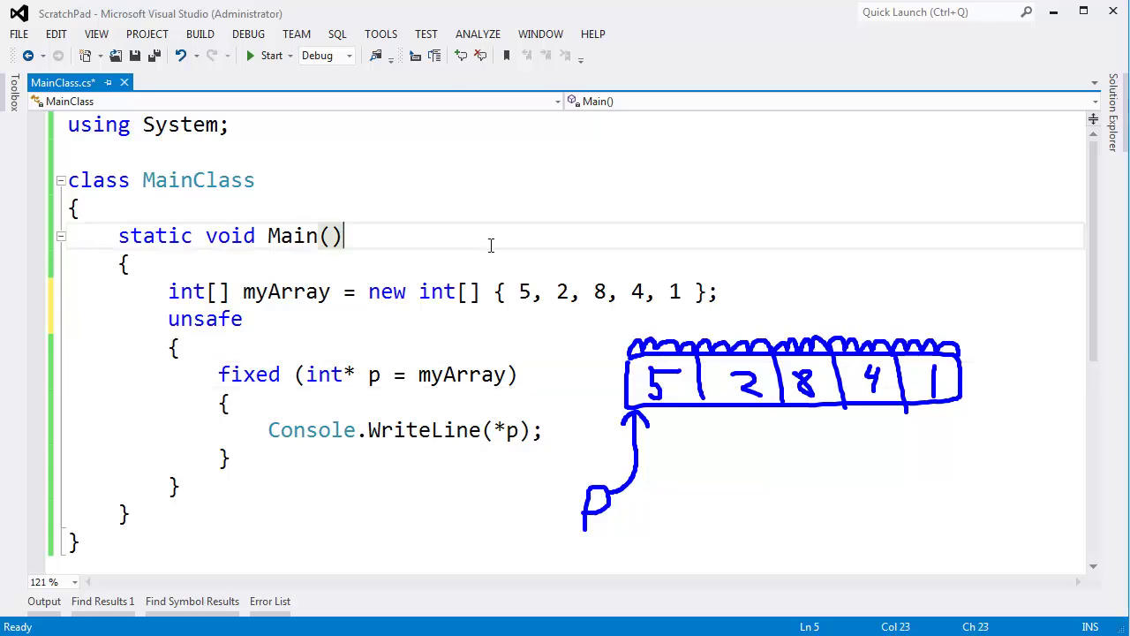
{"action": "left_click", "coordinate": [265, 55]}
{"action": "type", "text": "(p "}
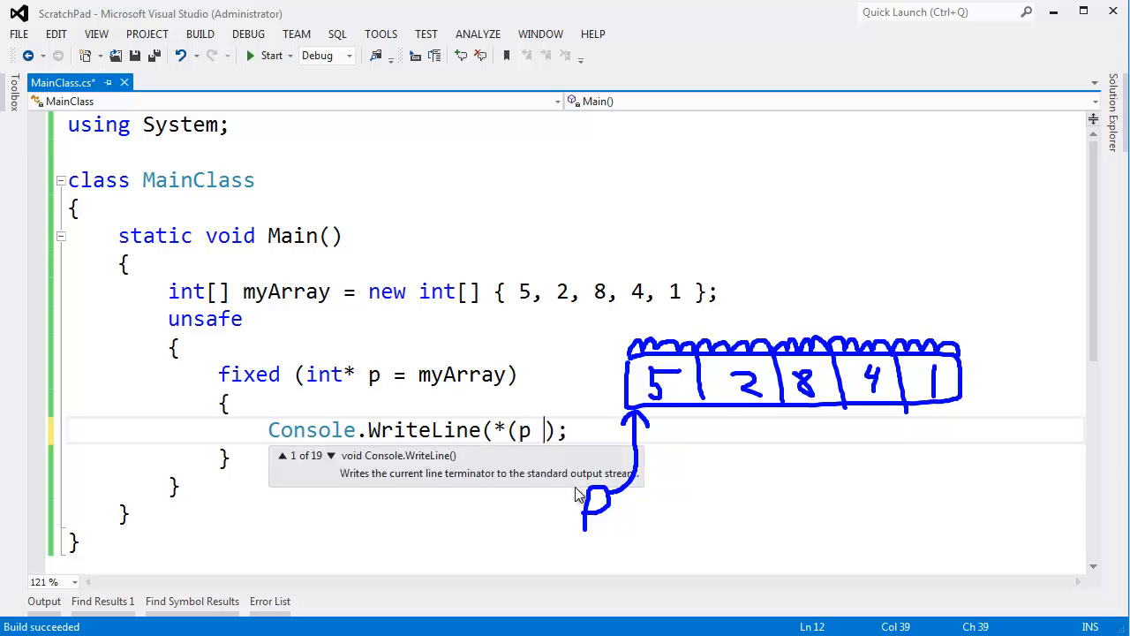
{"action": "type", "text": "+ 1)"}
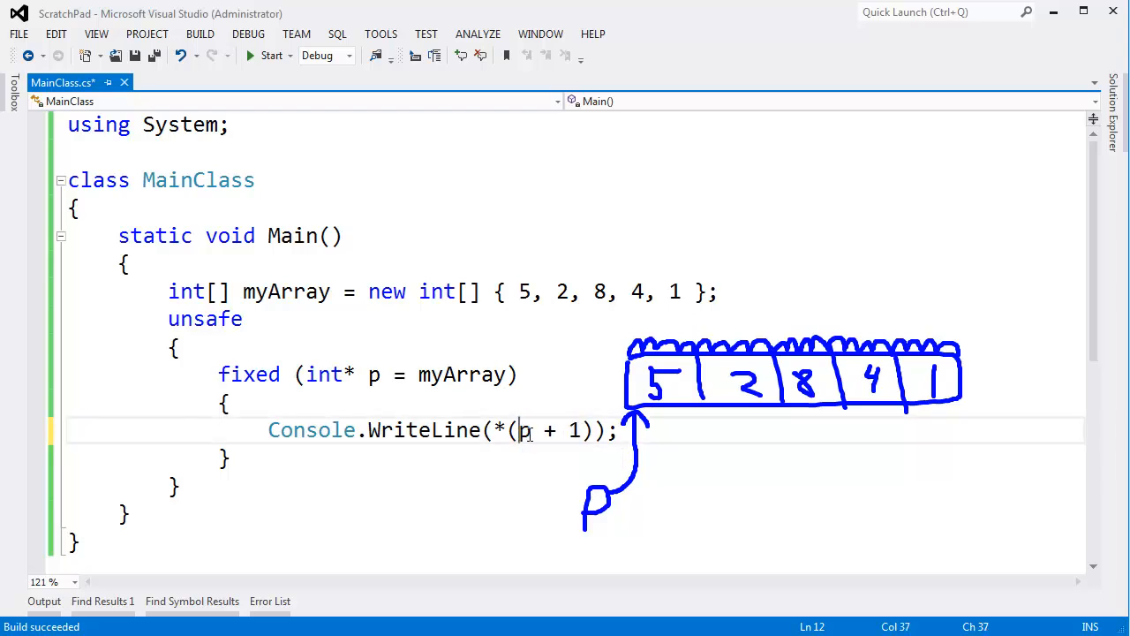
{"action": "double_click", "coordinate": [522, 430]}
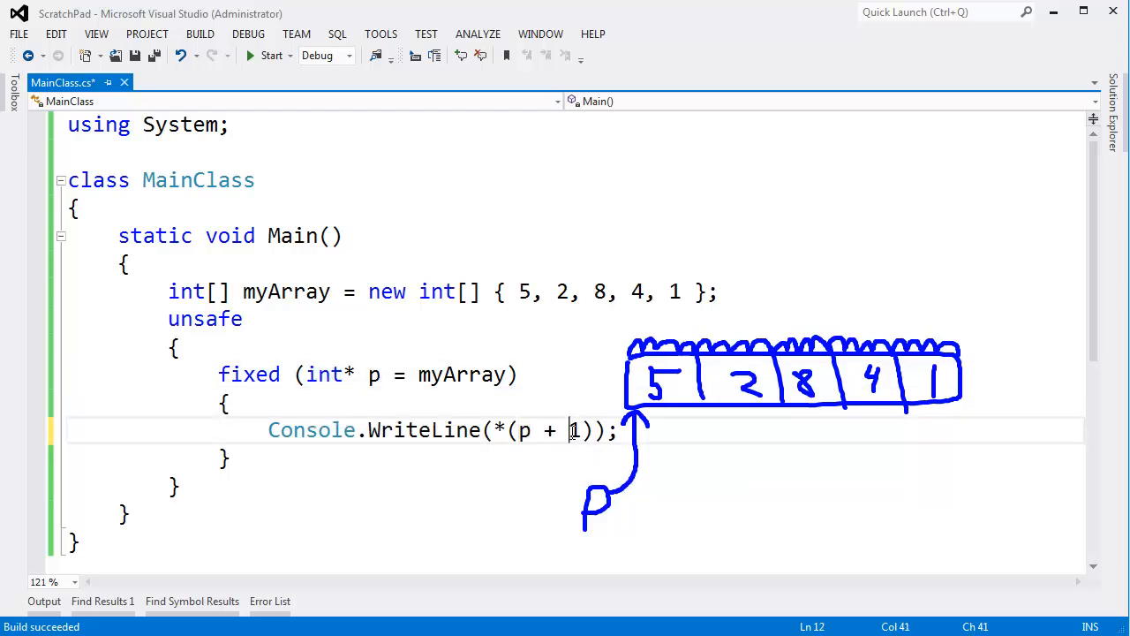
Select int in the pointer declaration, then place the caret at the offset 1 ready to replace it
{"action": "double_click", "coordinate": [323, 374]}
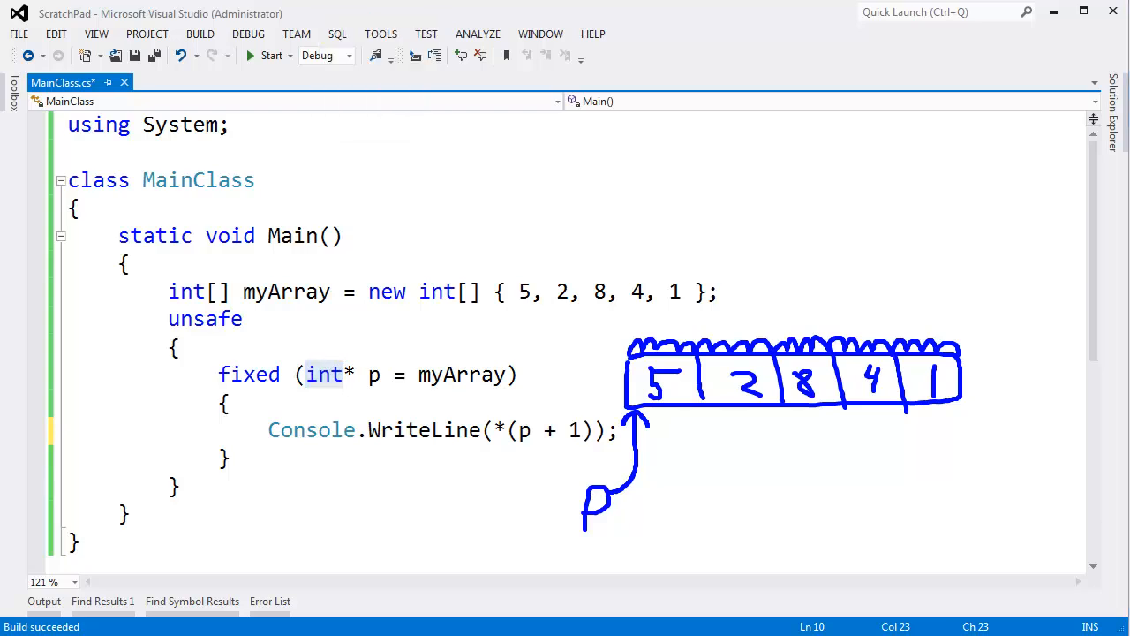
{"action": "mouse_move", "coordinate": [655, 330]}
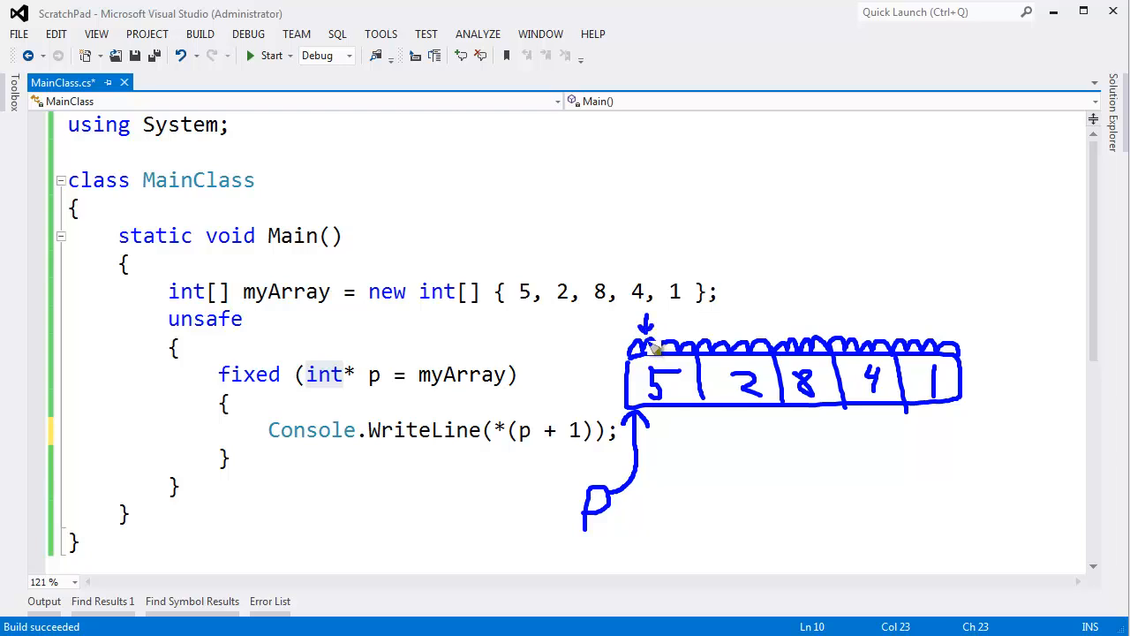
{"action": "mouse_move", "coordinate": [693, 325]}
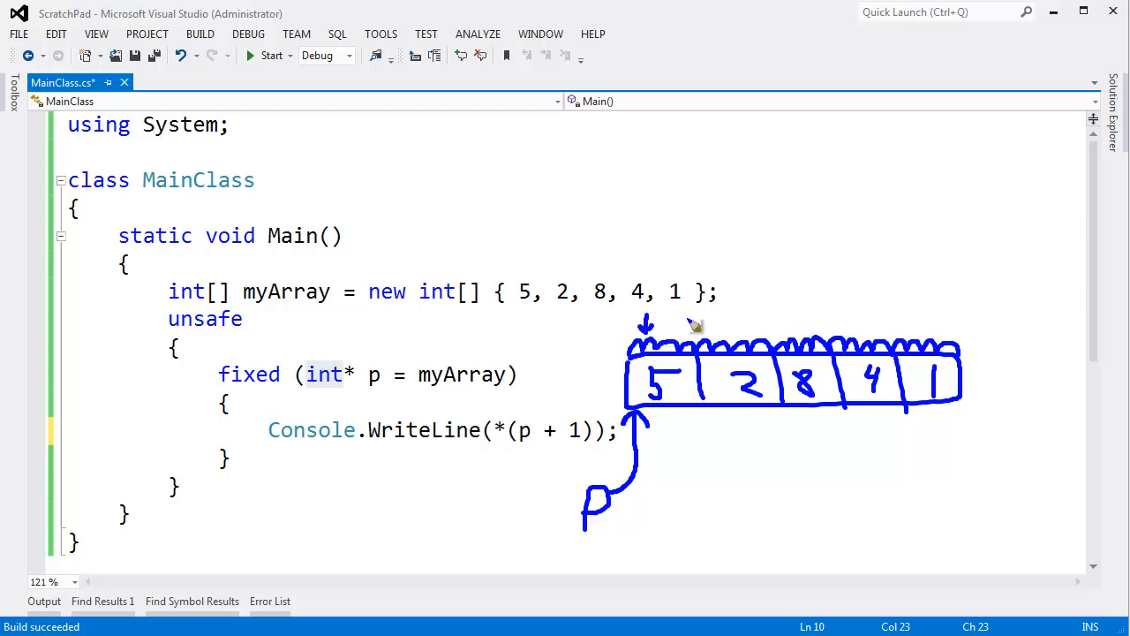
{"action": "mouse_move", "coordinate": [661, 355]}
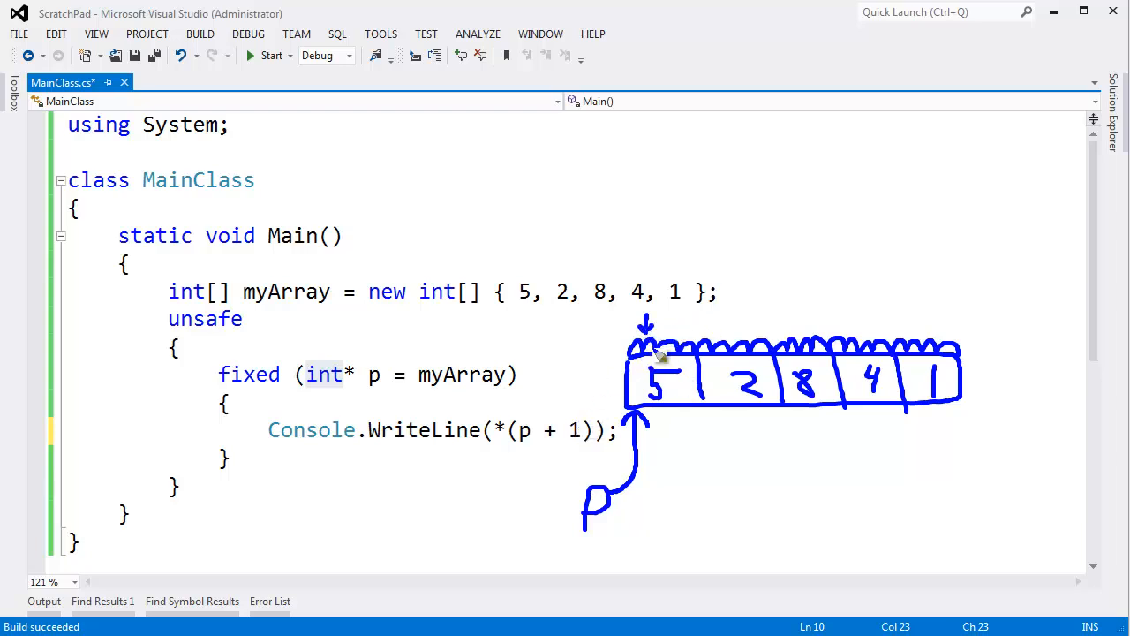
{"action": "mouse_move", "coordinate": [721, 318]}
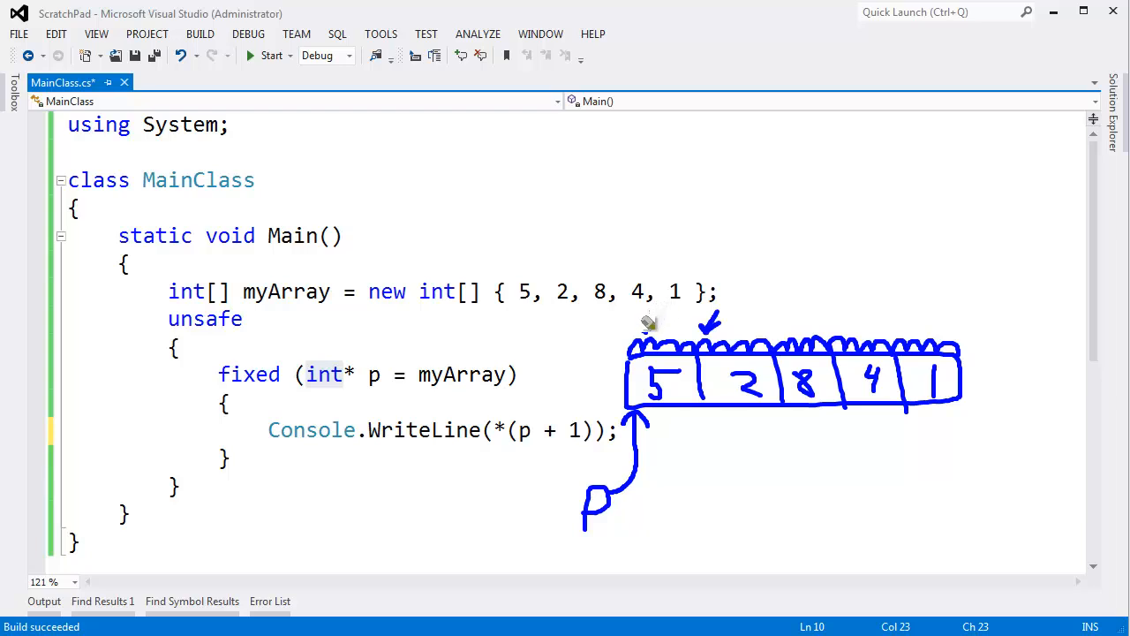
{"action": "mouse_move", "coordinate": [742, 298]}
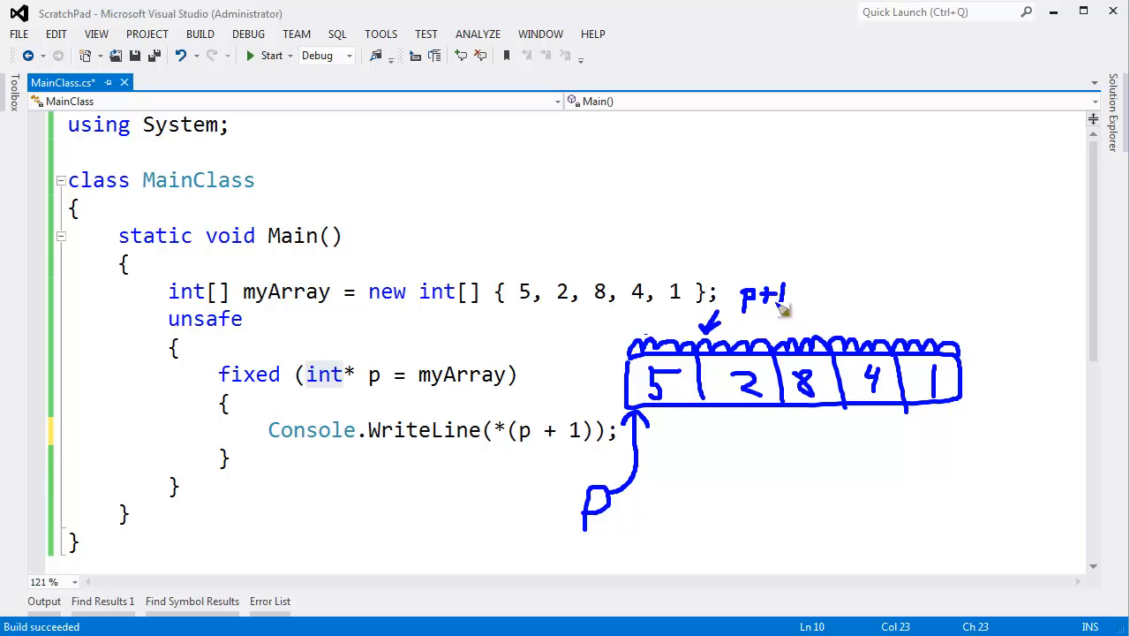
{"action": "mouse_move", "coordinate": [703, 357]}
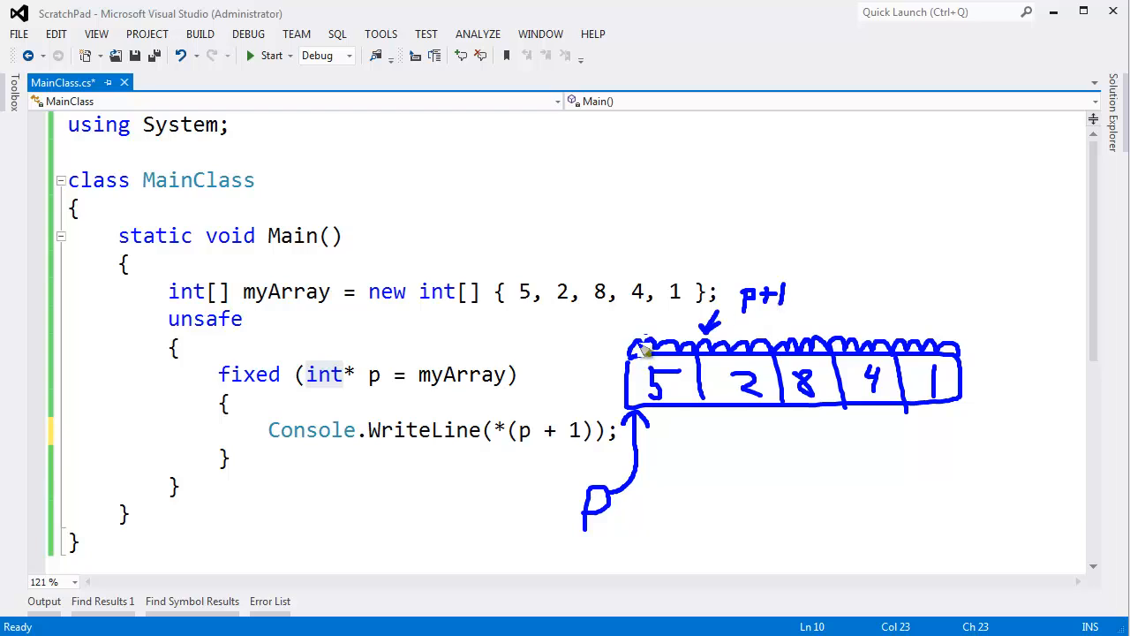
{"action": "mouse_move", "coordinate": [760, 395]}
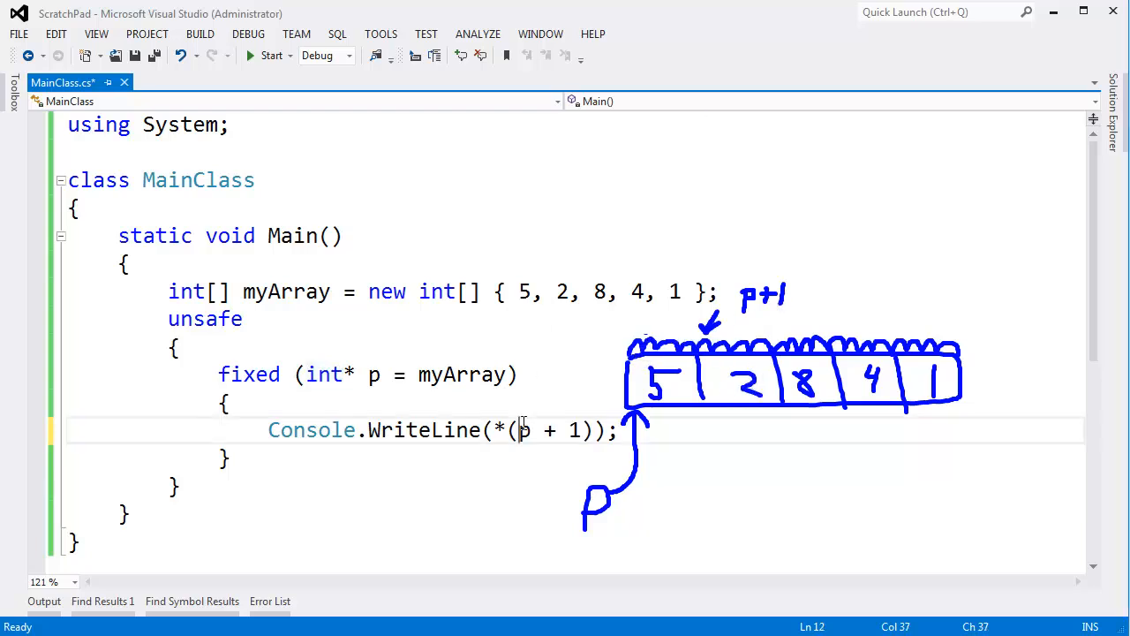
{"action": "left_click", "coordinate": [265, 57]}
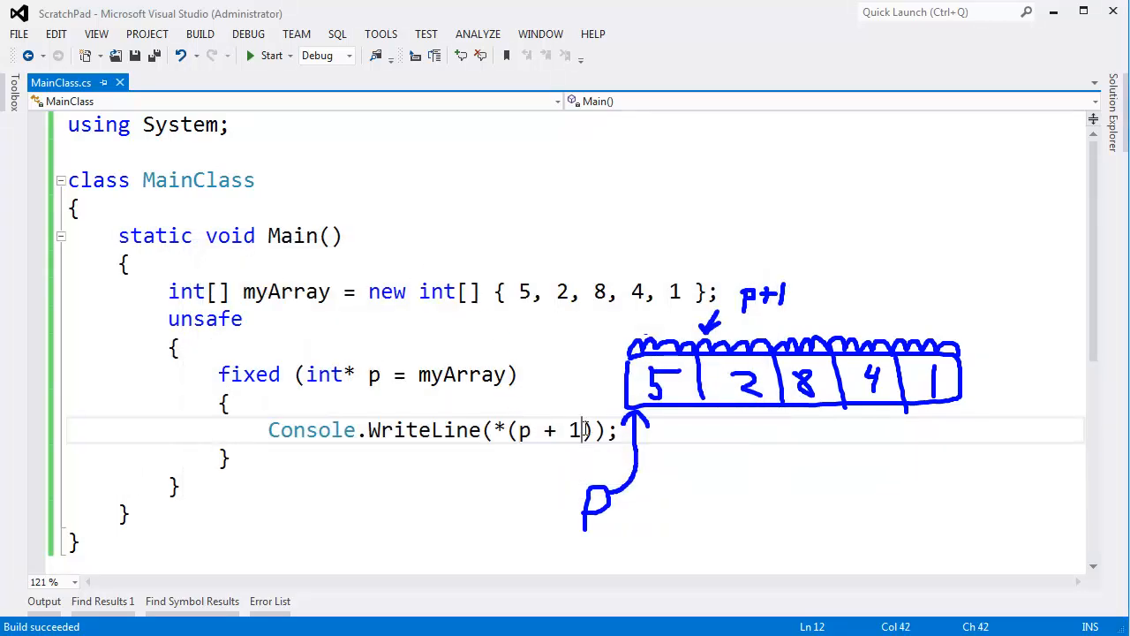
Replace the printed offset 1 with 2, then return to it to change it to 0
{"action": "type", "text": "2"}
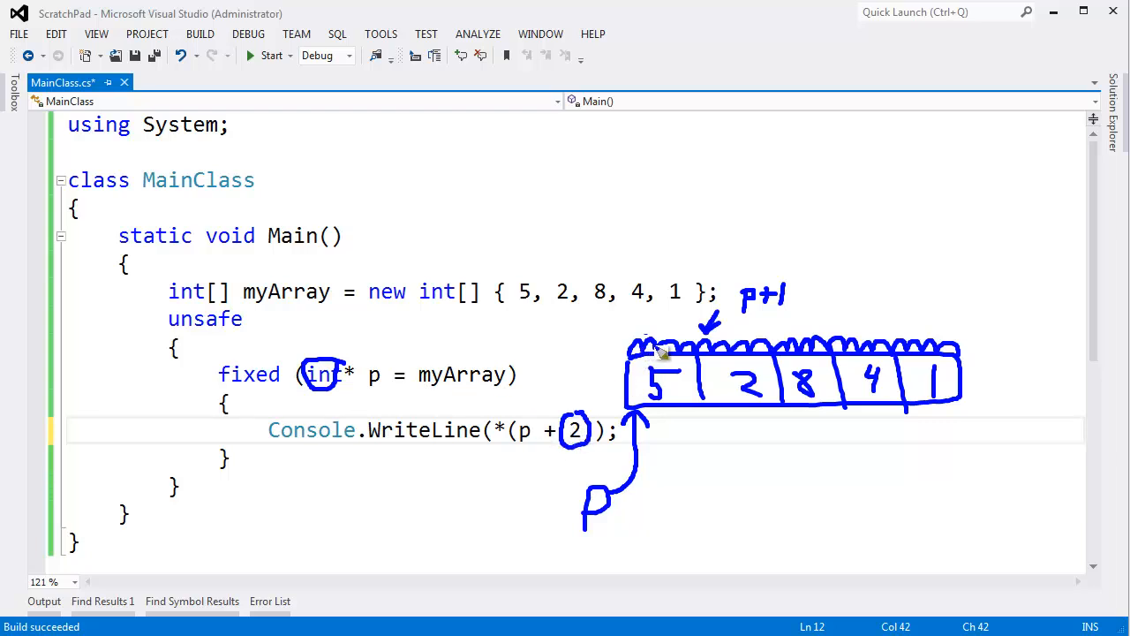
{"action": "mouse_move", "coordinate": [725, 353]}
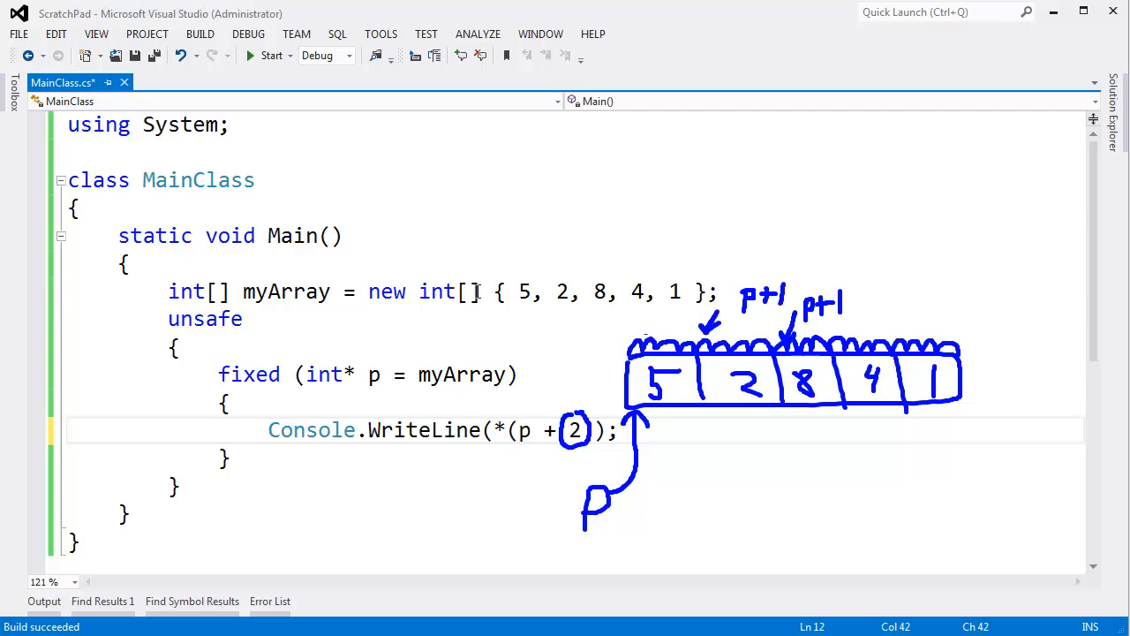
{"action": "left_click", "coordinate": [272, 54]}
{"action": "type", "text": "0"}
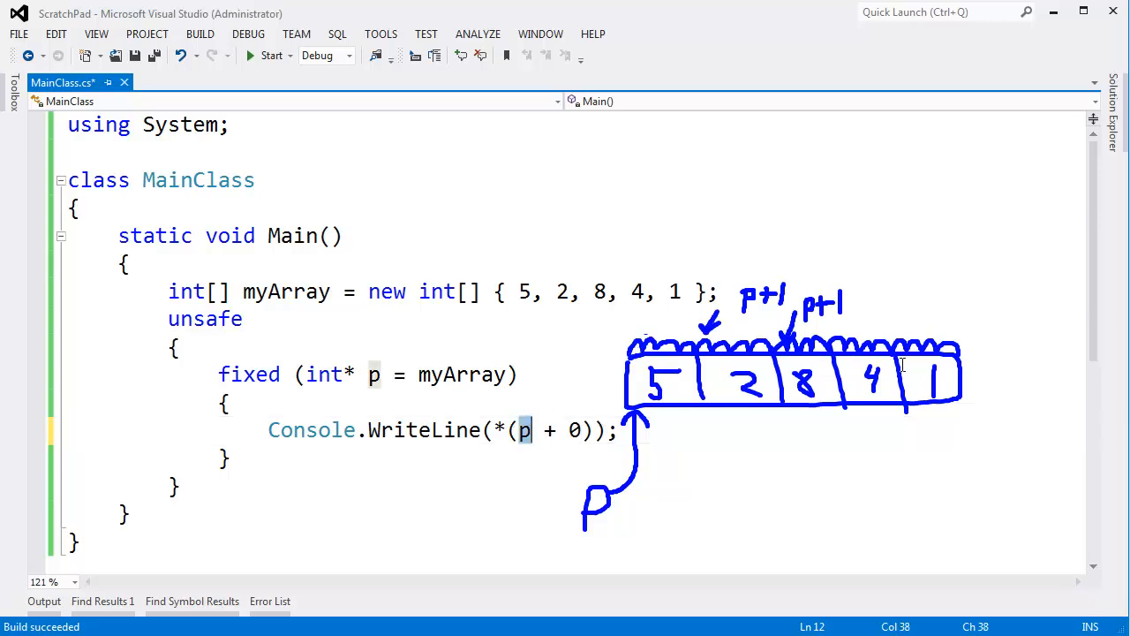
{"action": "double_click", "coordinate": [572, 431]}
{"action": "type", "text": "Console.WriteLine(myArray[0])"}
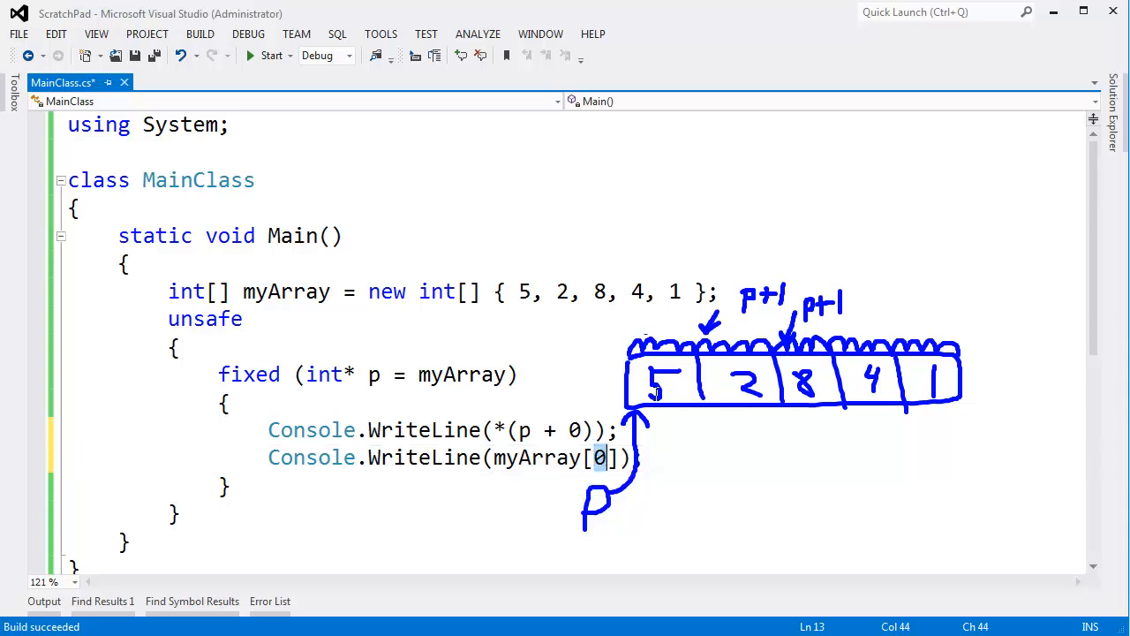
{"action": "mouse_move", "coordinate": [878, 377]}
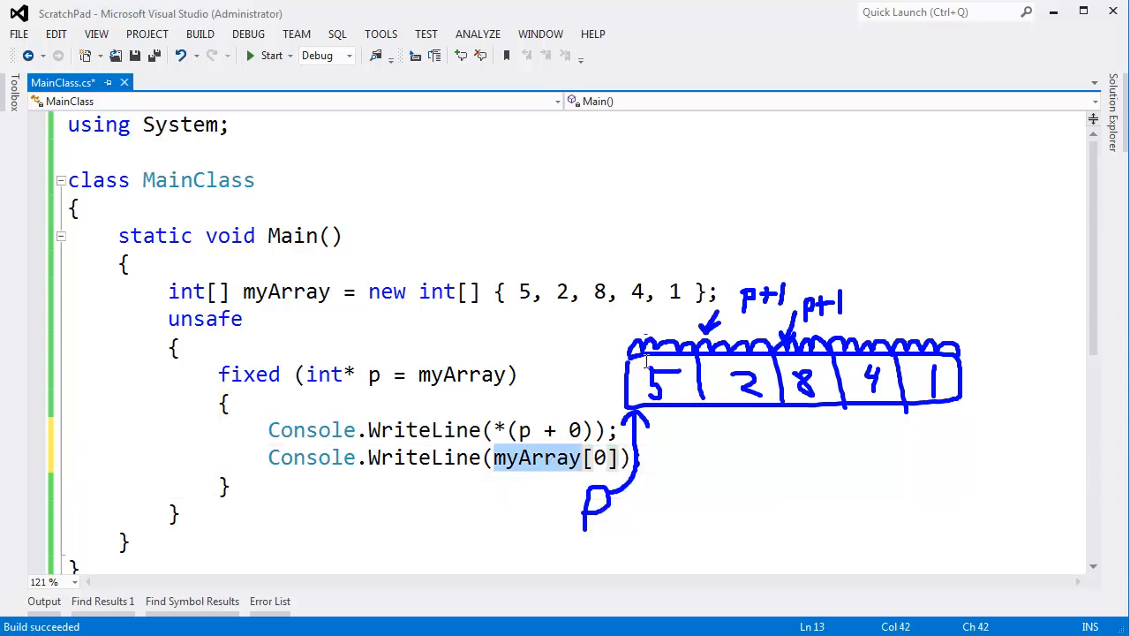
{"action": "double_click", "coordinate": [286, 291]}
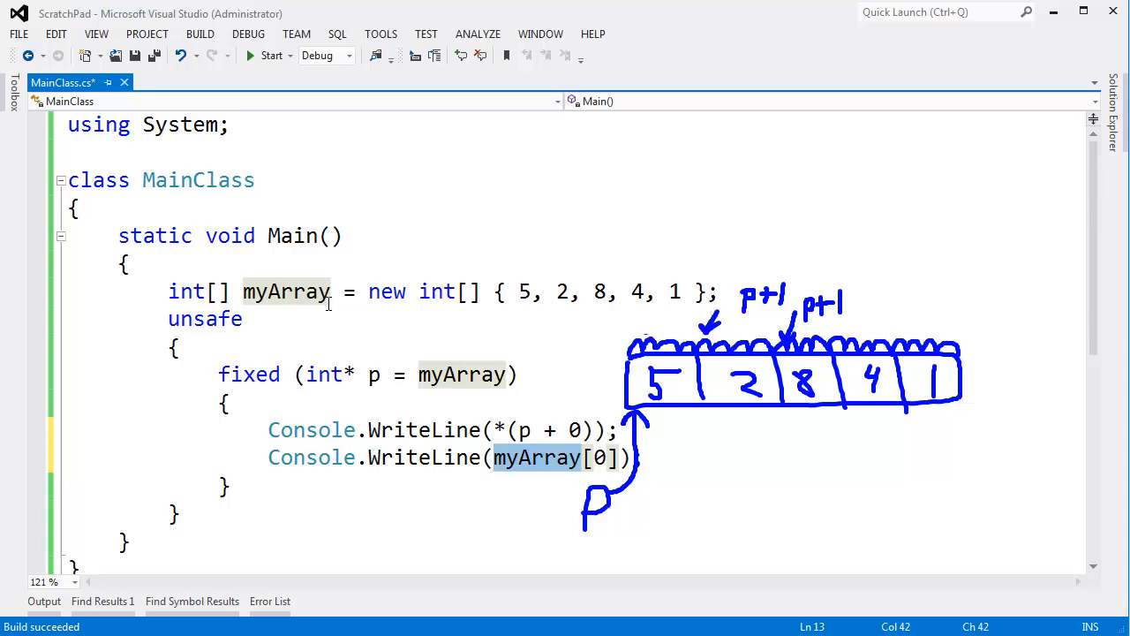
{"action": "mouse_move", "coordinate": [498, 369]}
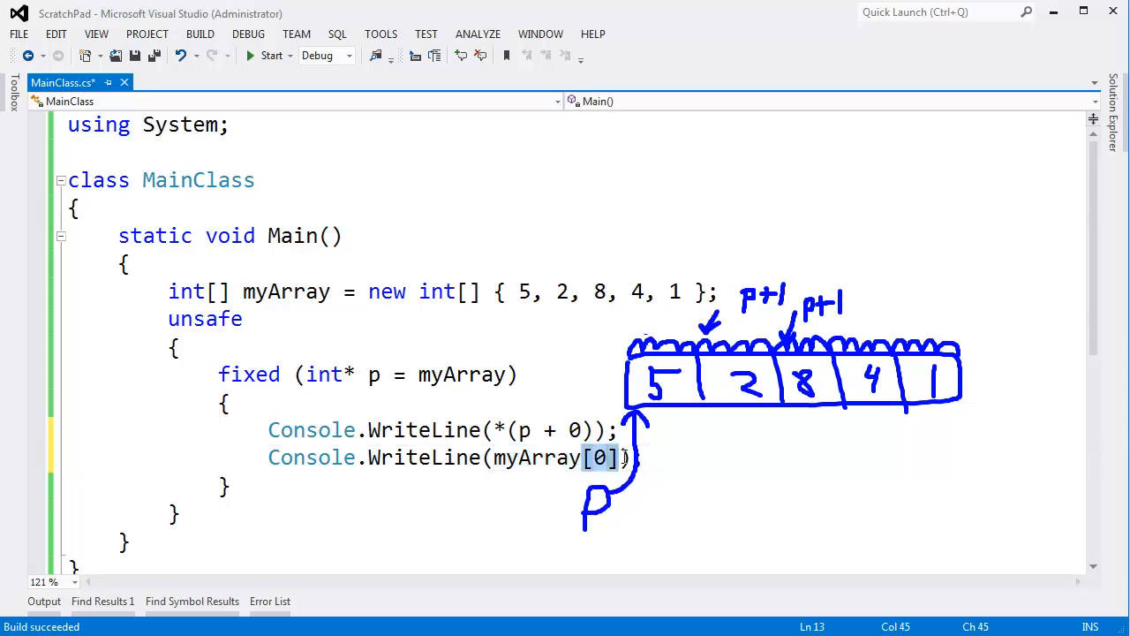
{"action": "mouse_move", "coordinate": [600, 387]}
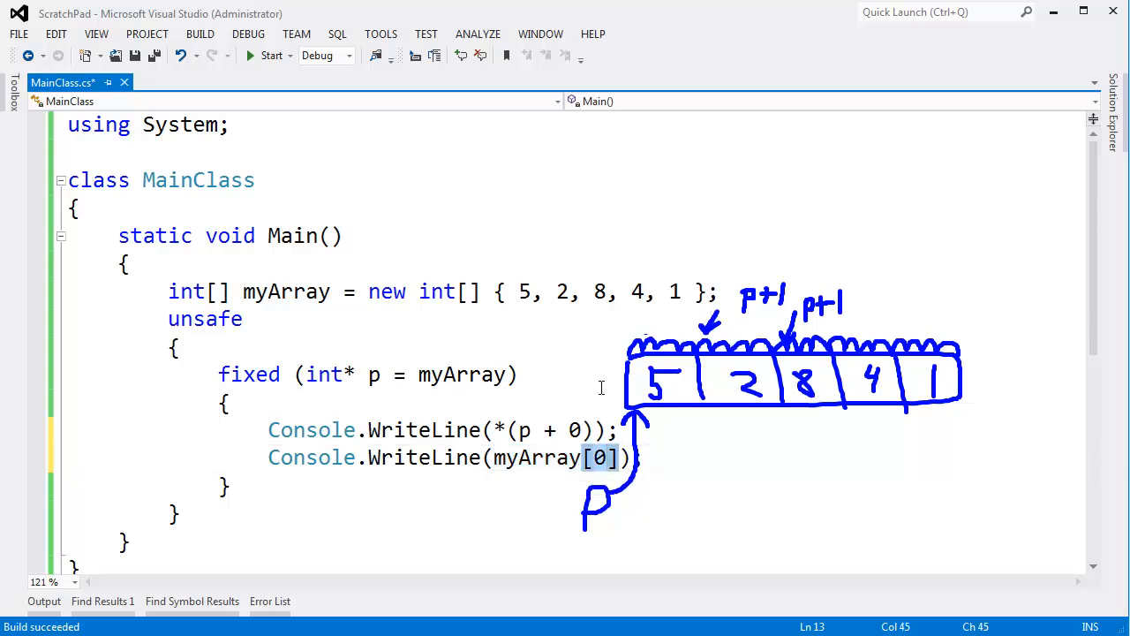
{"action": "mouse_move", "coordinate": [532, 387]}
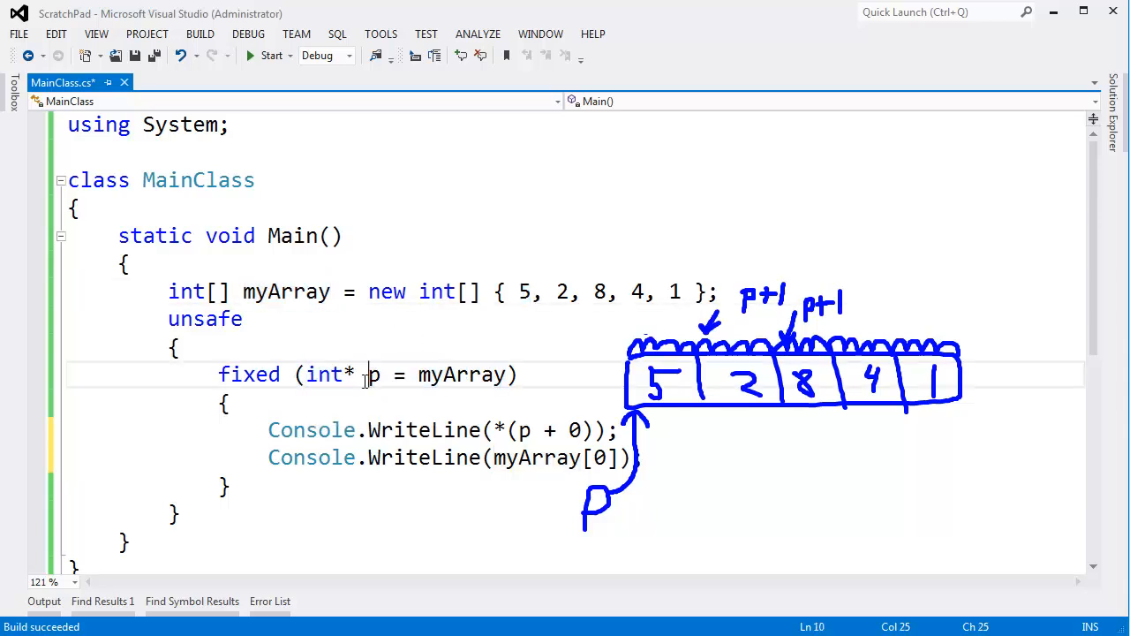
Point out myArray in the fixed statement before debugging starts
{"action": "double_click", "coordinate": [445, 374]}
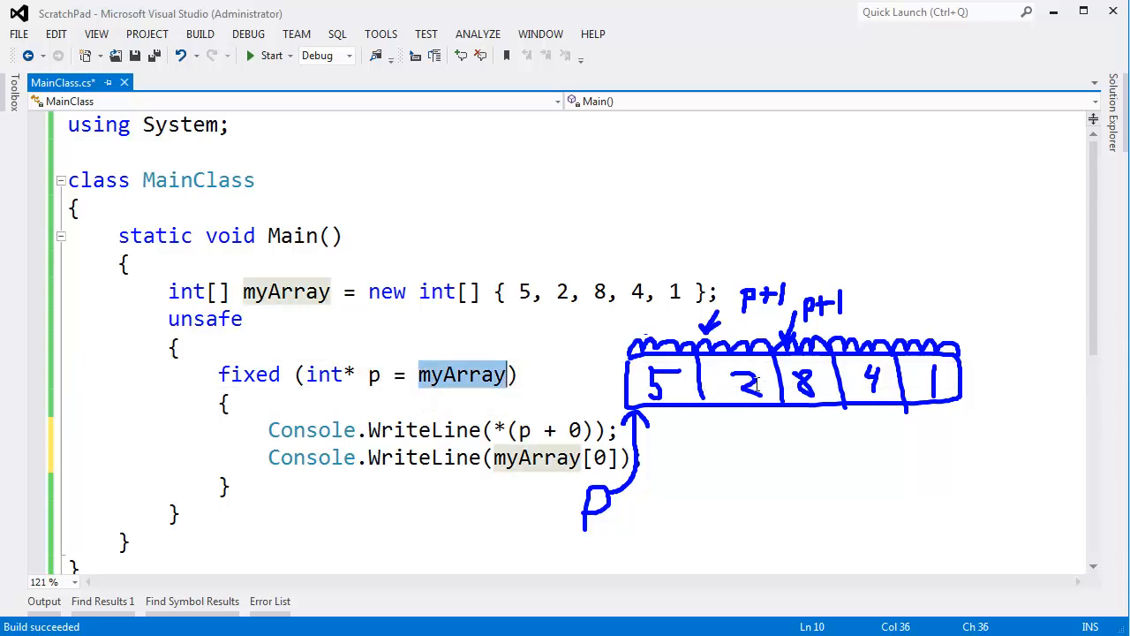
{"action": "mouse_move", "coordinate": [826, 392]}
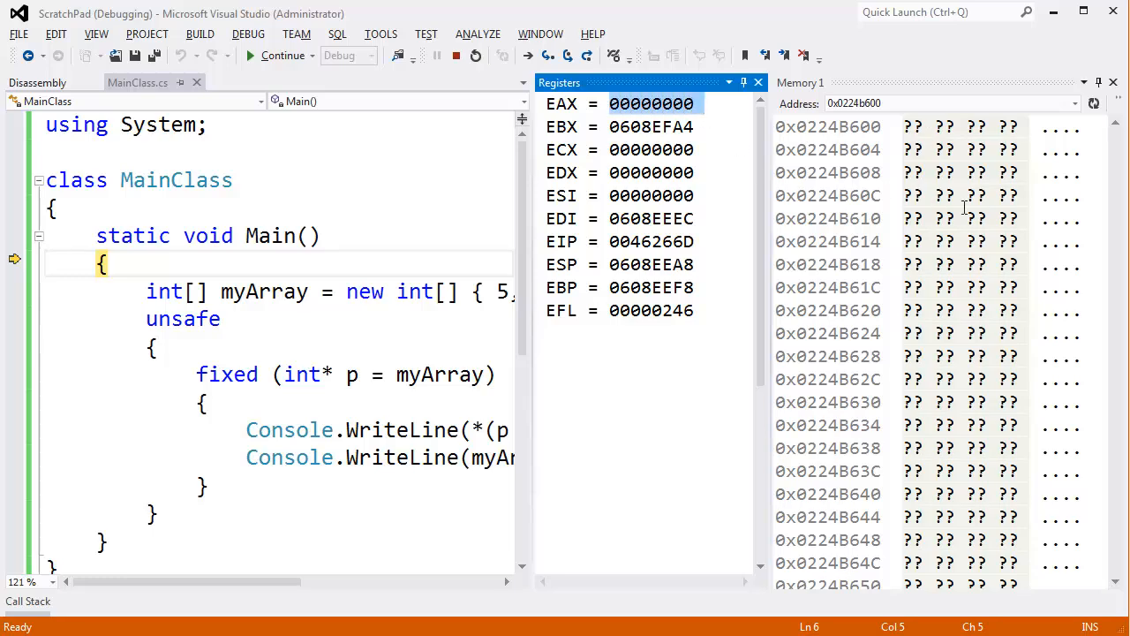
Show Main's disassembly, step past the array allocation and select the EAX value 0278D600
{"action": "left_click", "coordinate": [295, 267]}
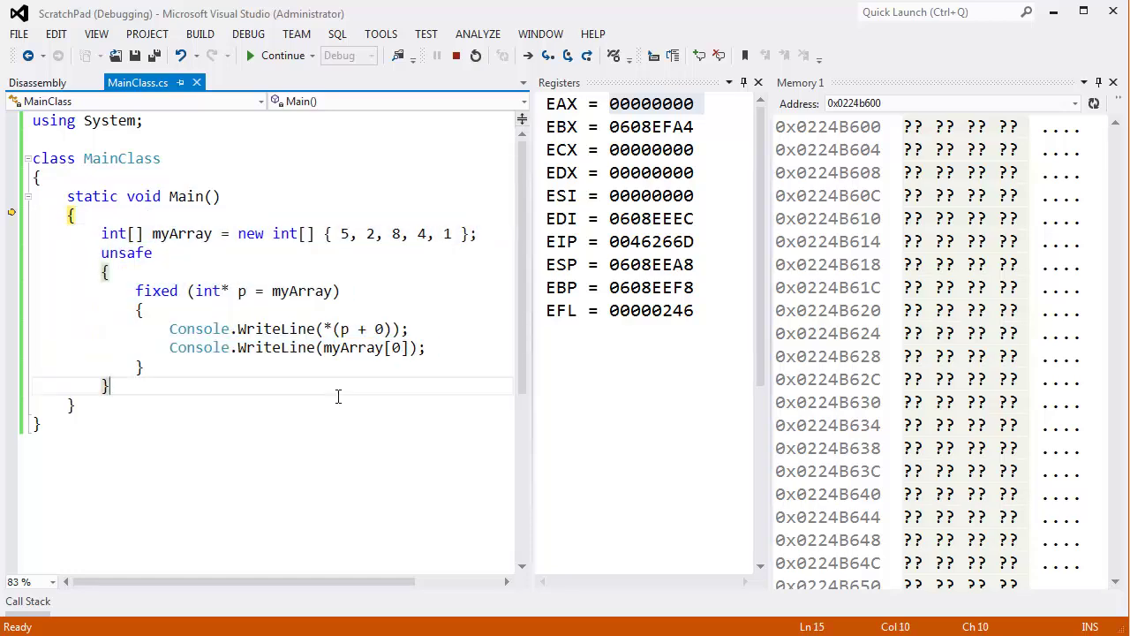
{"action": "left_click", "coordinate": [39, 83]}
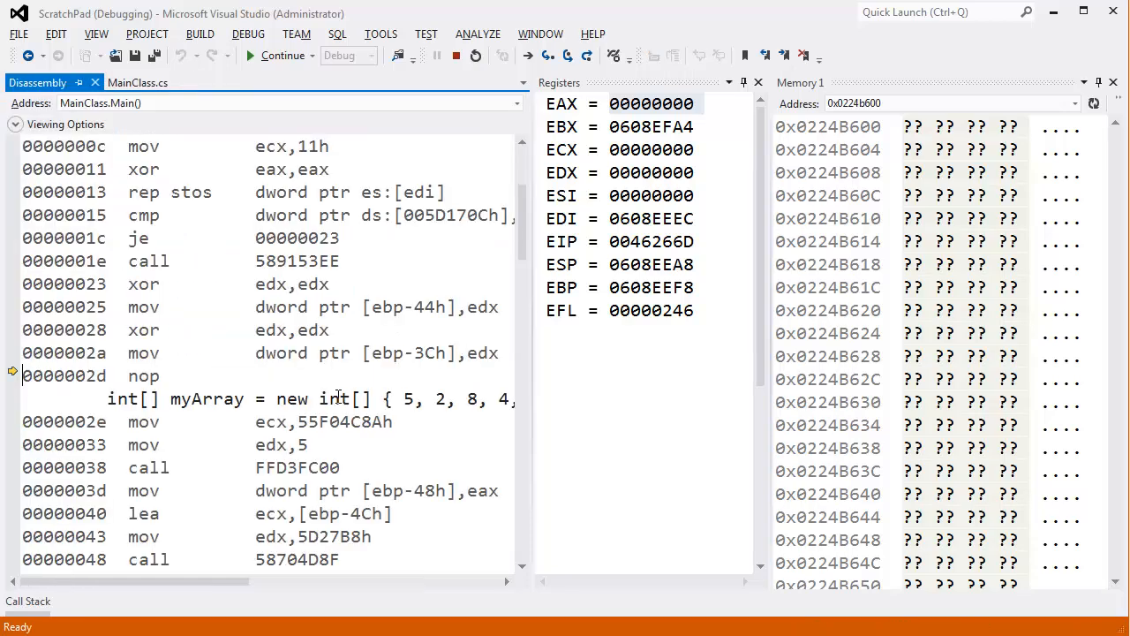
{"action": "scroll", "scroll_direction": "down", "scroll_amount": 3}
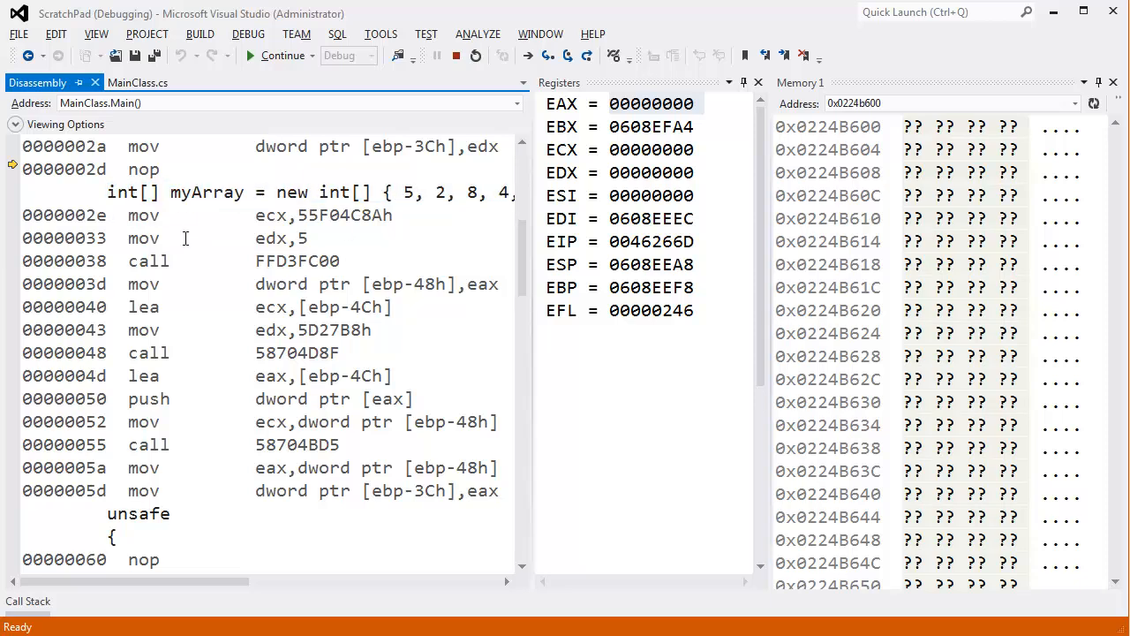
{"action": "left_click_drag", "start_coordinate": [168, 215], "coordinate": [370, 510]}
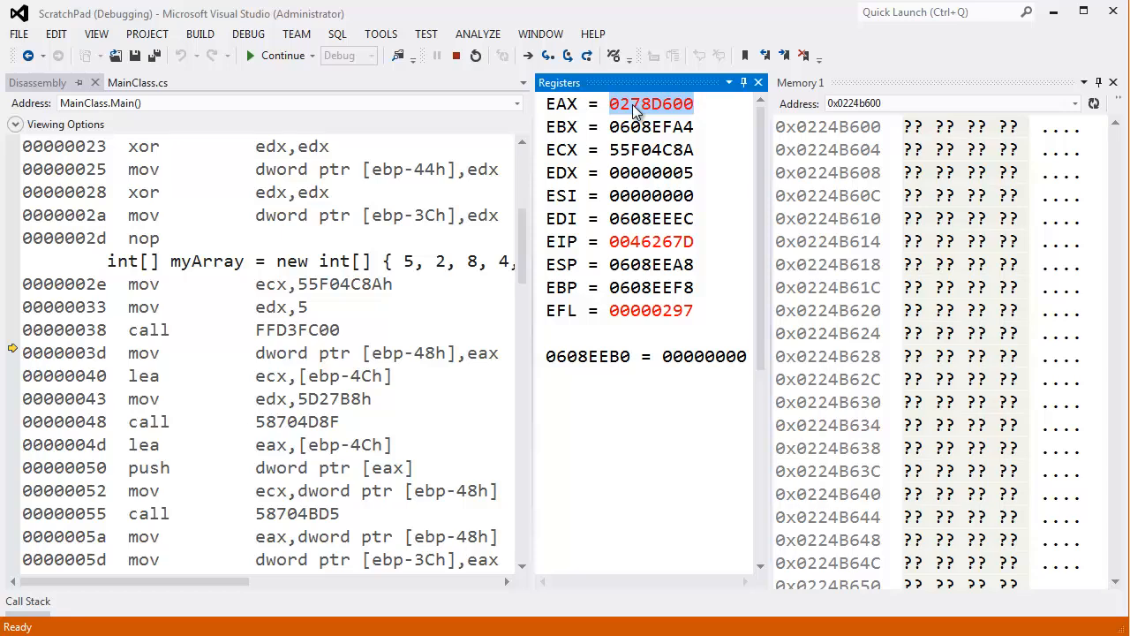
{"action": "mouse_move", "coordinate": [869, 102]}
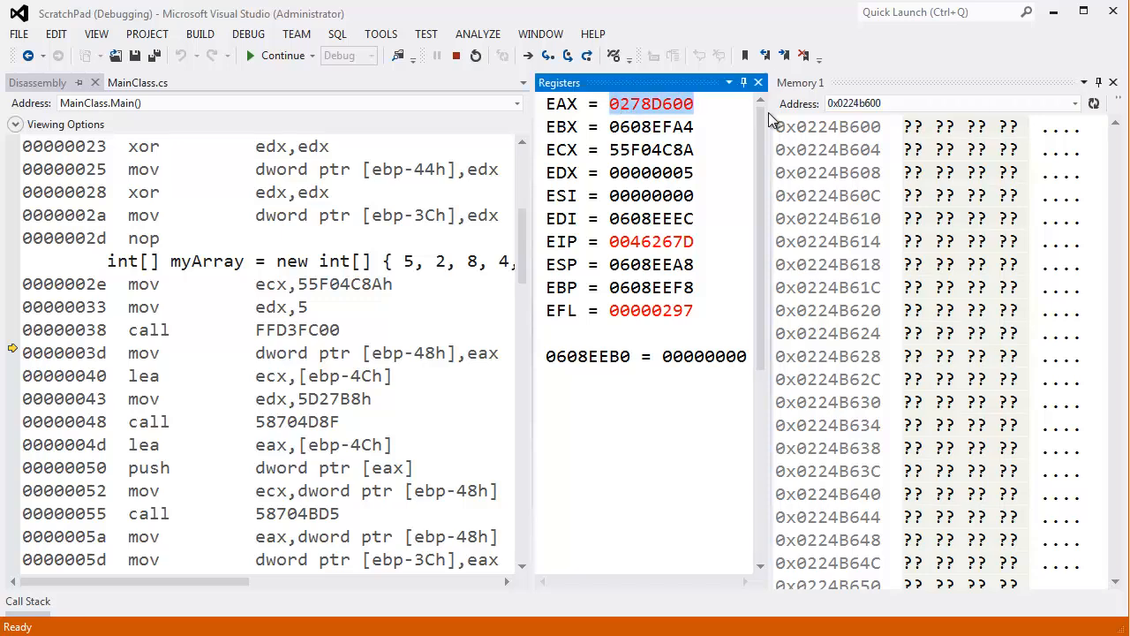
Point the Memory 1 window at address 0x0278D600 to show the new array's header
{"action": "left_click", "coordinate": [855, 103]}
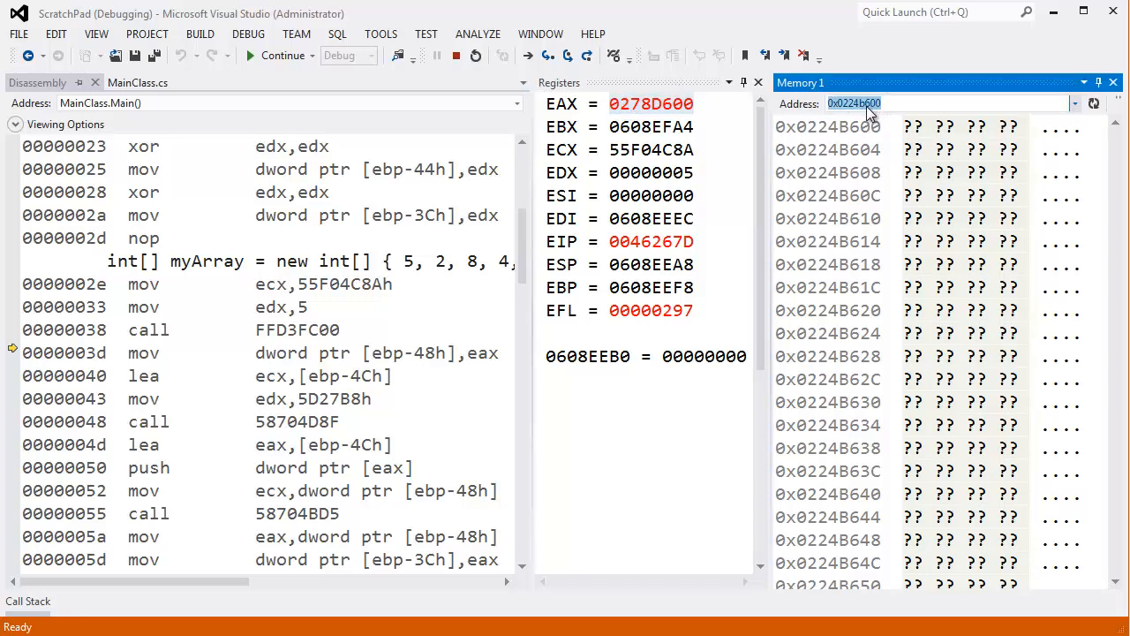
{"action": "type", "text": "0x0278D600"}
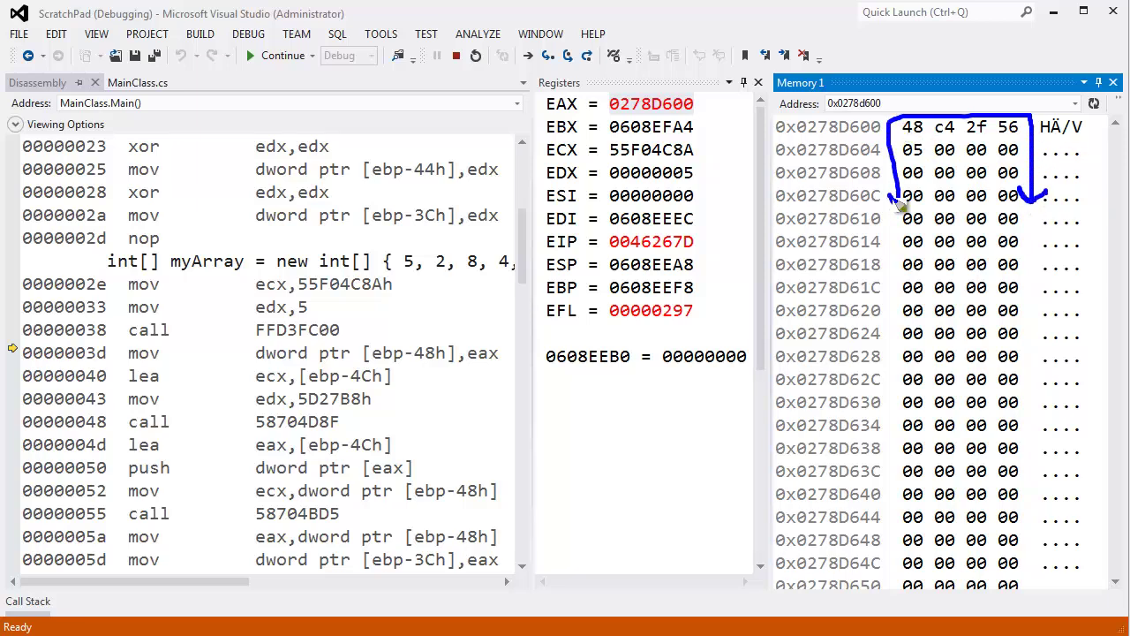
{"action": "mouse_move", "coordinate": [927, 156]}
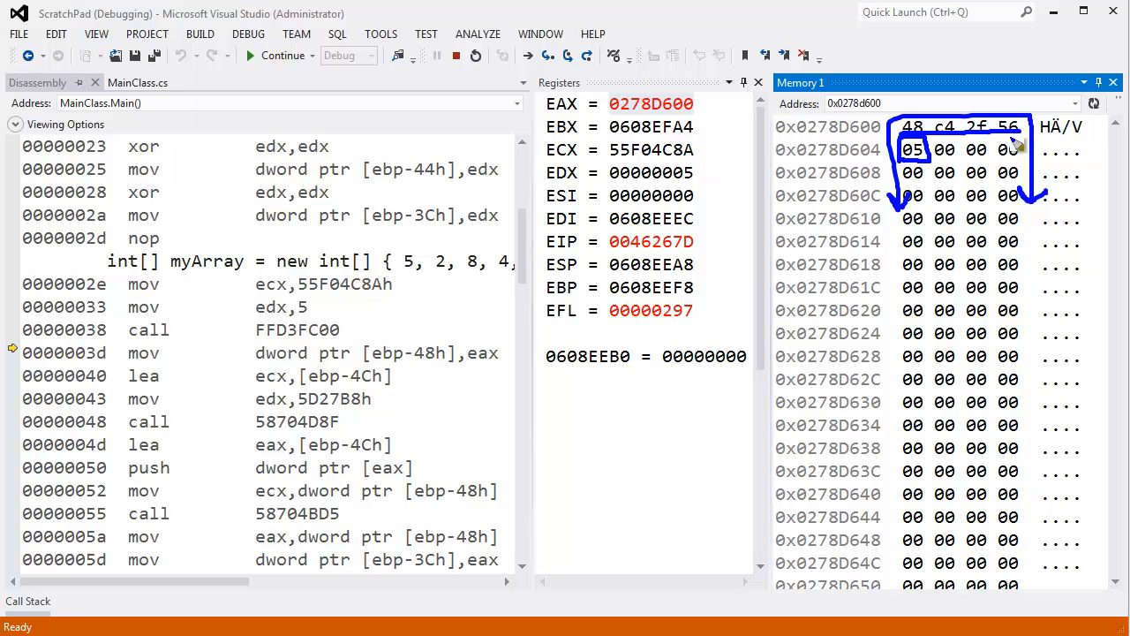
{"action": "mouse_move", "coordinate": [992, 137]}
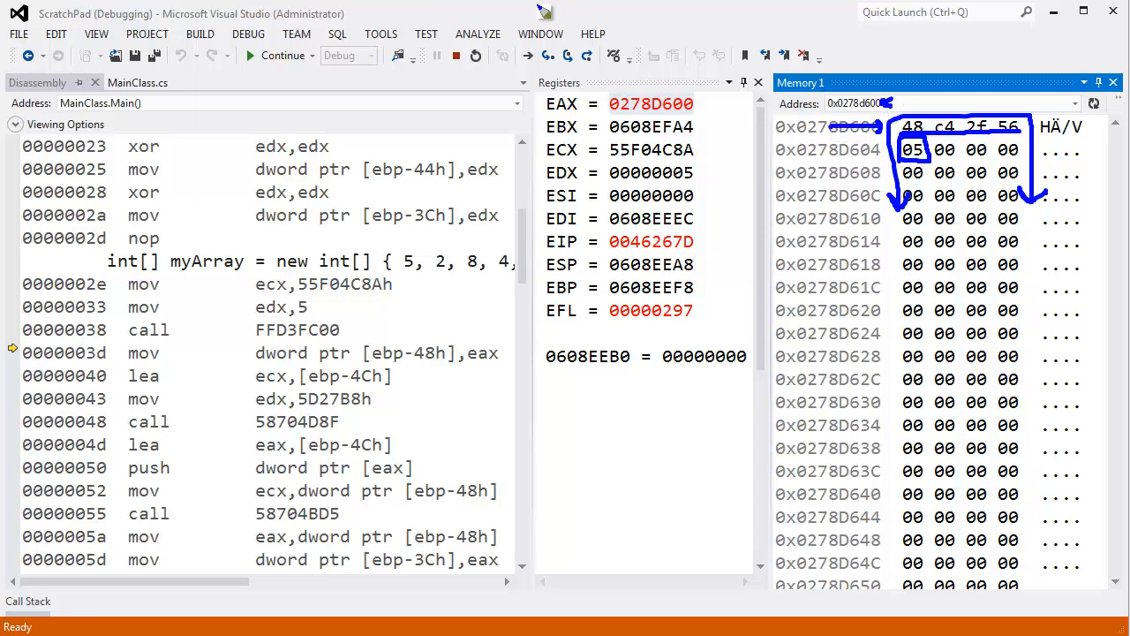
{"action": "mouse_move", "coordinate": [927, 194]}
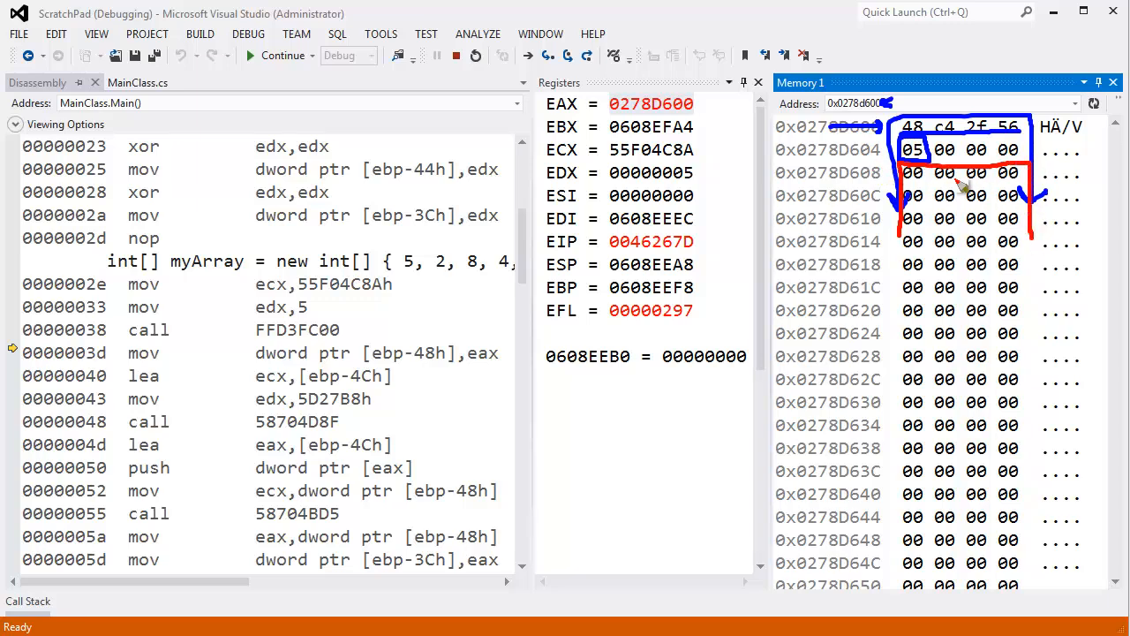
{"action": "mouse_move", "coordinate": [925, 244]}
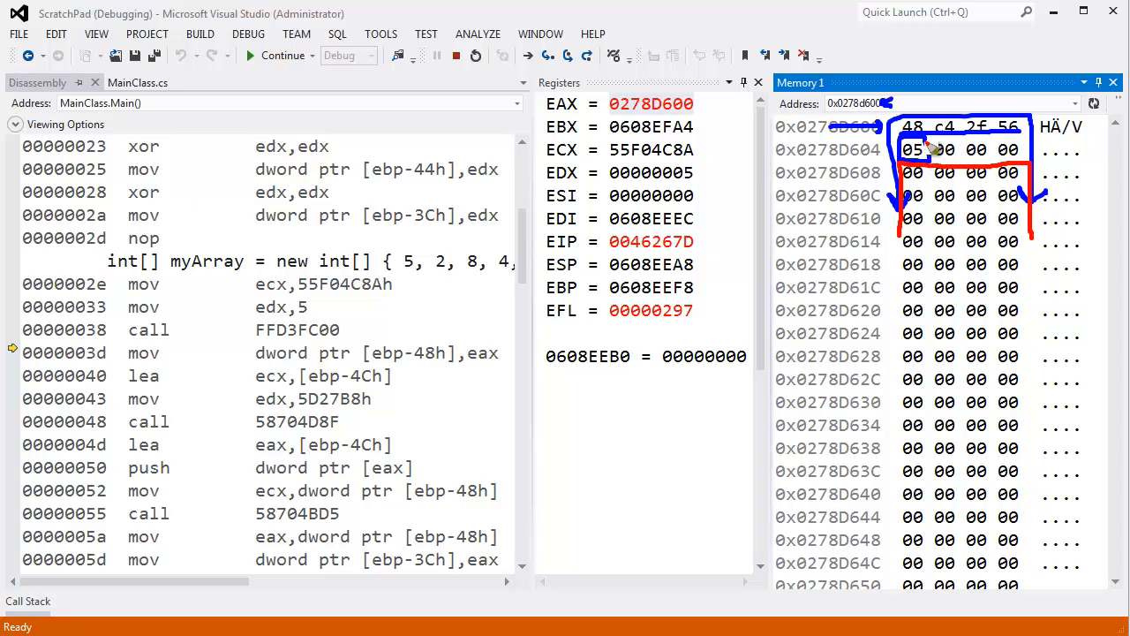
{"action": "mouse_move", "coordinate": [927, 143]}
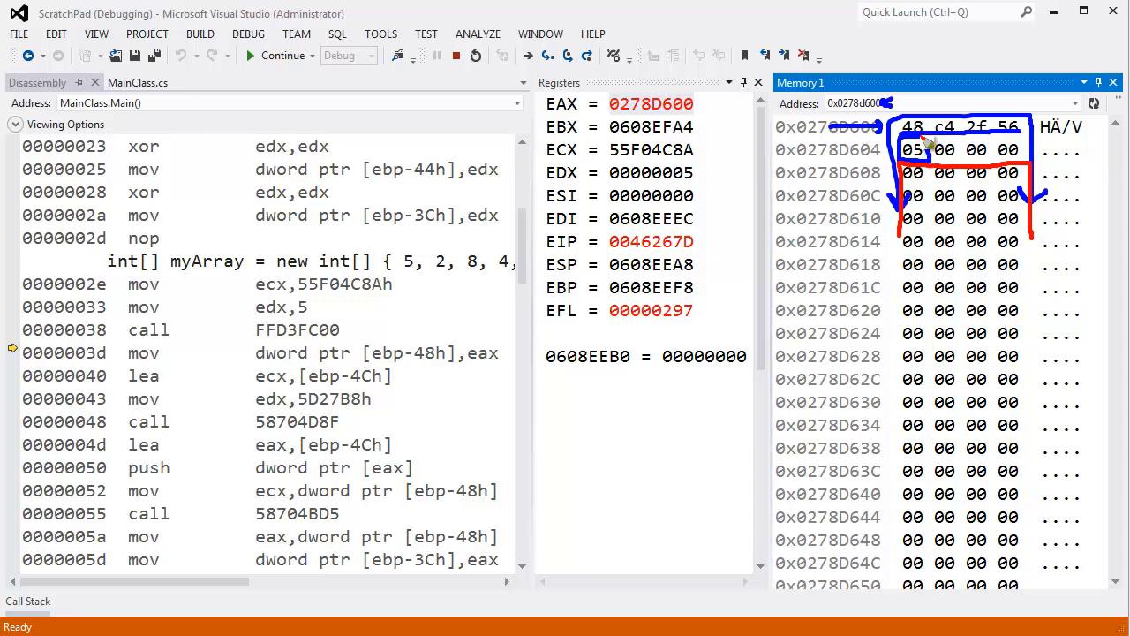
{"action": "mouse_move", "coordinate": [916, 148]}
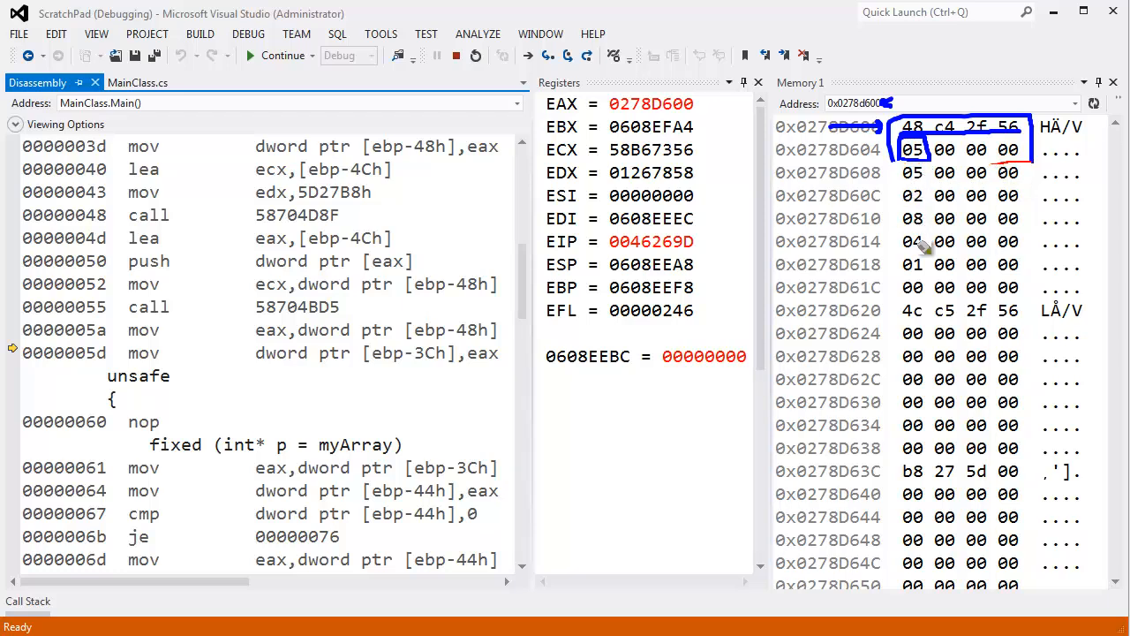
{"action": "mouse_move", "coordinate": [917, 243]}
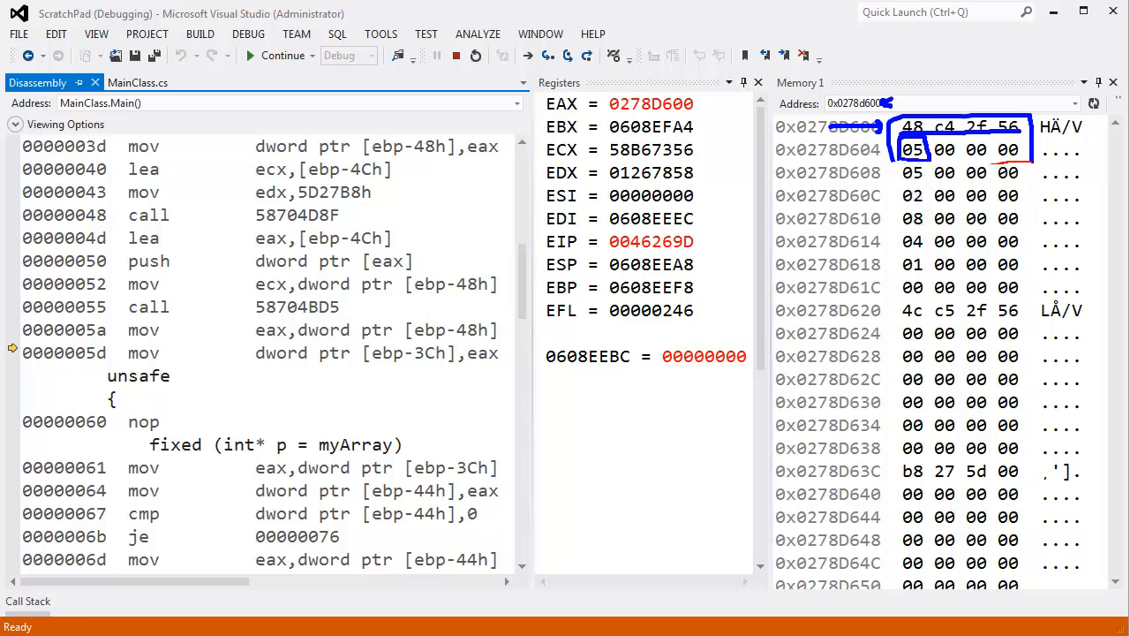
Check the executing source line in MainClass.cs, then return to the Disassembly view
{"action": "left_click", "coordinate": [143, 83]}
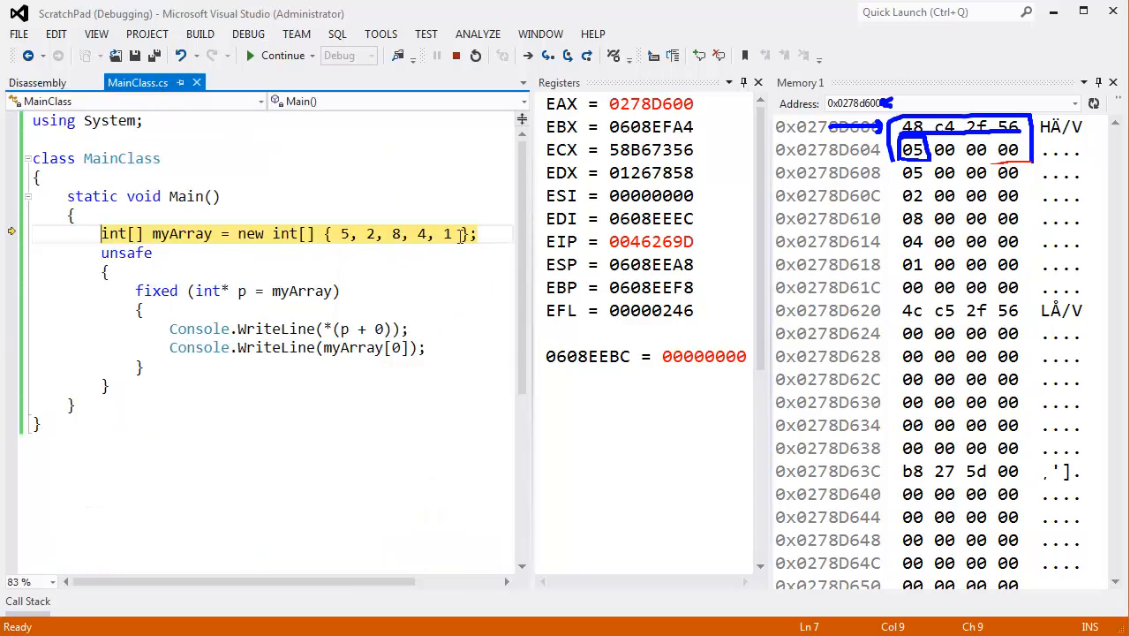
{"action": "left_click", "coordinate": [37, 83]}
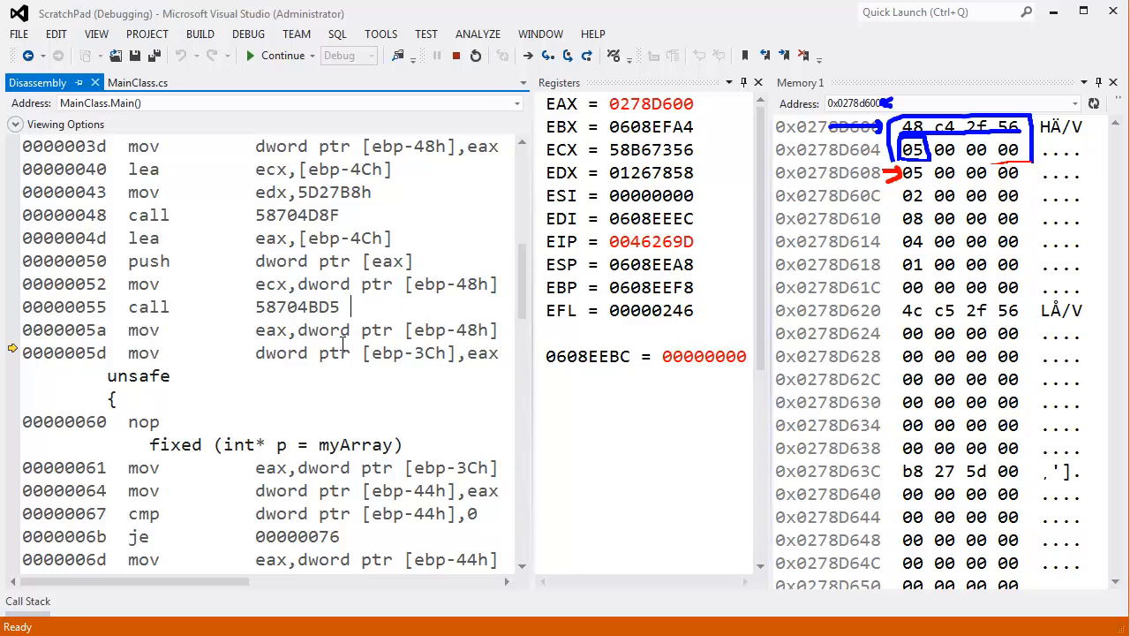
Step through the fixed statement's disassembly and point out the +8 offset in lea eax,[eax+8]
{"action": "key", "text": "F10"}
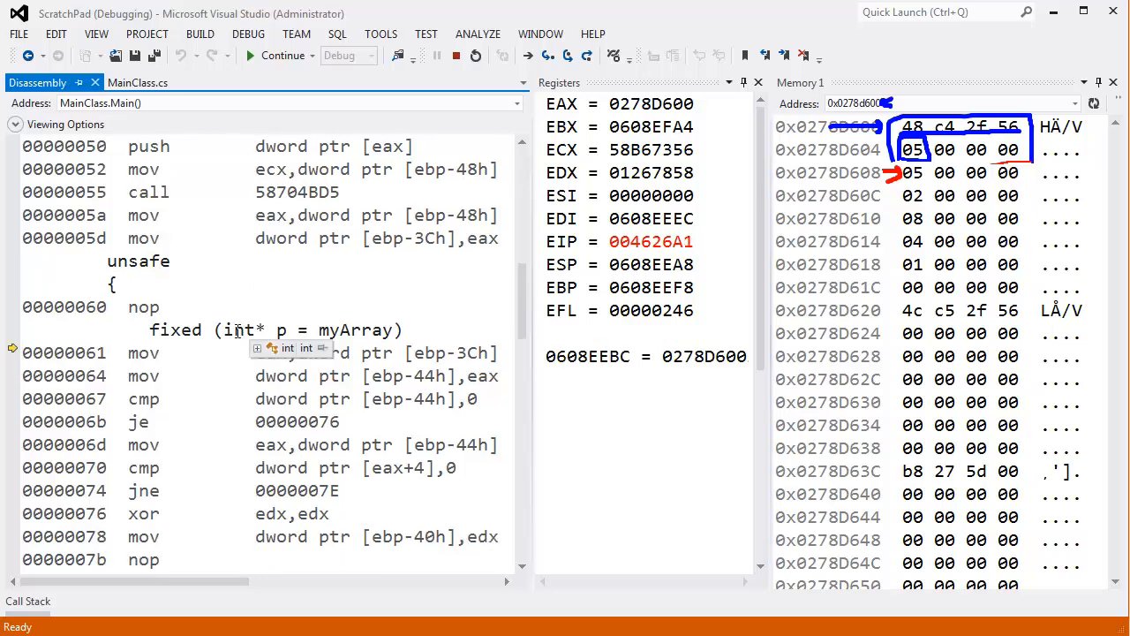
{"action": "double_click", "coordinate": [355, 330]}
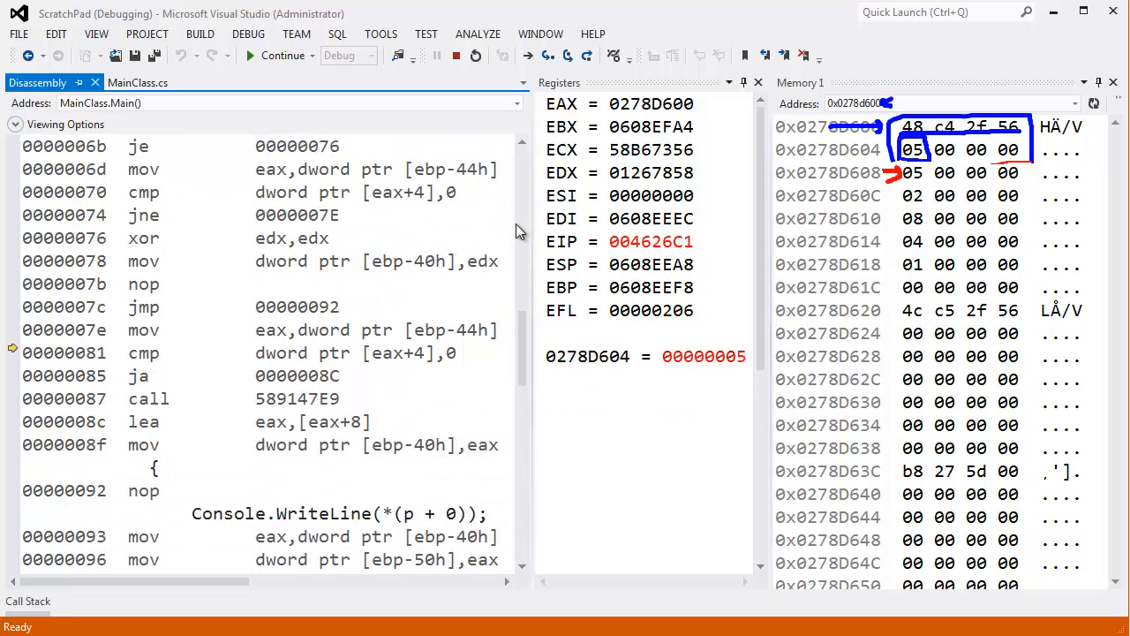
{"action": "left_click", "coordinate": [536, 55]}
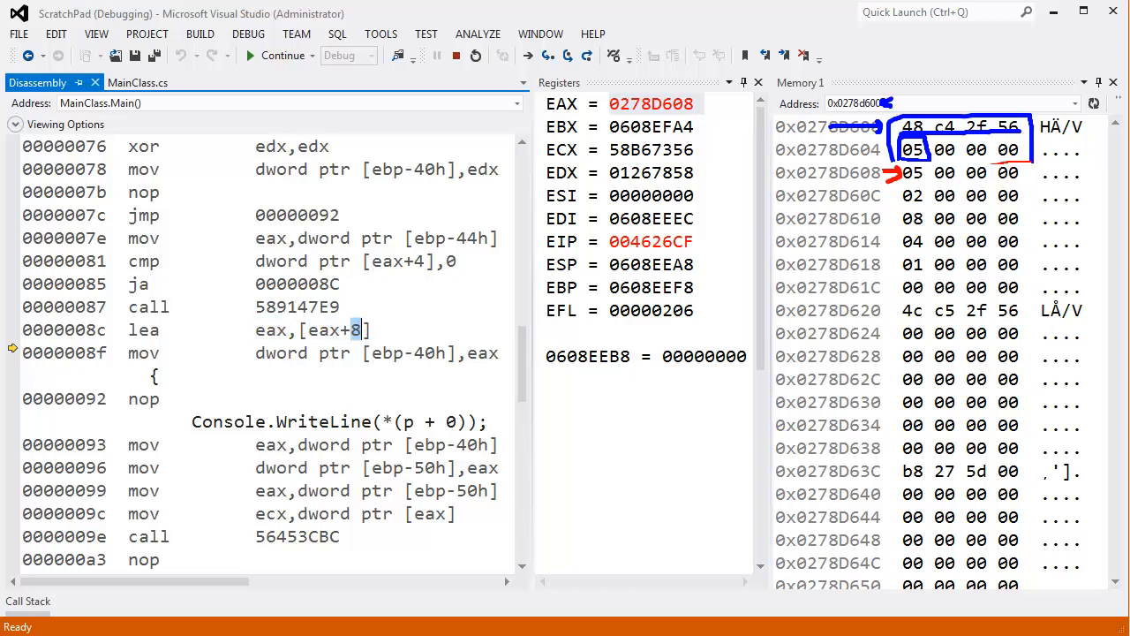
{"action": "mouse_move", "coordinate": [936, 148]}
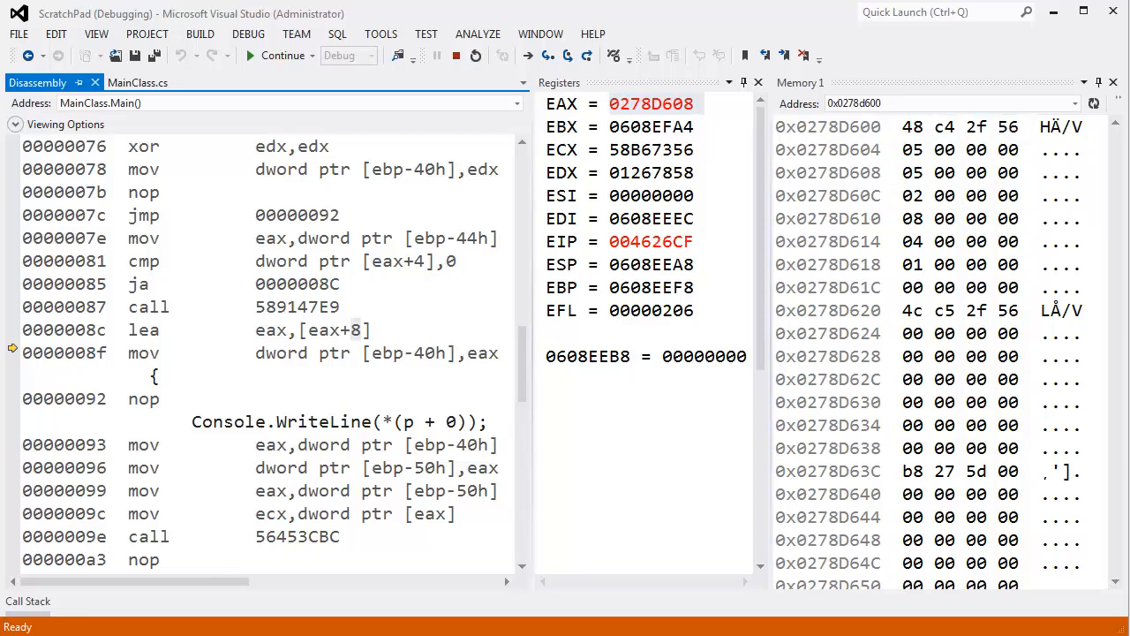
{"action": "mouse_move", "coordinate": [908, 123]}
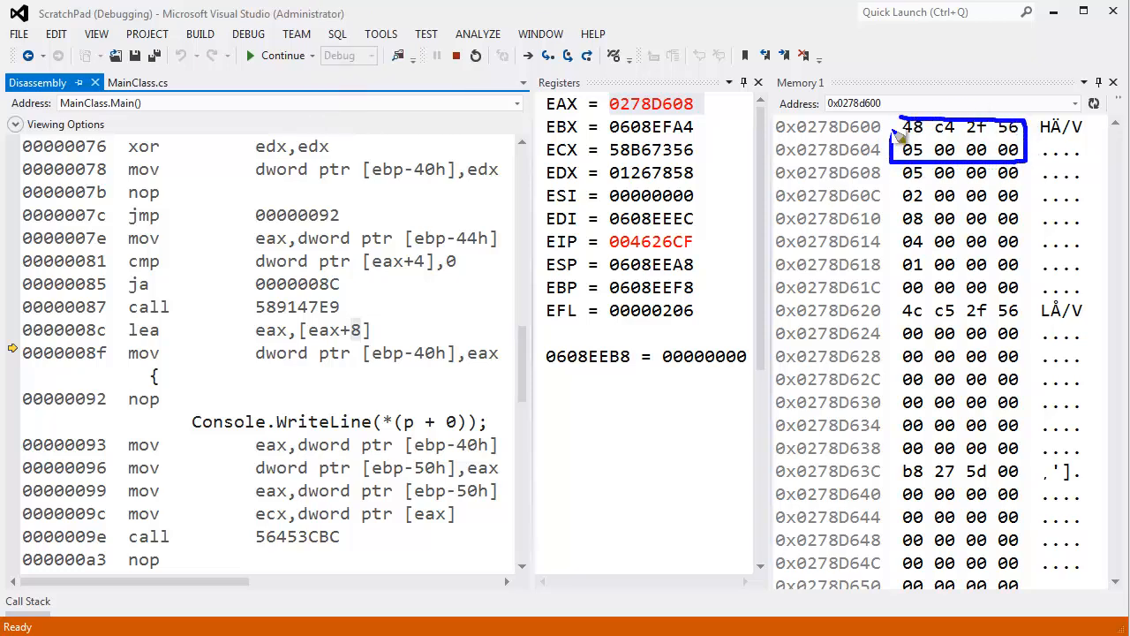
{"action": "mouse_move", "coordinate": [901, 143]}
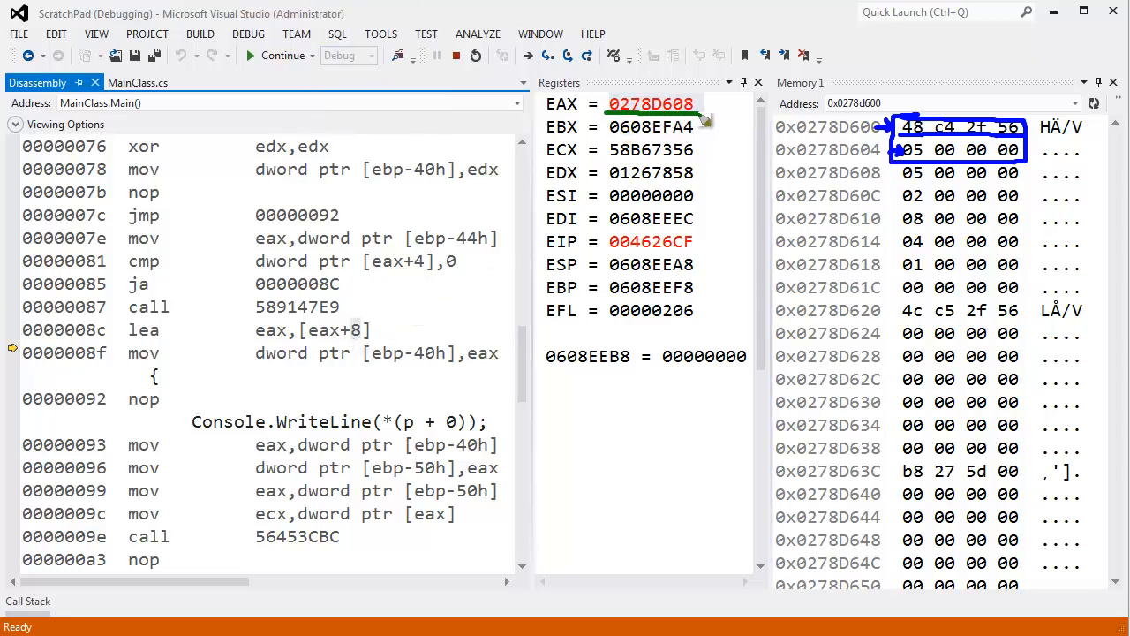
{"action": "mouse_move", "coordinate": [367, 325]}
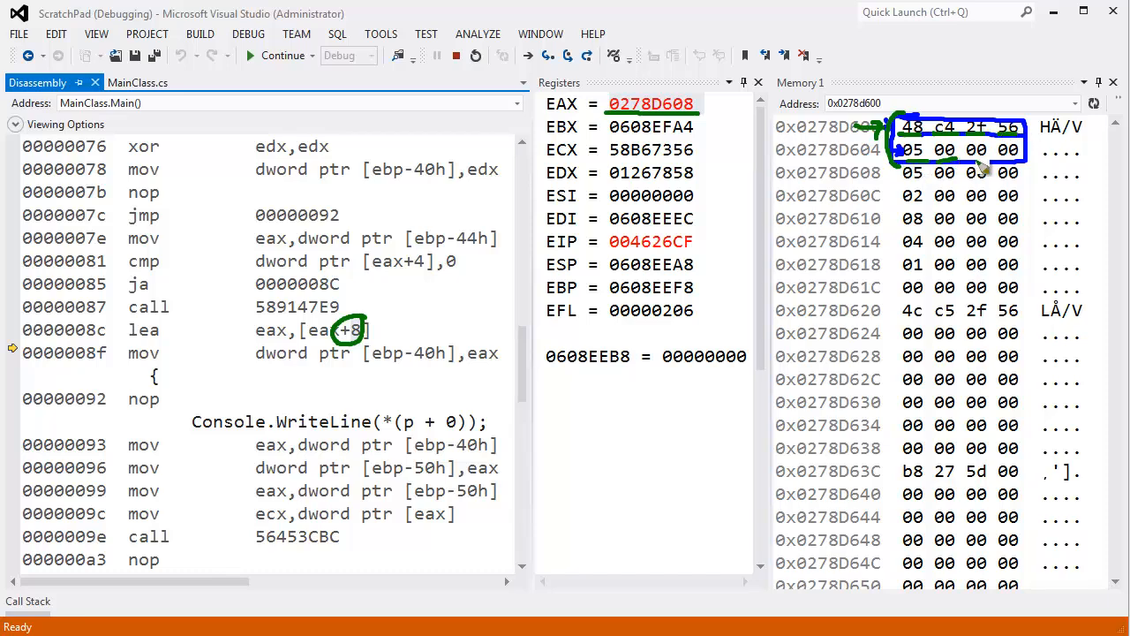
{"action": "mouse_move", "coordinate": [547, 282]}
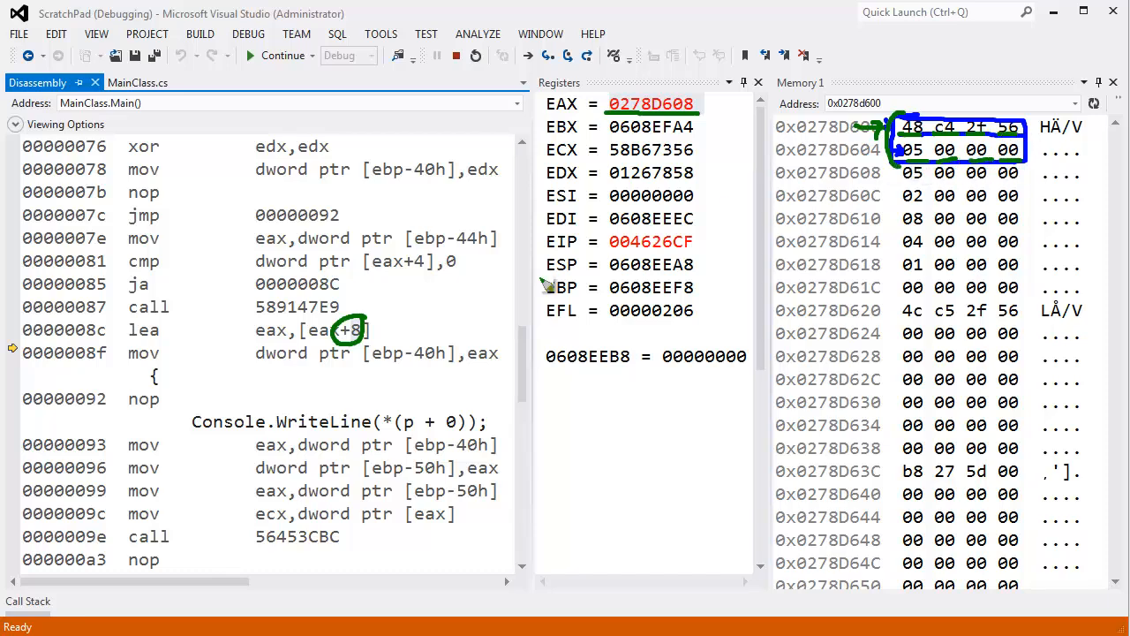
{"action": "mouse_move", "coordinate": [900, 180]}
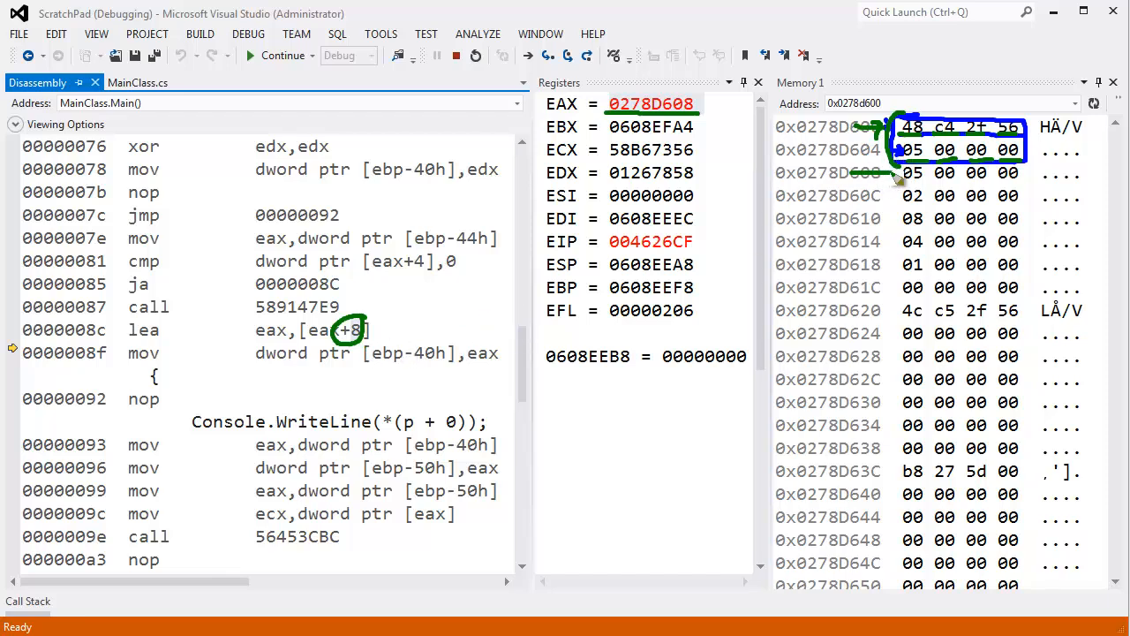
{"action": "mouse_move", "coordinate": [929, 185]}
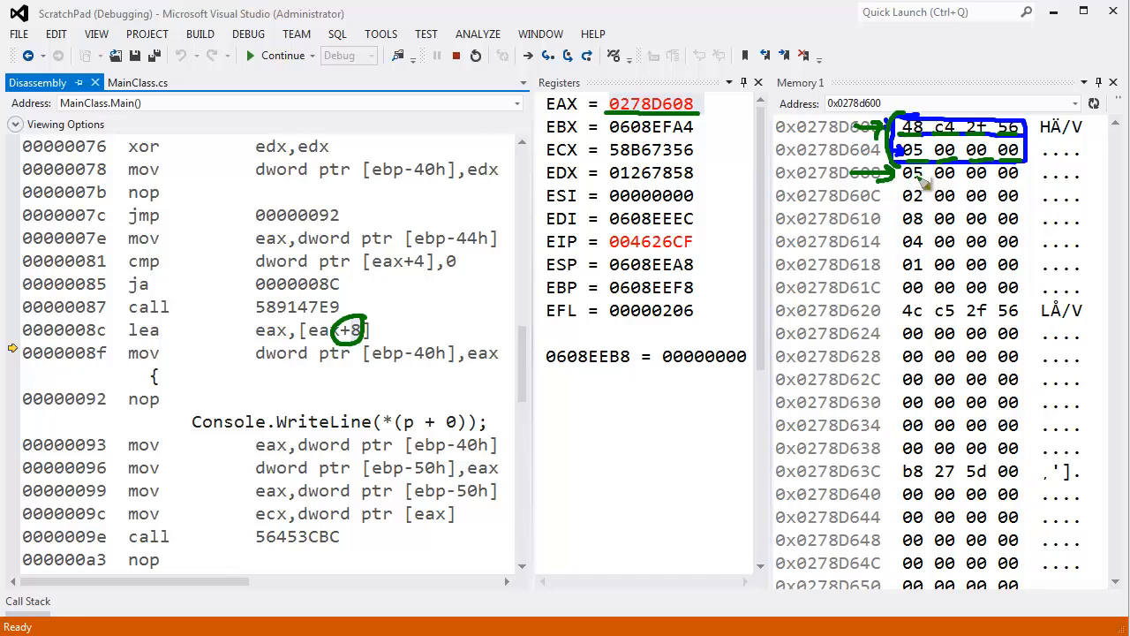
{"action": "mouse_move", "coordinate": [926, 279]}
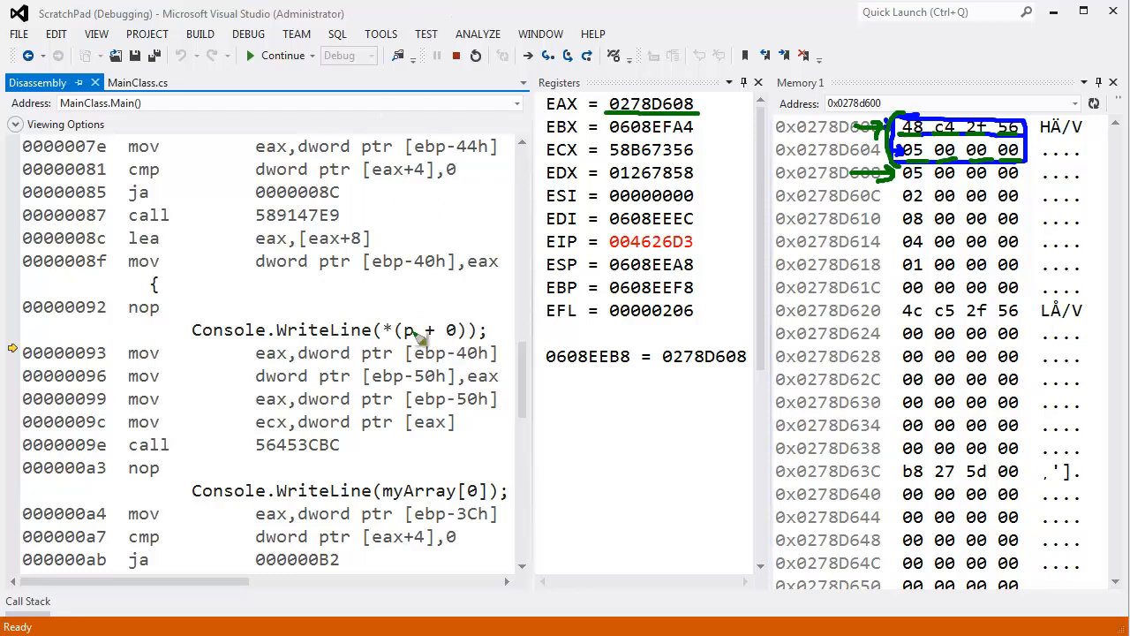
{"action": "mouse_move", "coordinate": [450, 352]}
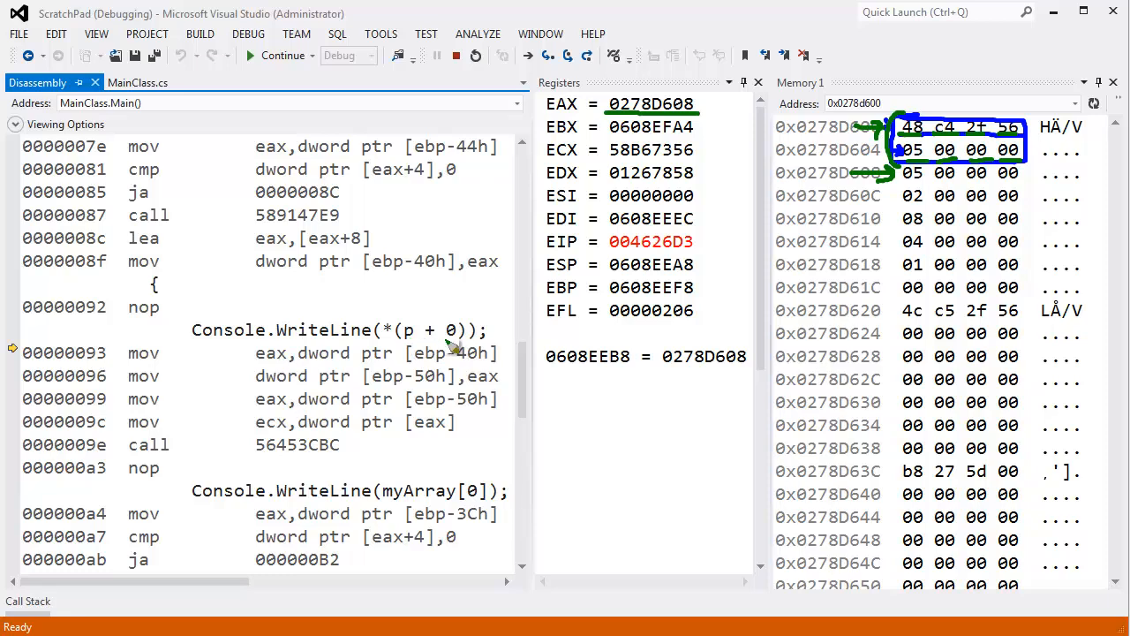
{"action": "mouse_move", "coordinate": [390, 364]}
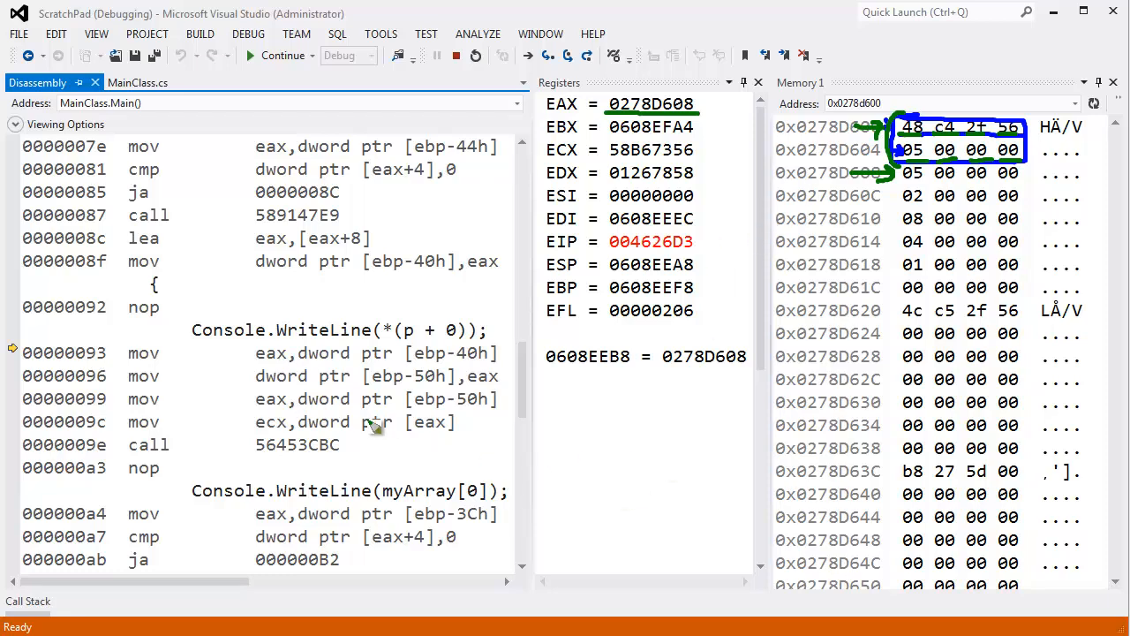
{"action": "mouse_move", "coordinate": [403, 331]}
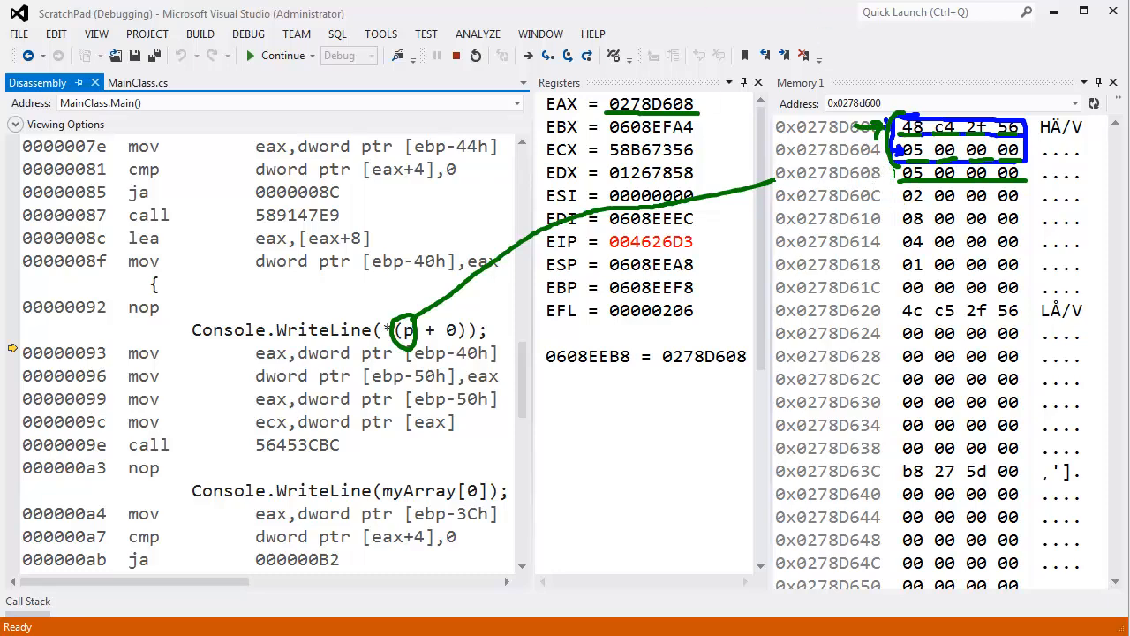
{"action": "mouse_move", "coordinate": [814, 189]}
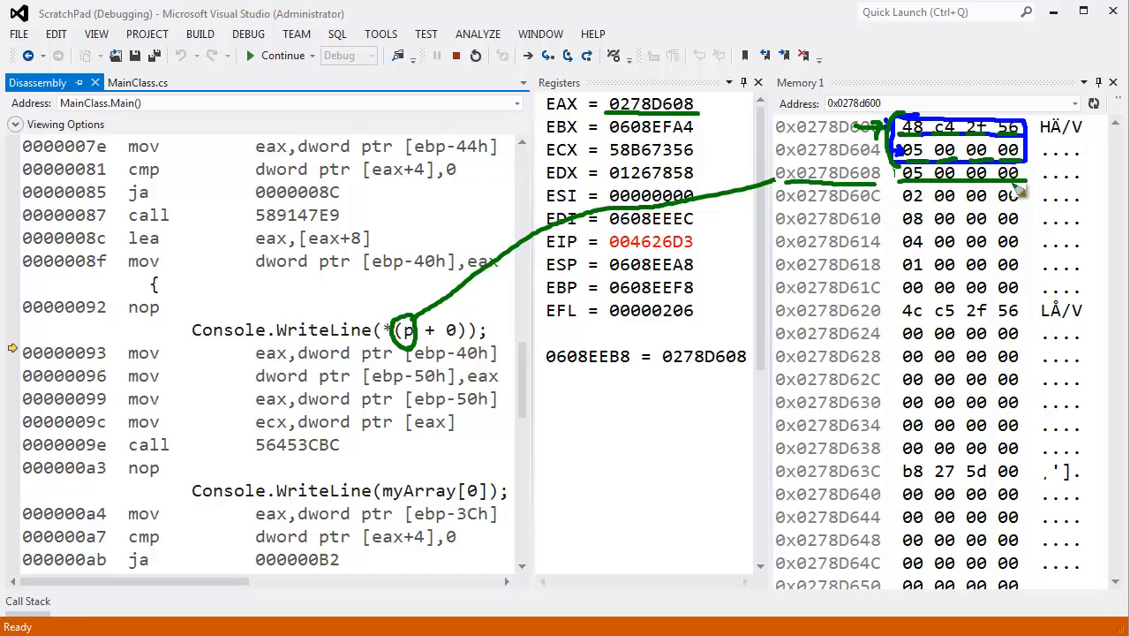
{"action": "mouse_move", "coordinate": [792, 190]}
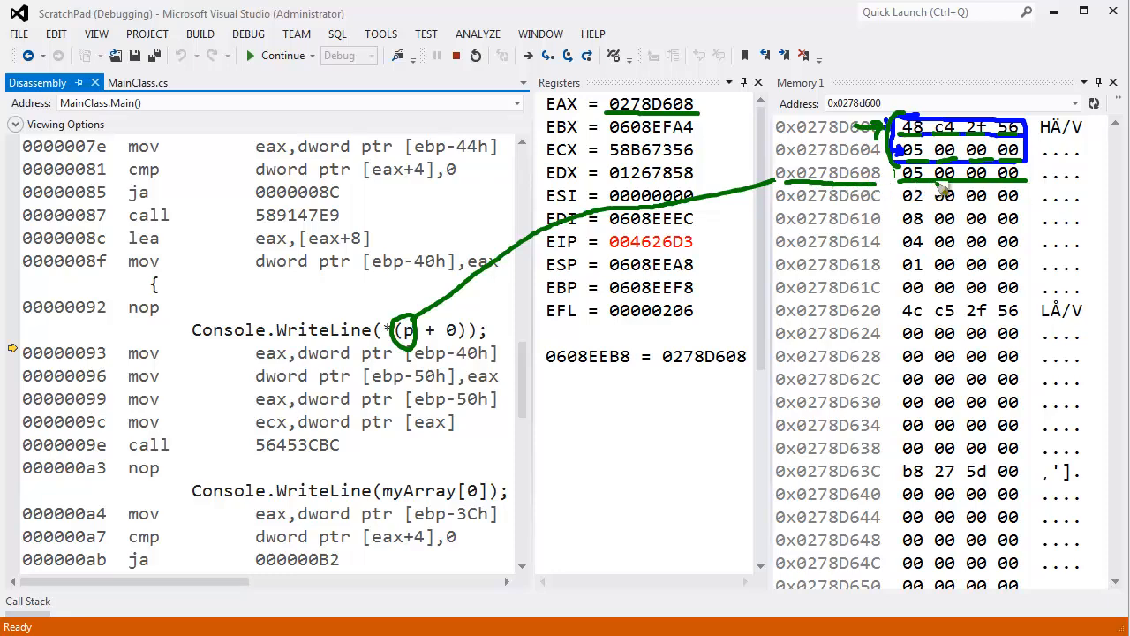
{"action": "mouse_move", "coordinate": [869, 191]}
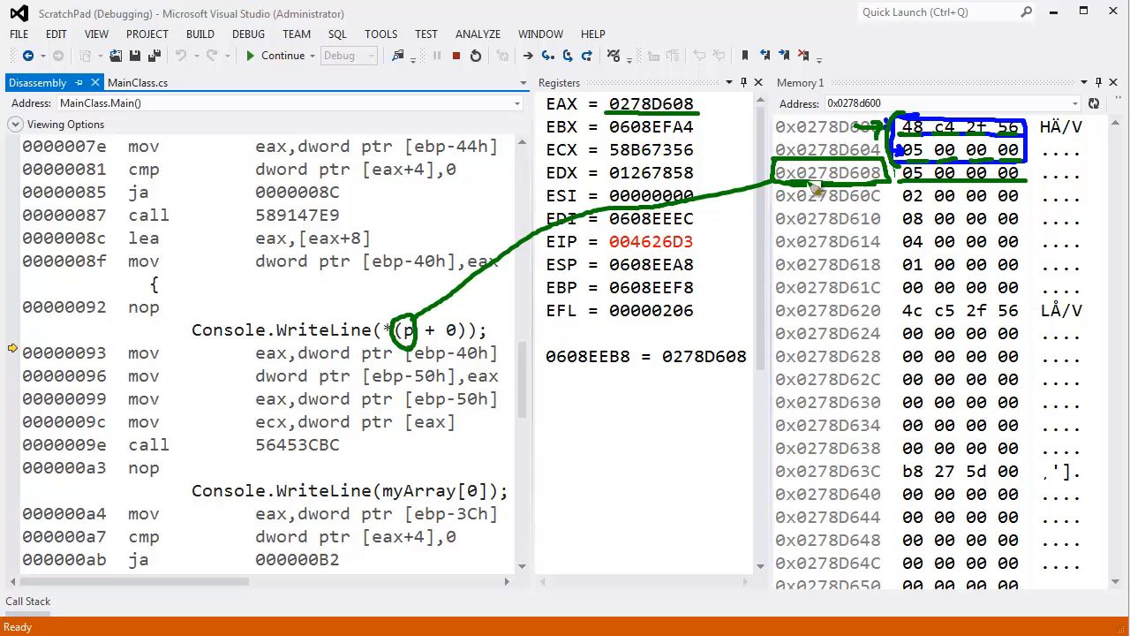
{"action": "mouse_move", "coordinate": [841, 198]}
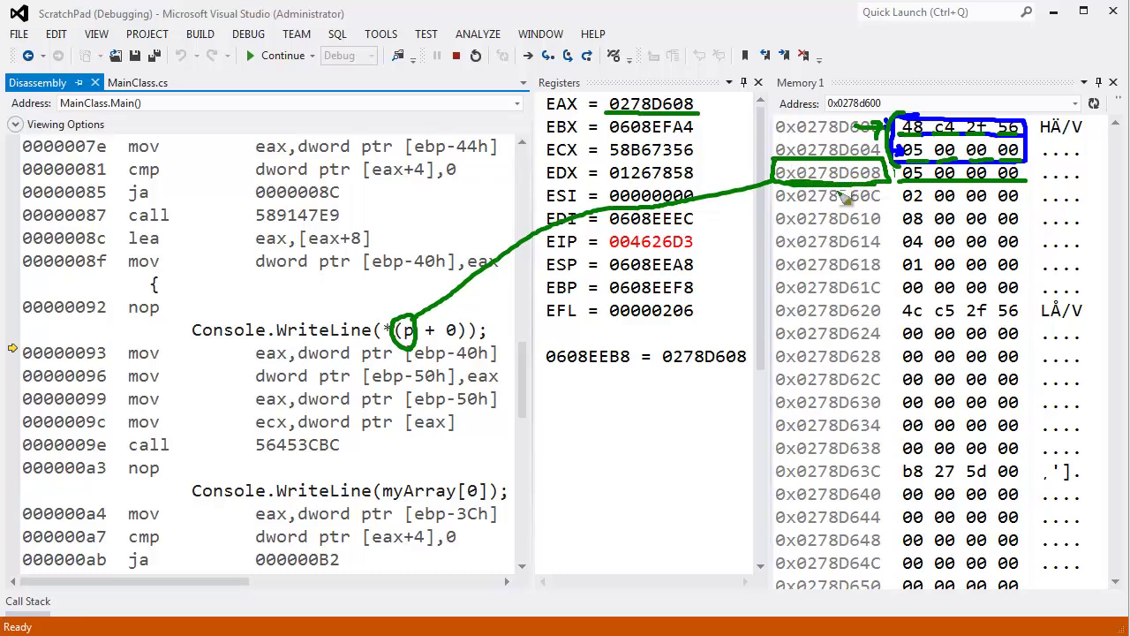
{"action": "mouse_move", "coordinate": [876, 196]}
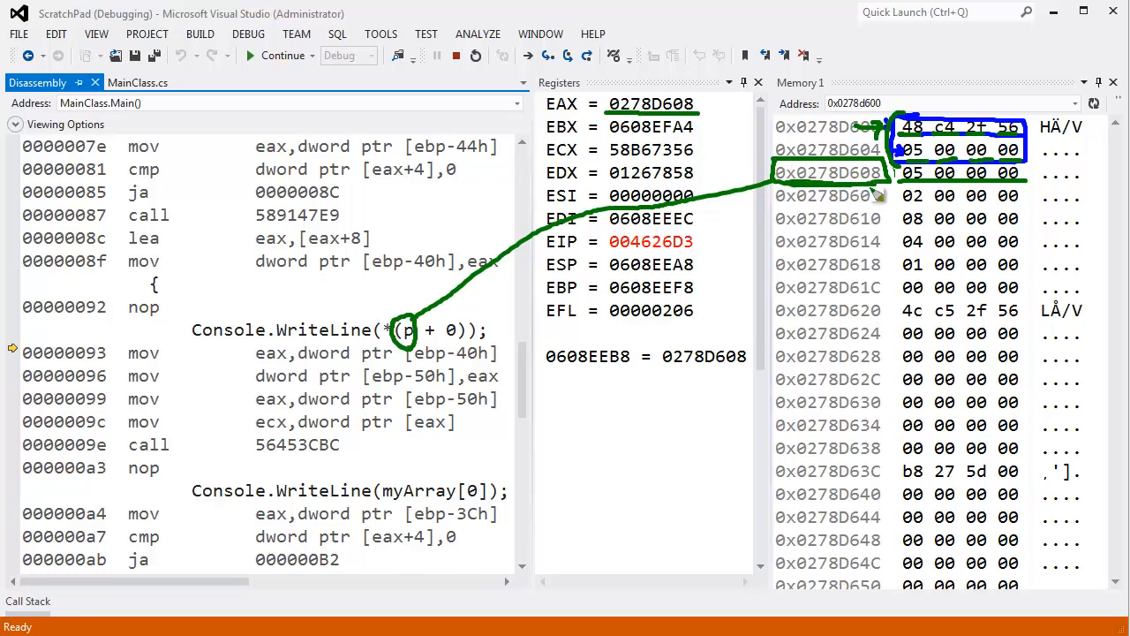
{"action": "mouse_move", "coordinate": [911, 194]}
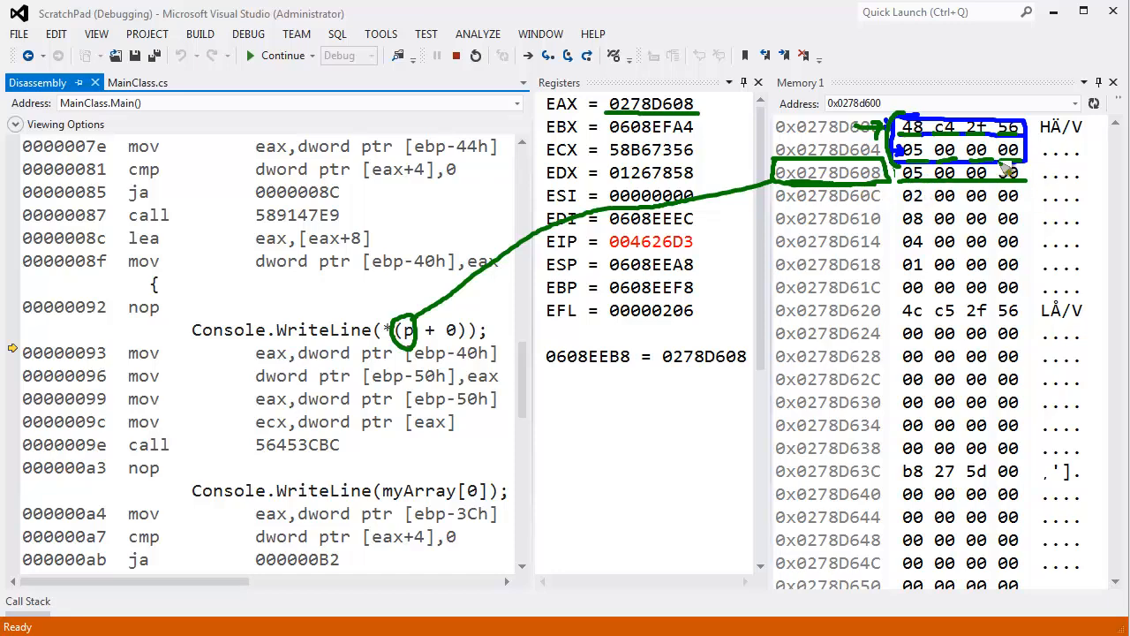
{"action": "mouse_move", "coordinate": [455, 322]}
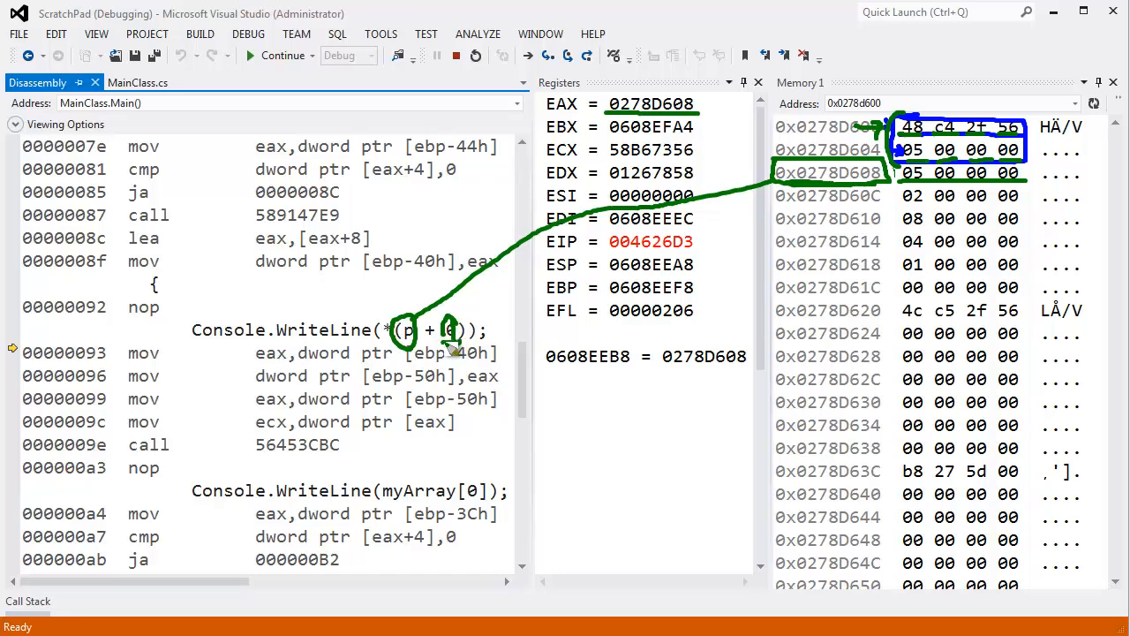
{"action": "mouse_move", "coordinate": [823, 196]}
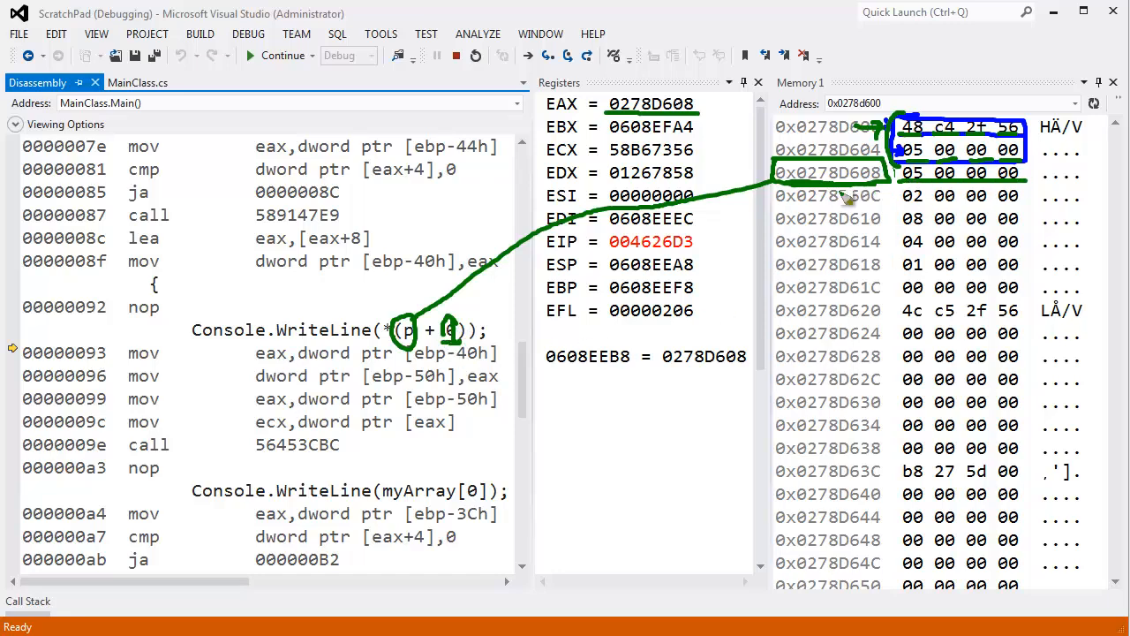
{"action": "mouse_move", "coordinate": [814, 205]}
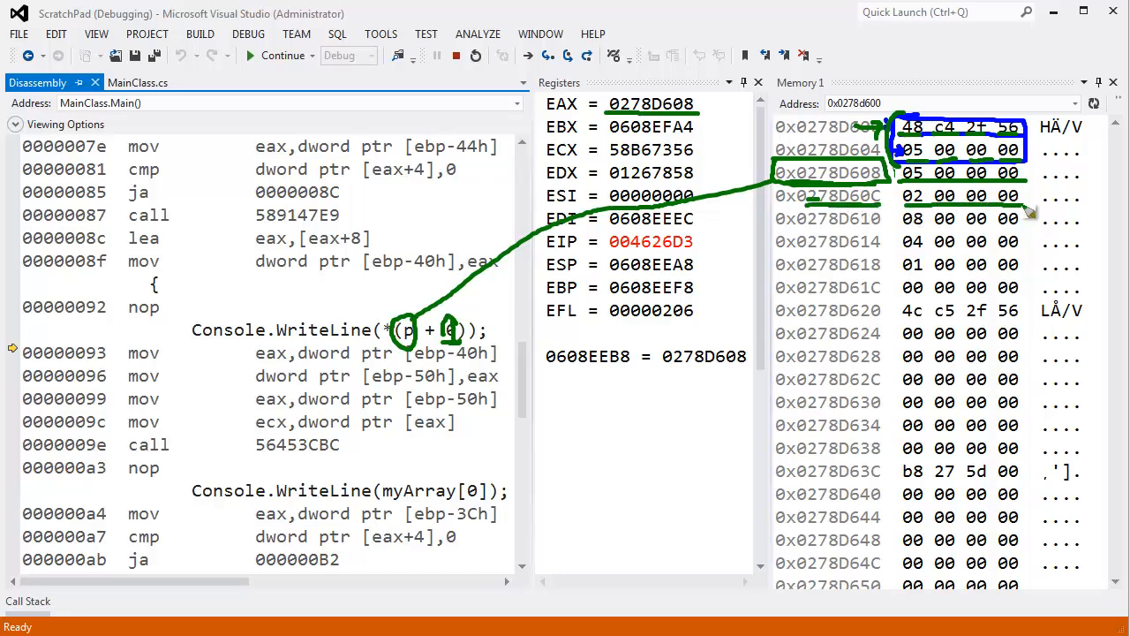
{"action": "mouse_move", "coordinate": [821, 238]}
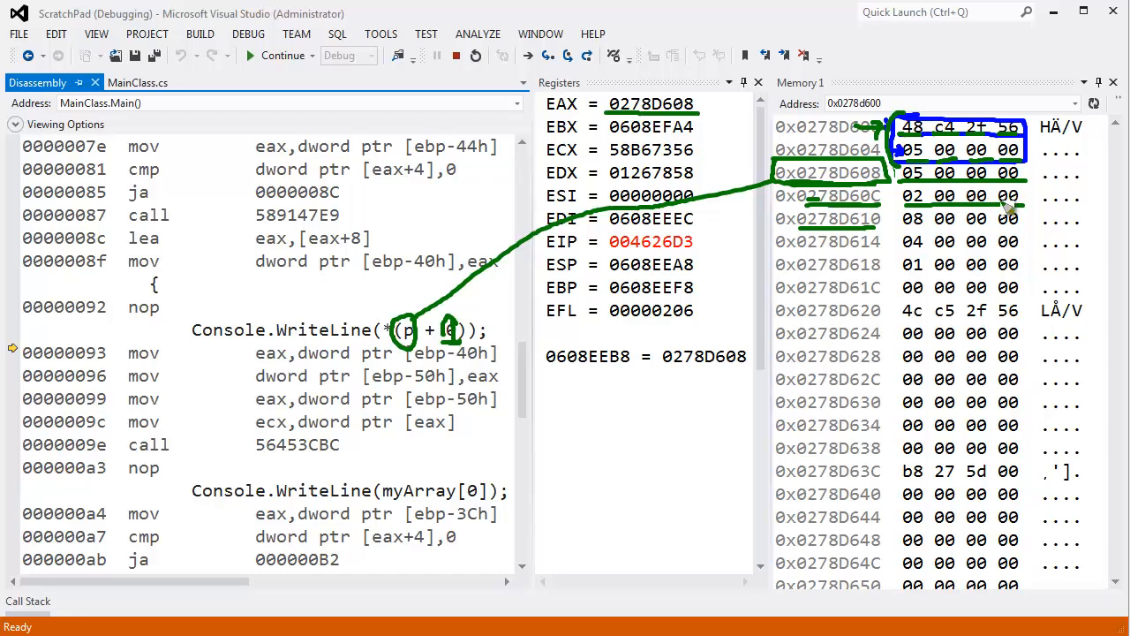
{"action": "mouse_move", "coordinate": [904, 233]}
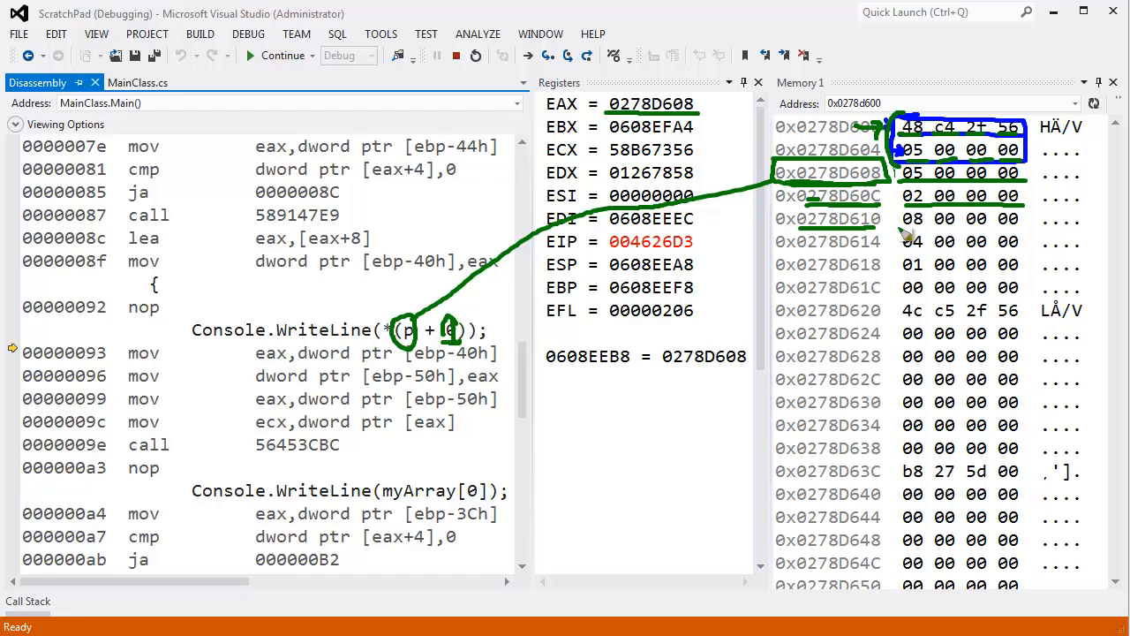
{"action": "mouse_move", "coordinate": [910, 237]}
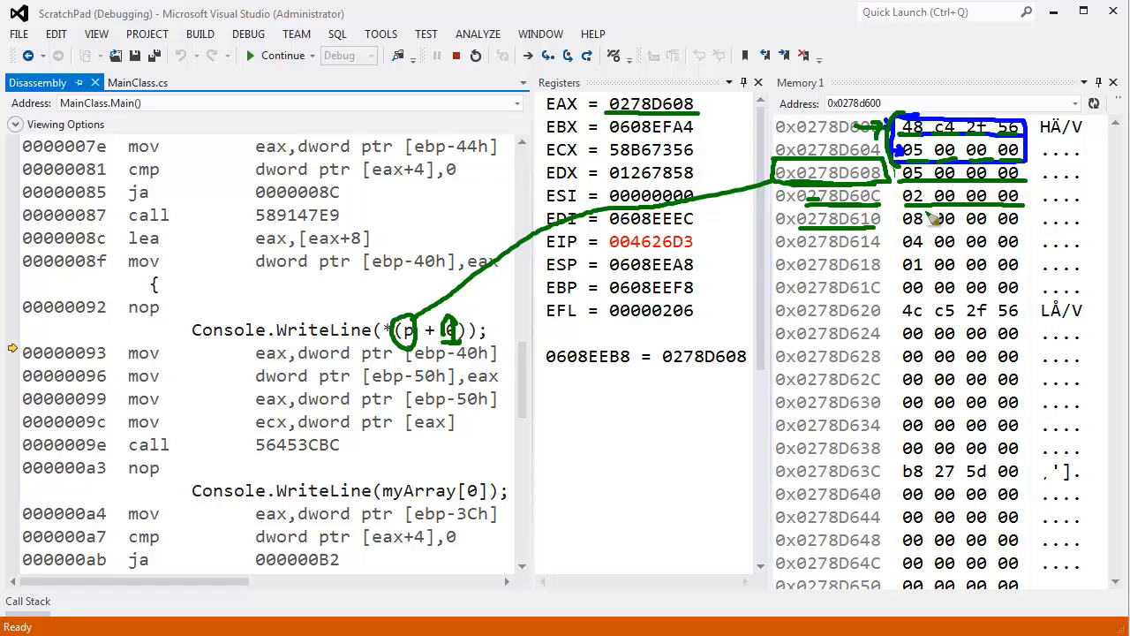
{"action": "mouse_move", "coordinate": [998, 233]}
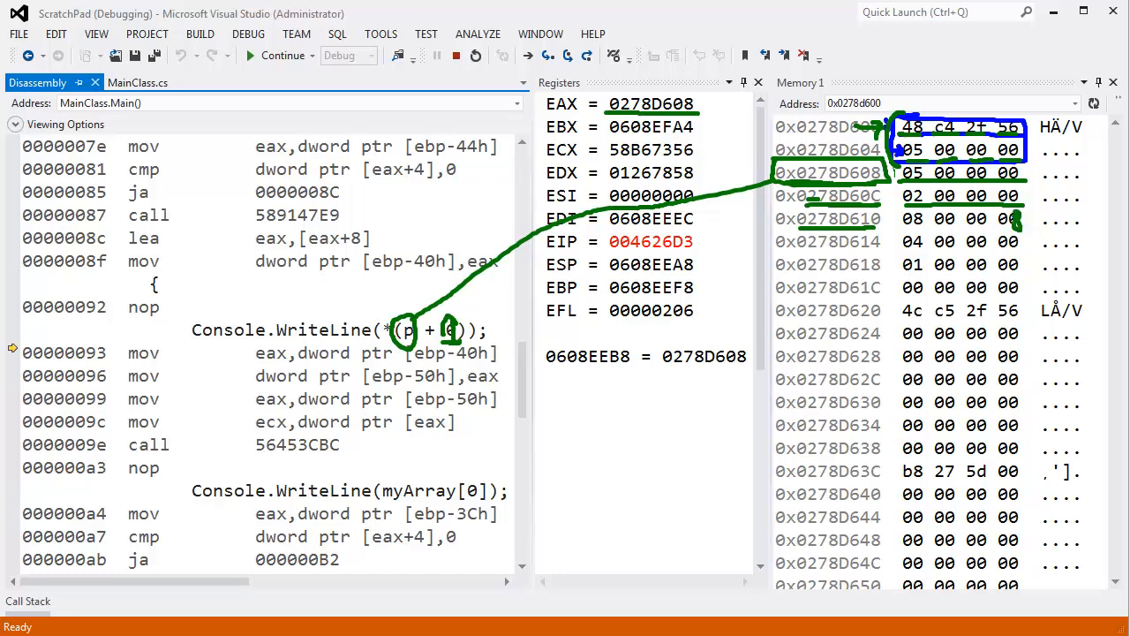
{"action": "mouse_move", "coordinate": [1017, 240]}
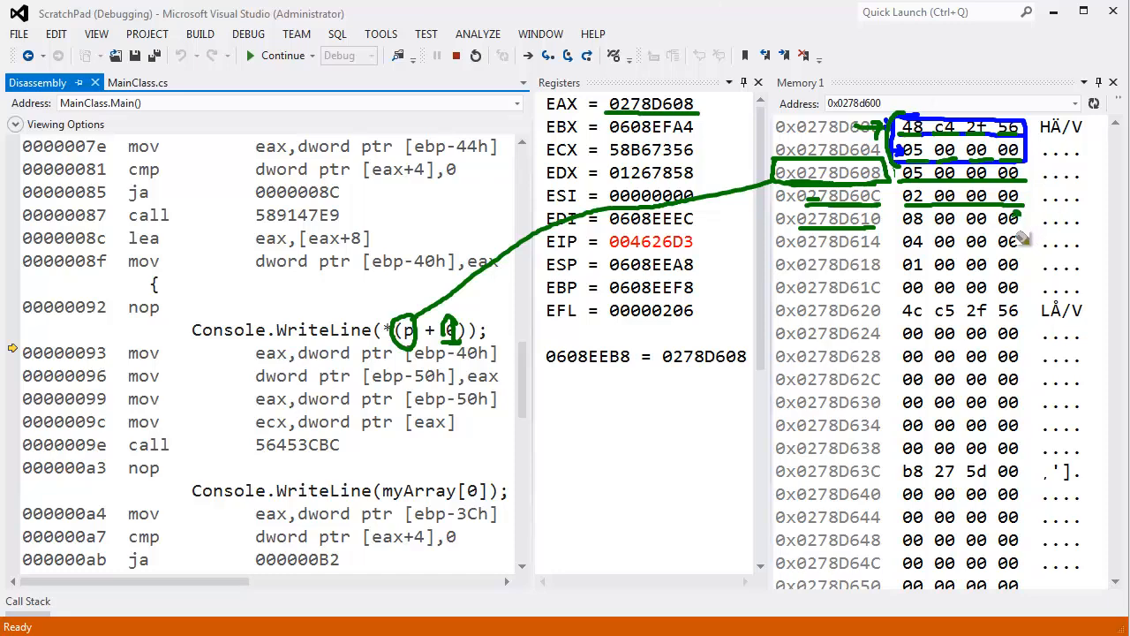